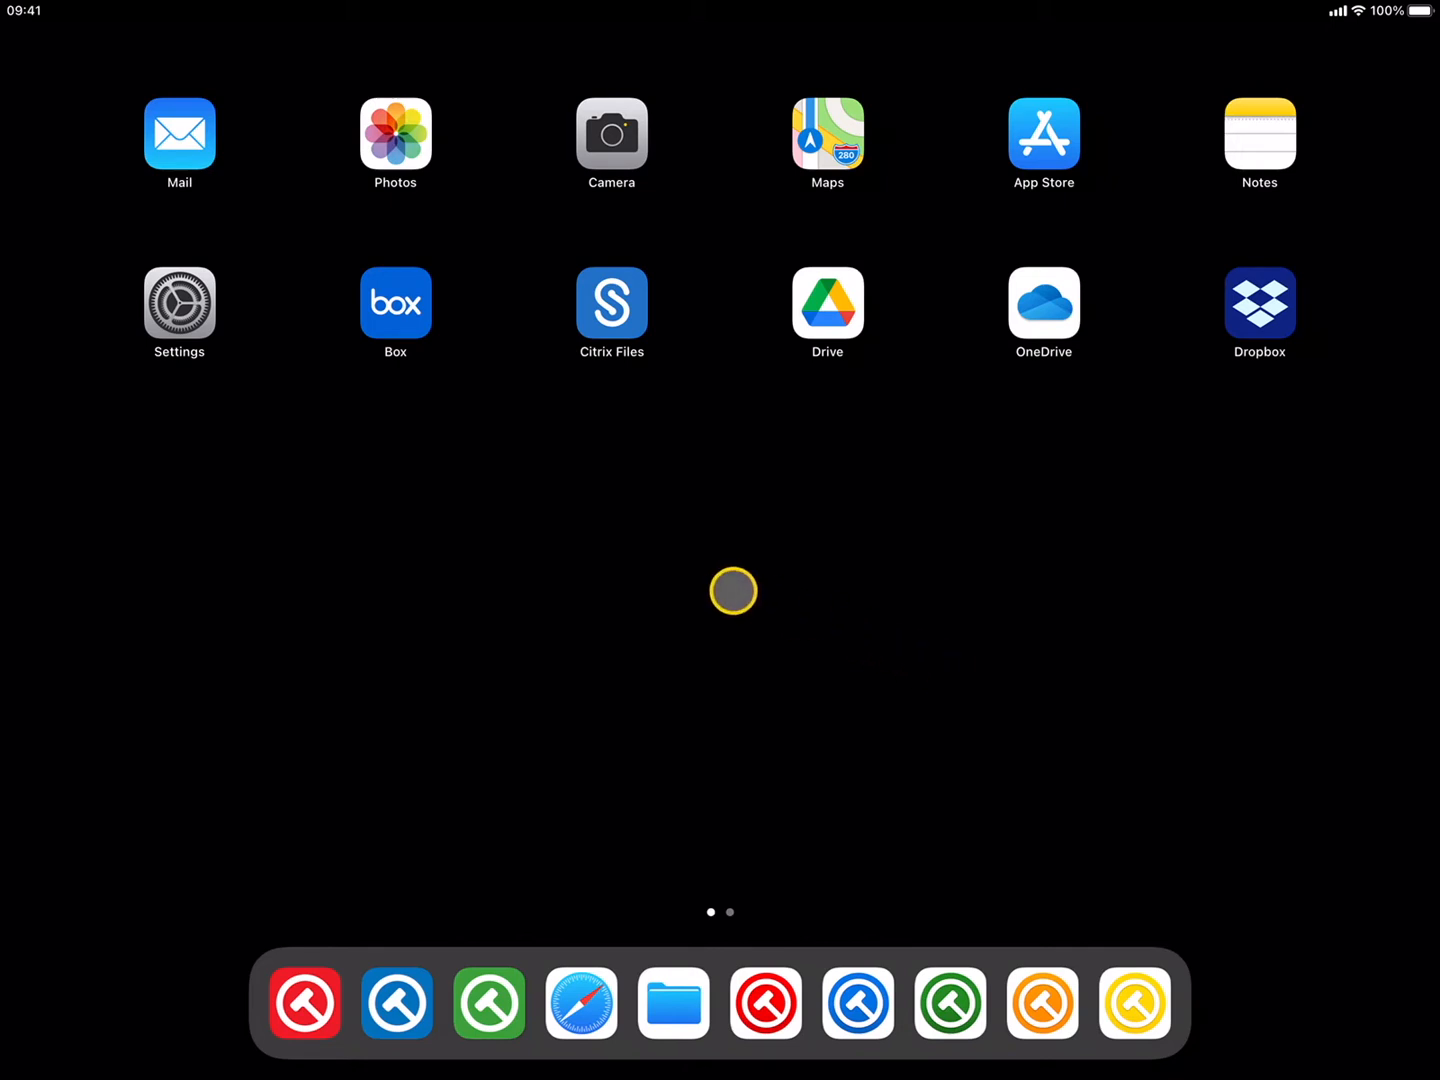
Check in iPad Settings where TrialPad stores its documents, then return to its settings page
left_click(180, 304)
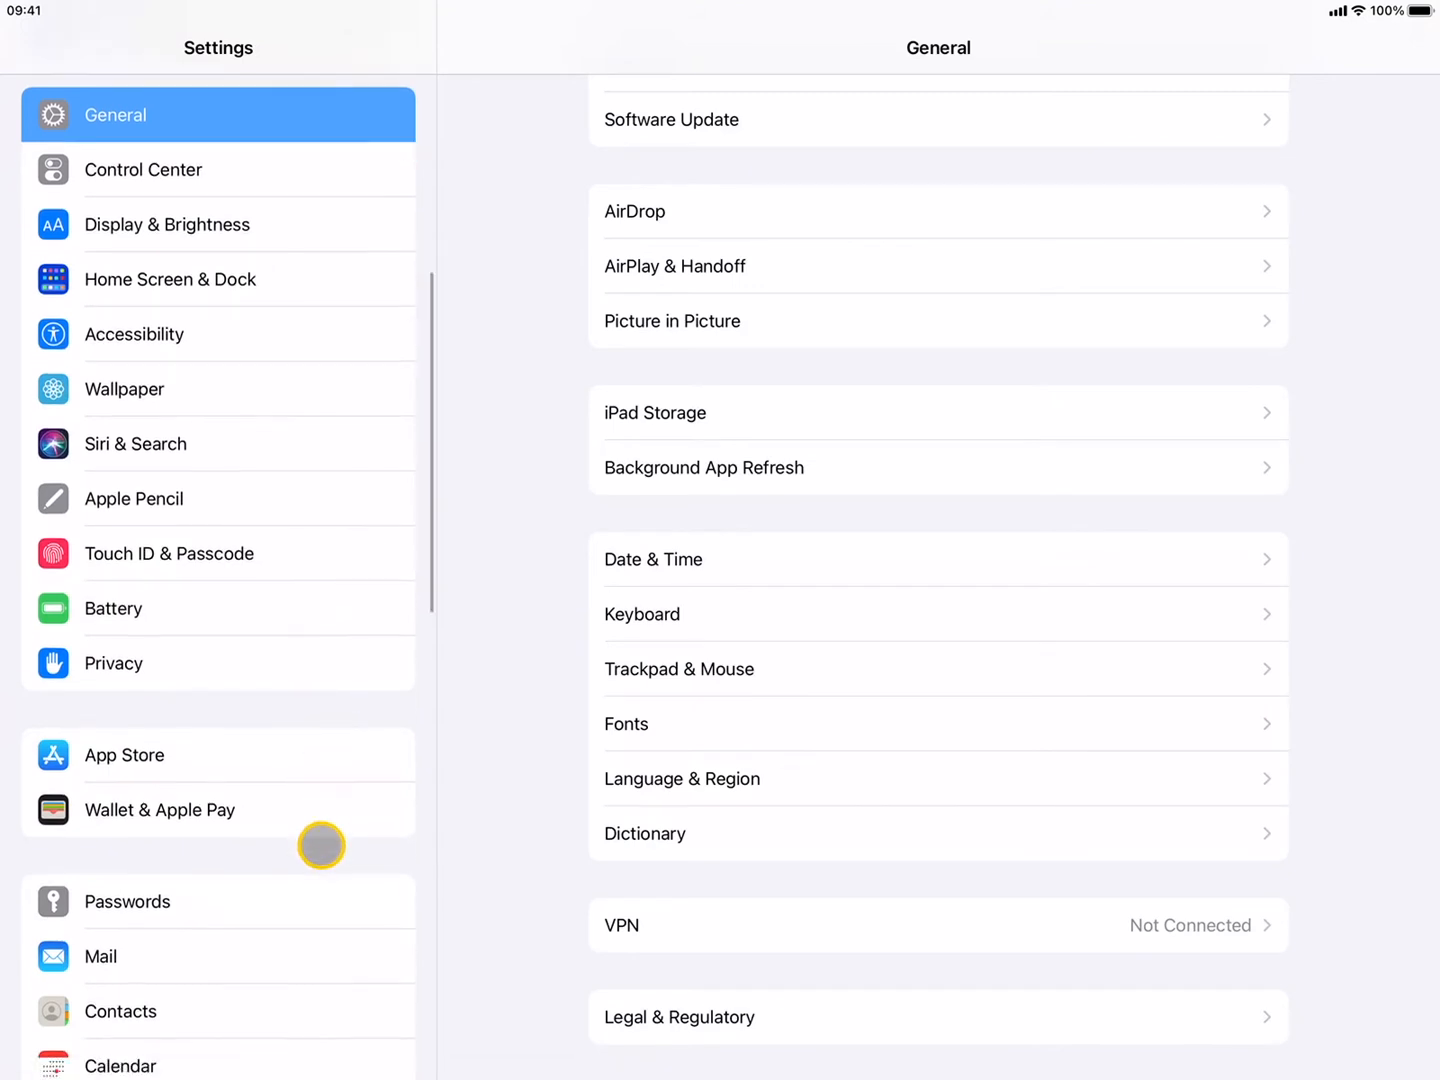
scroll("down", 3)
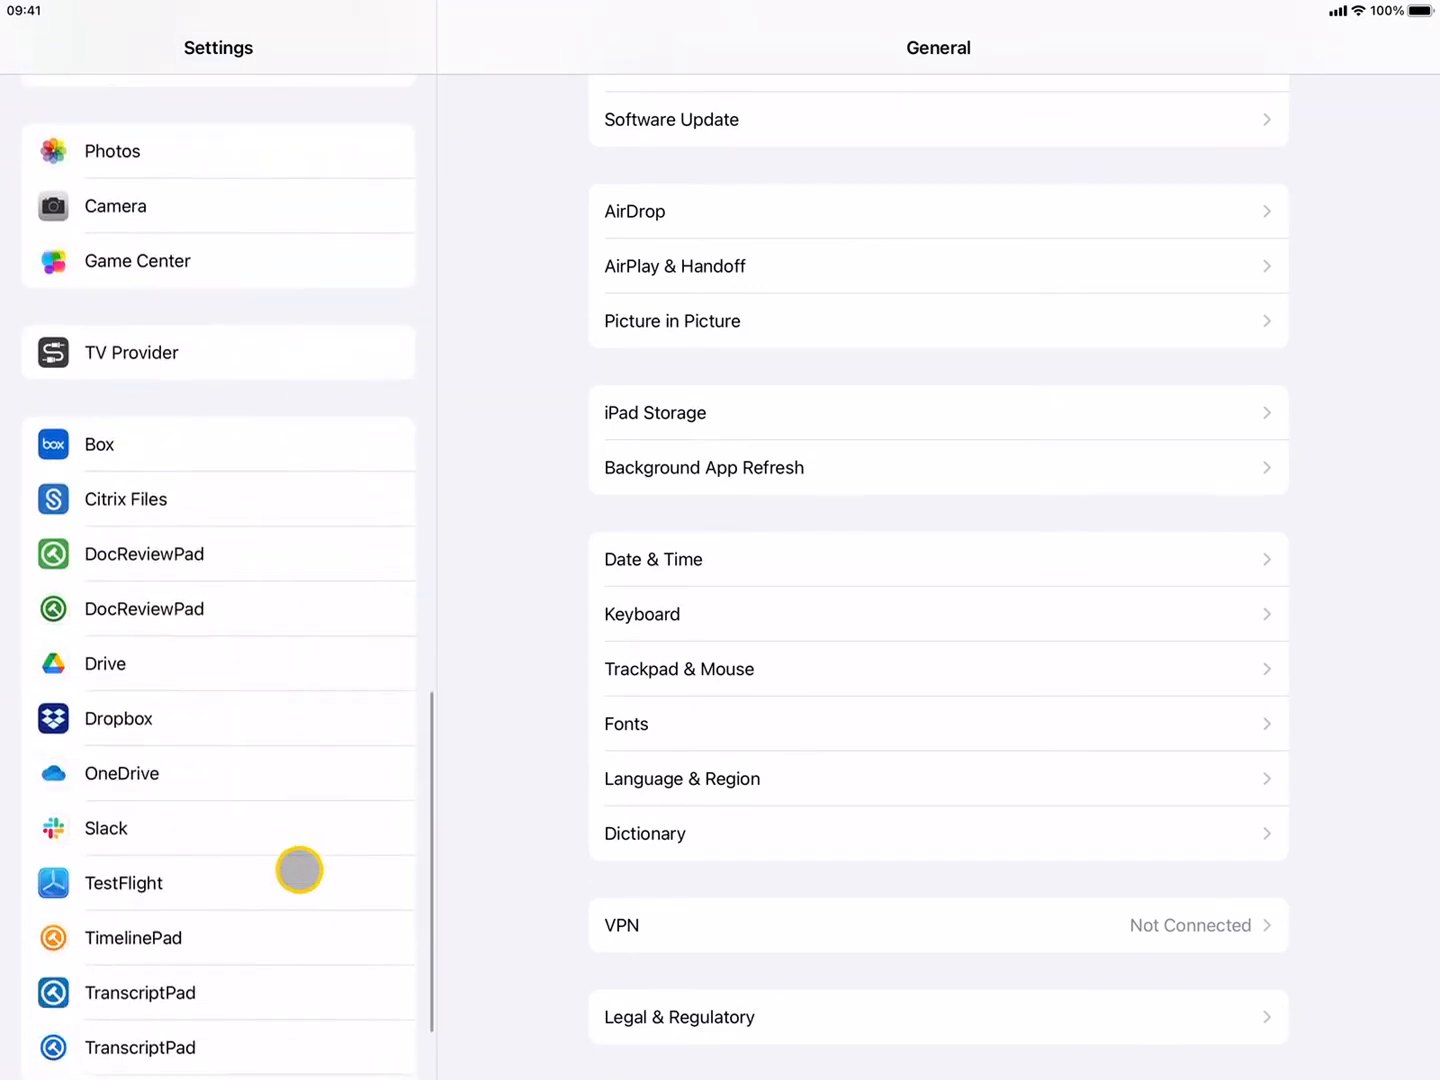
scroll("down", 3)
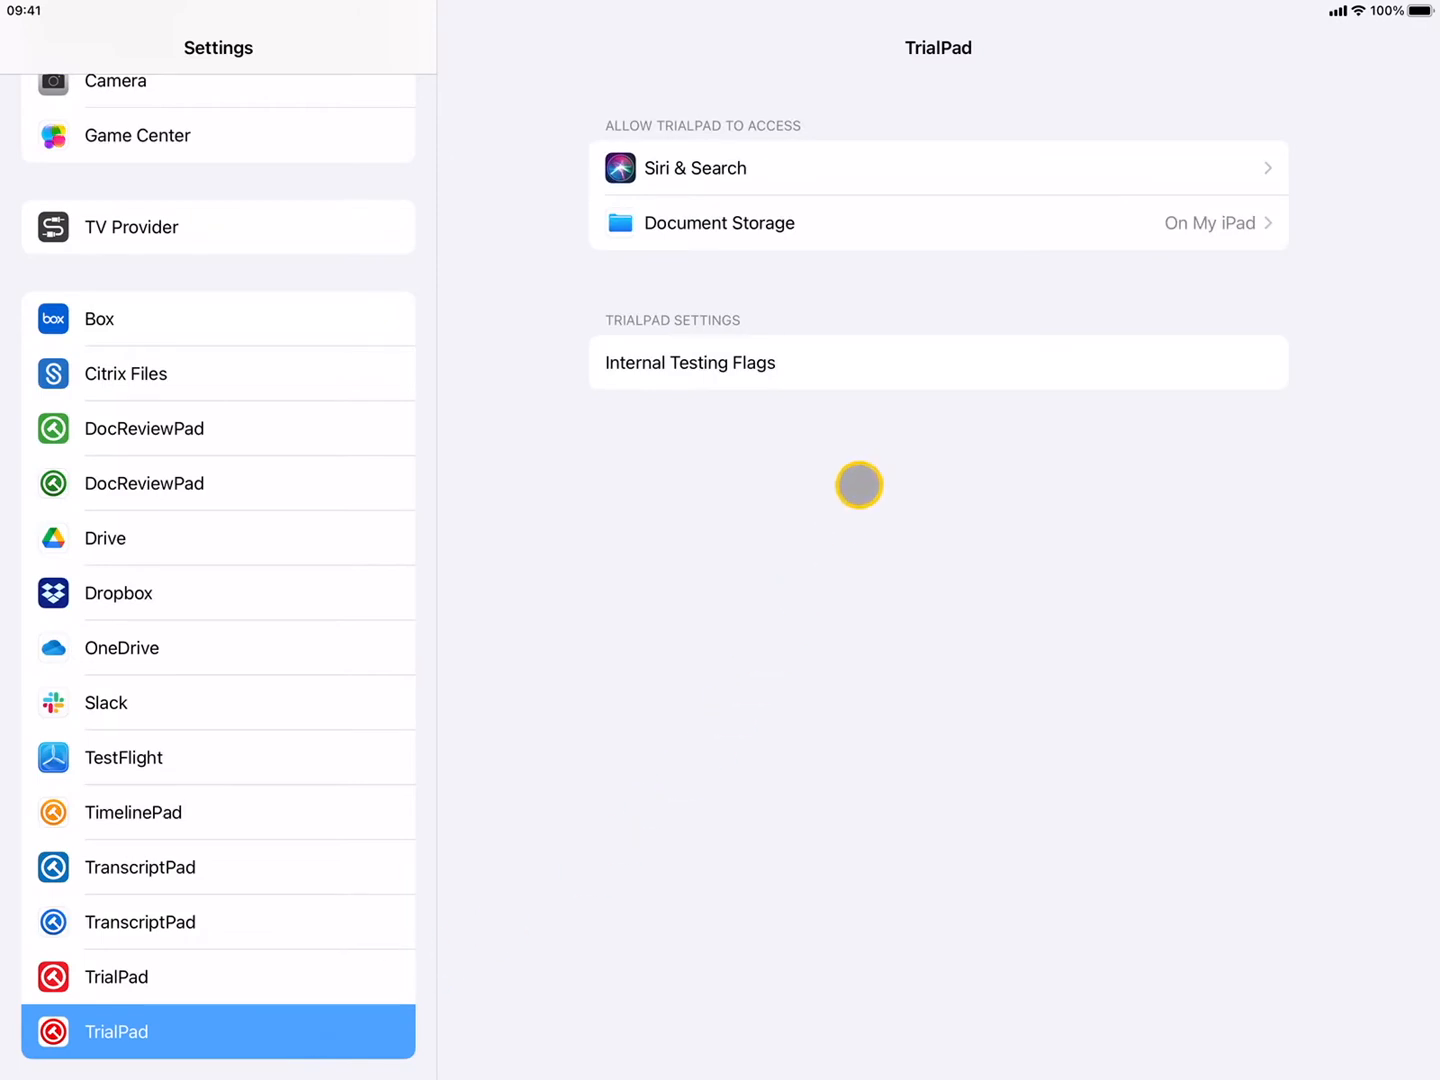
left_click(720, 222)
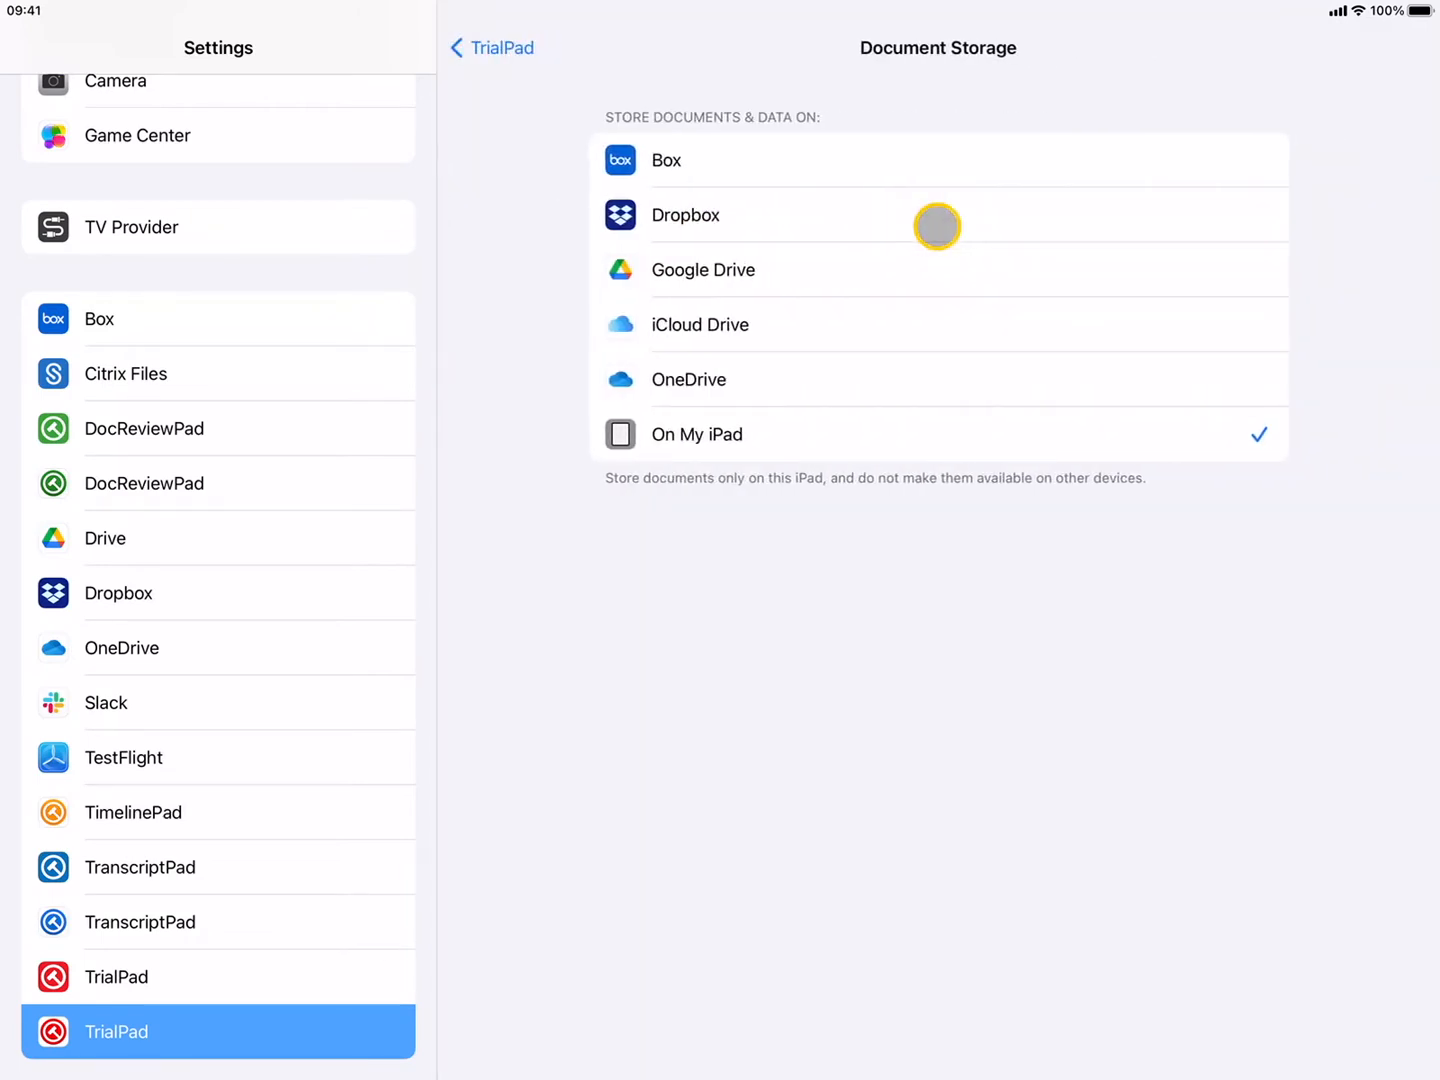
mouse_move(824, 436)
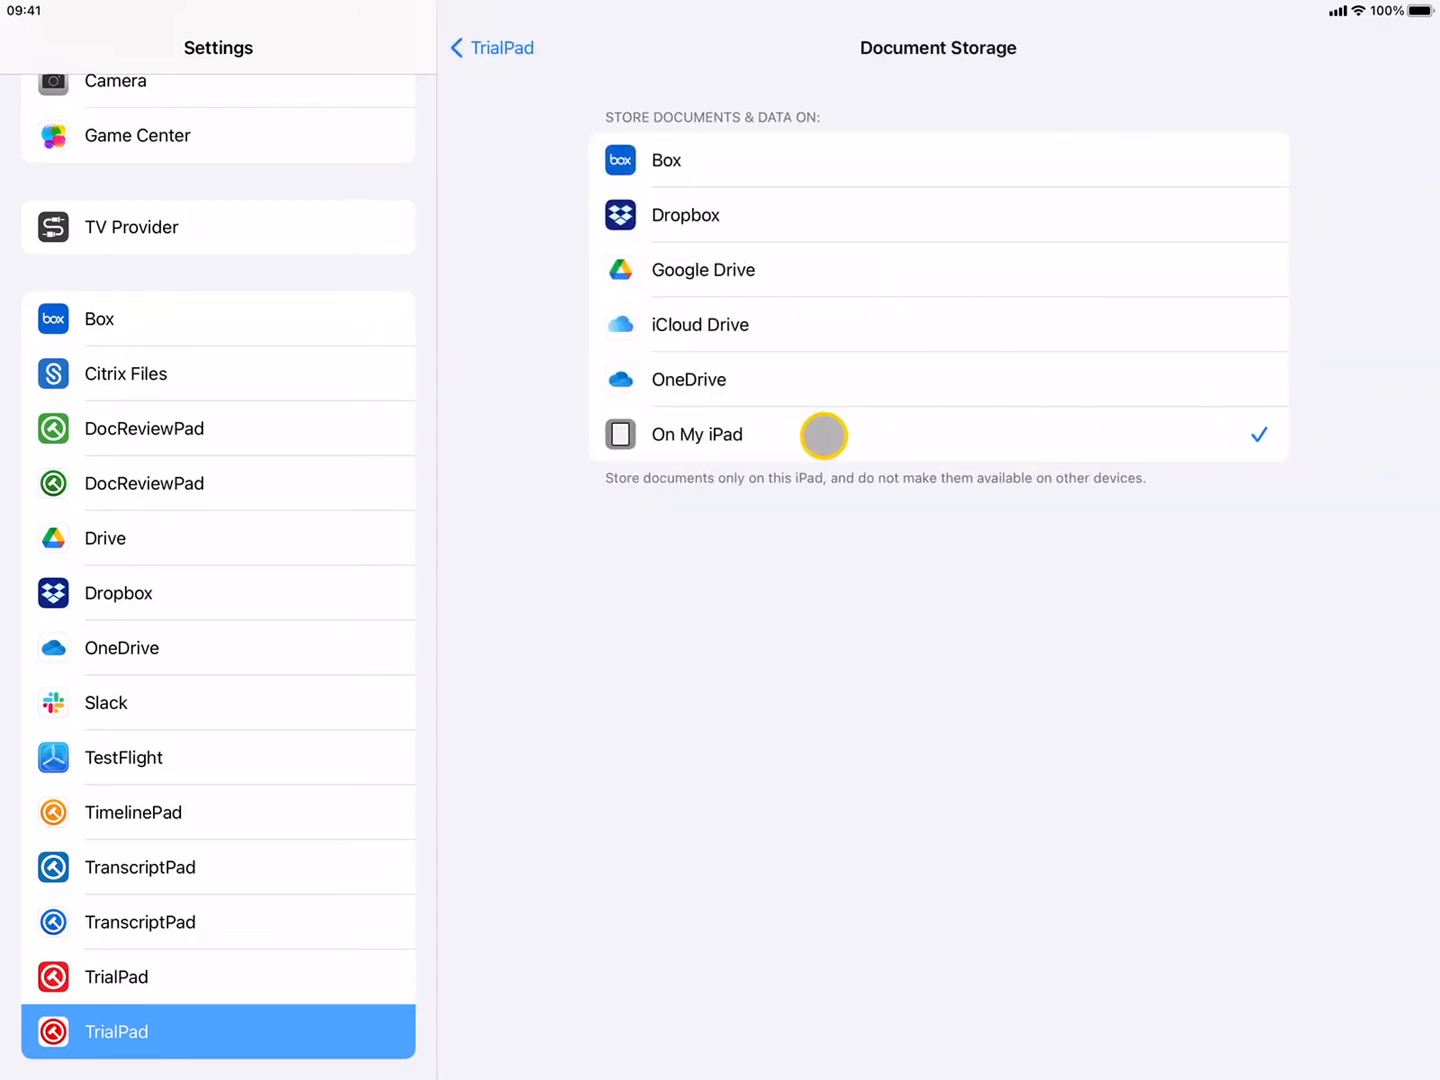
mouse_move(870, 532)
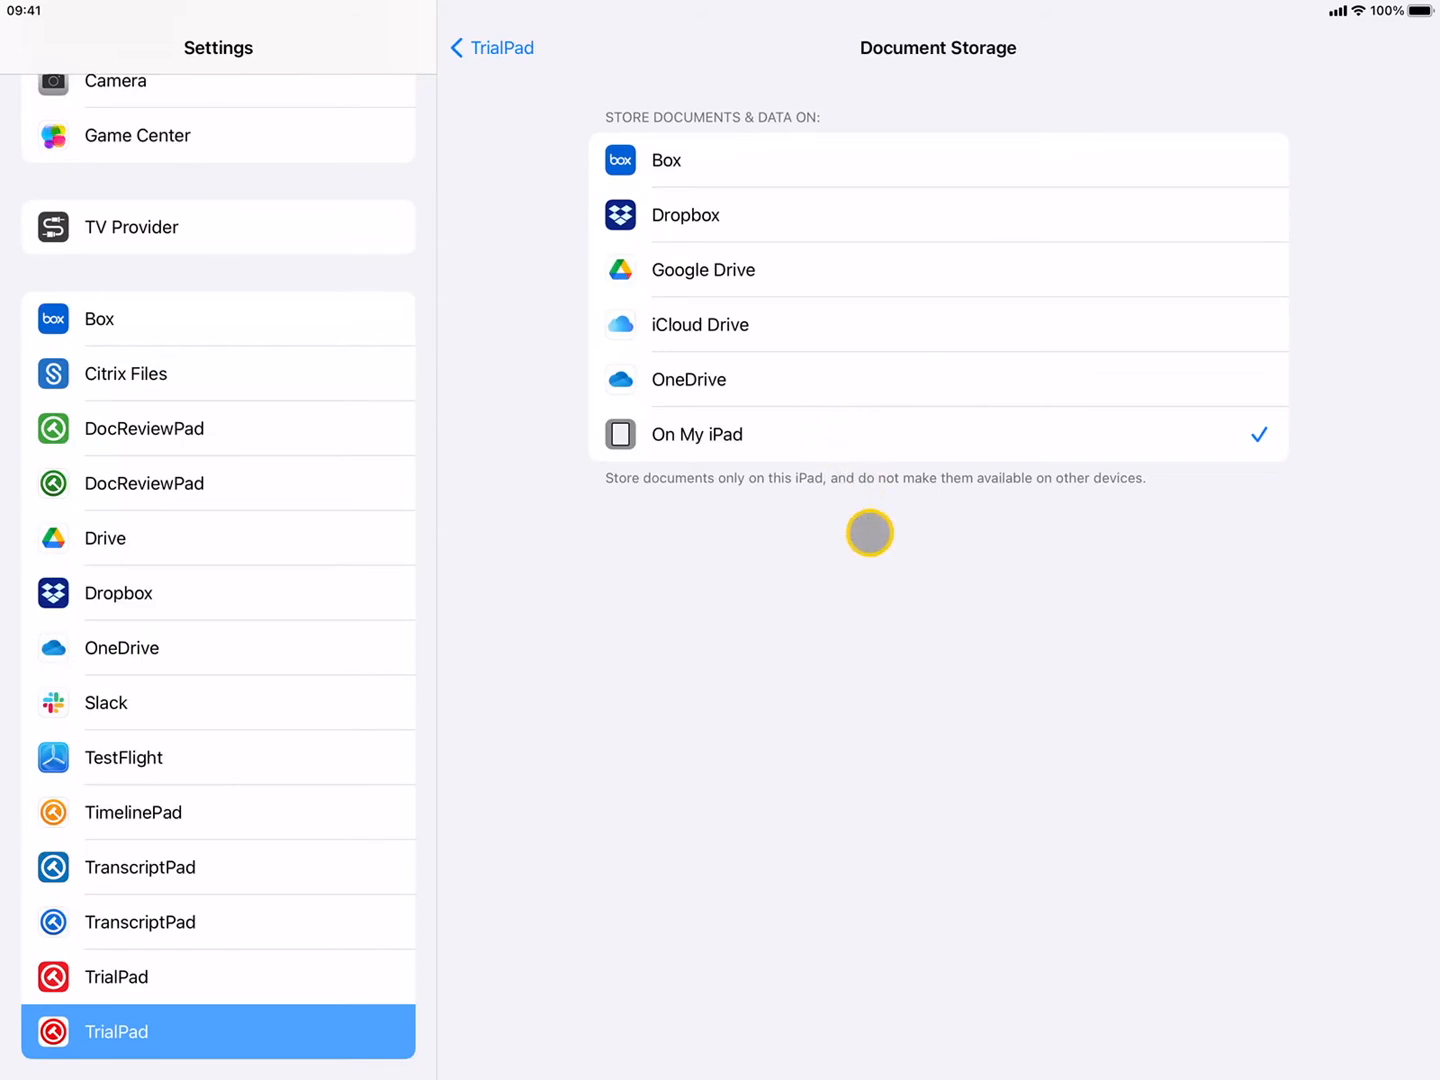
left_click(140, 922)
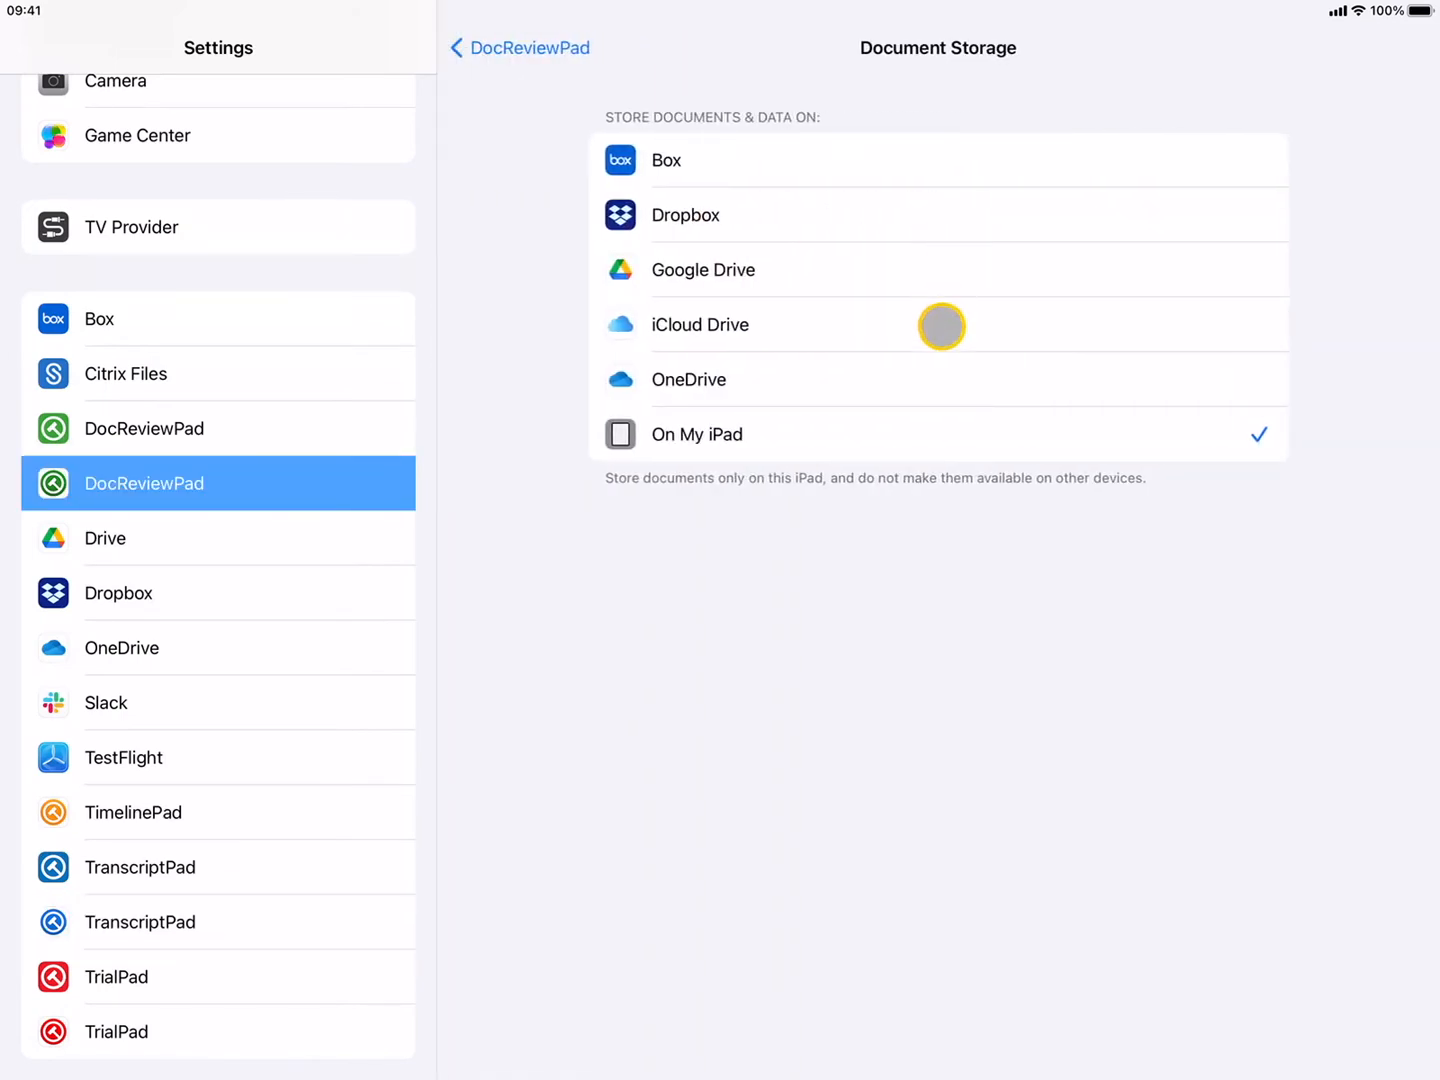
mouse_move(856, 438)
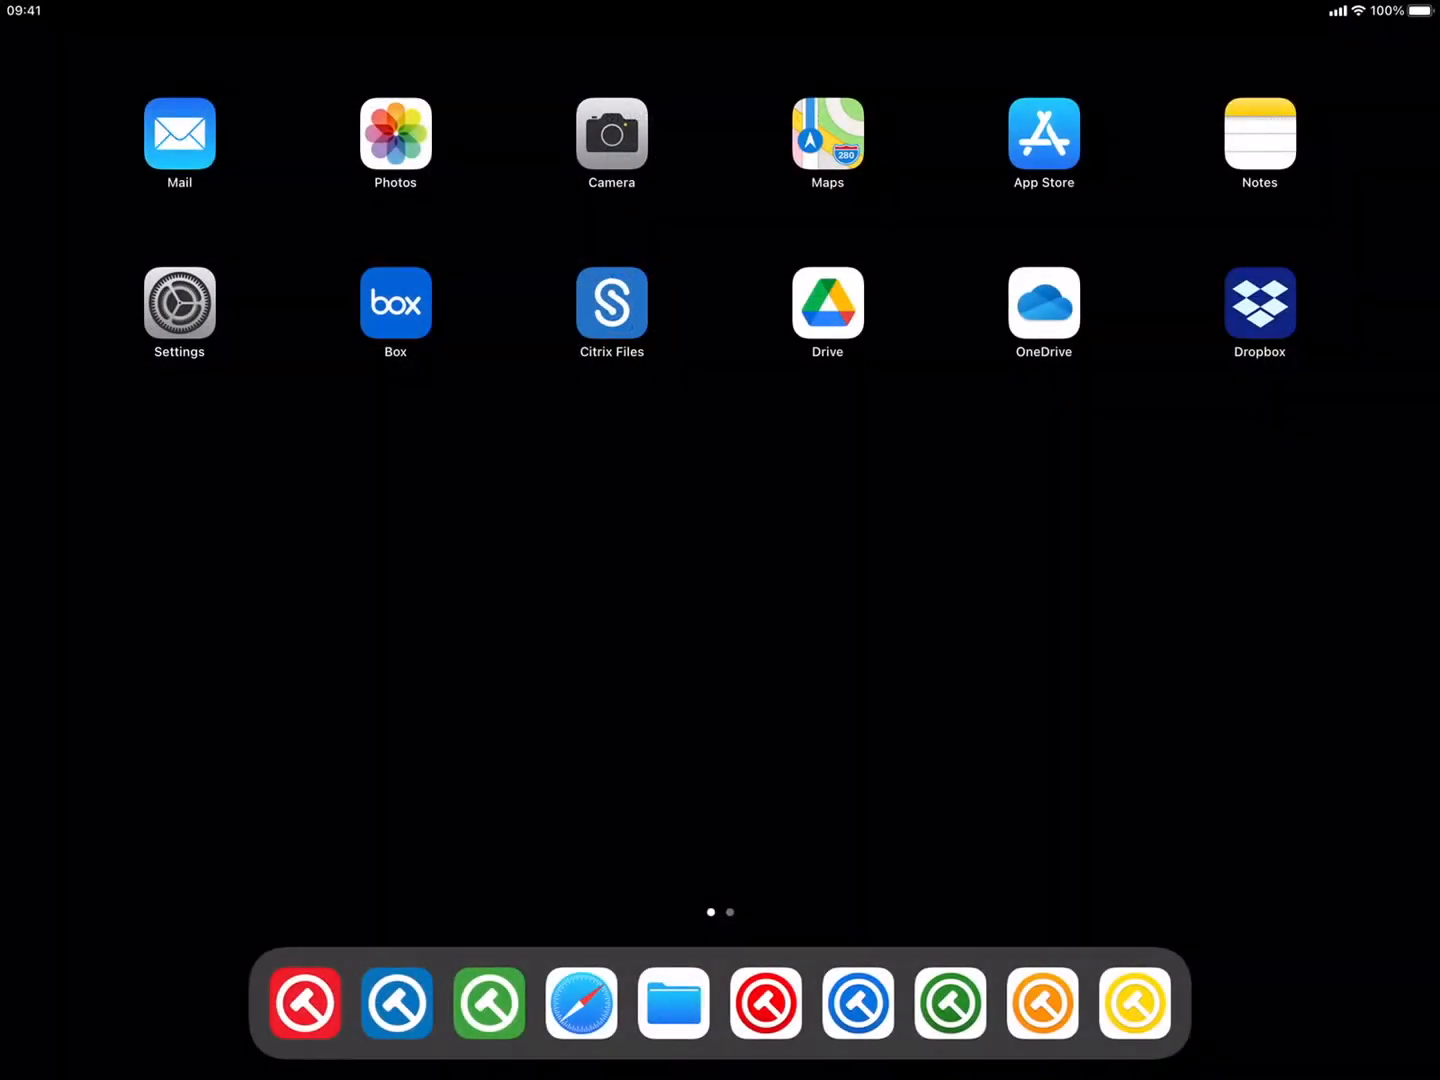
Launch TrialPad from the Dock to show the On My iPad location
left_click(766, 1004)
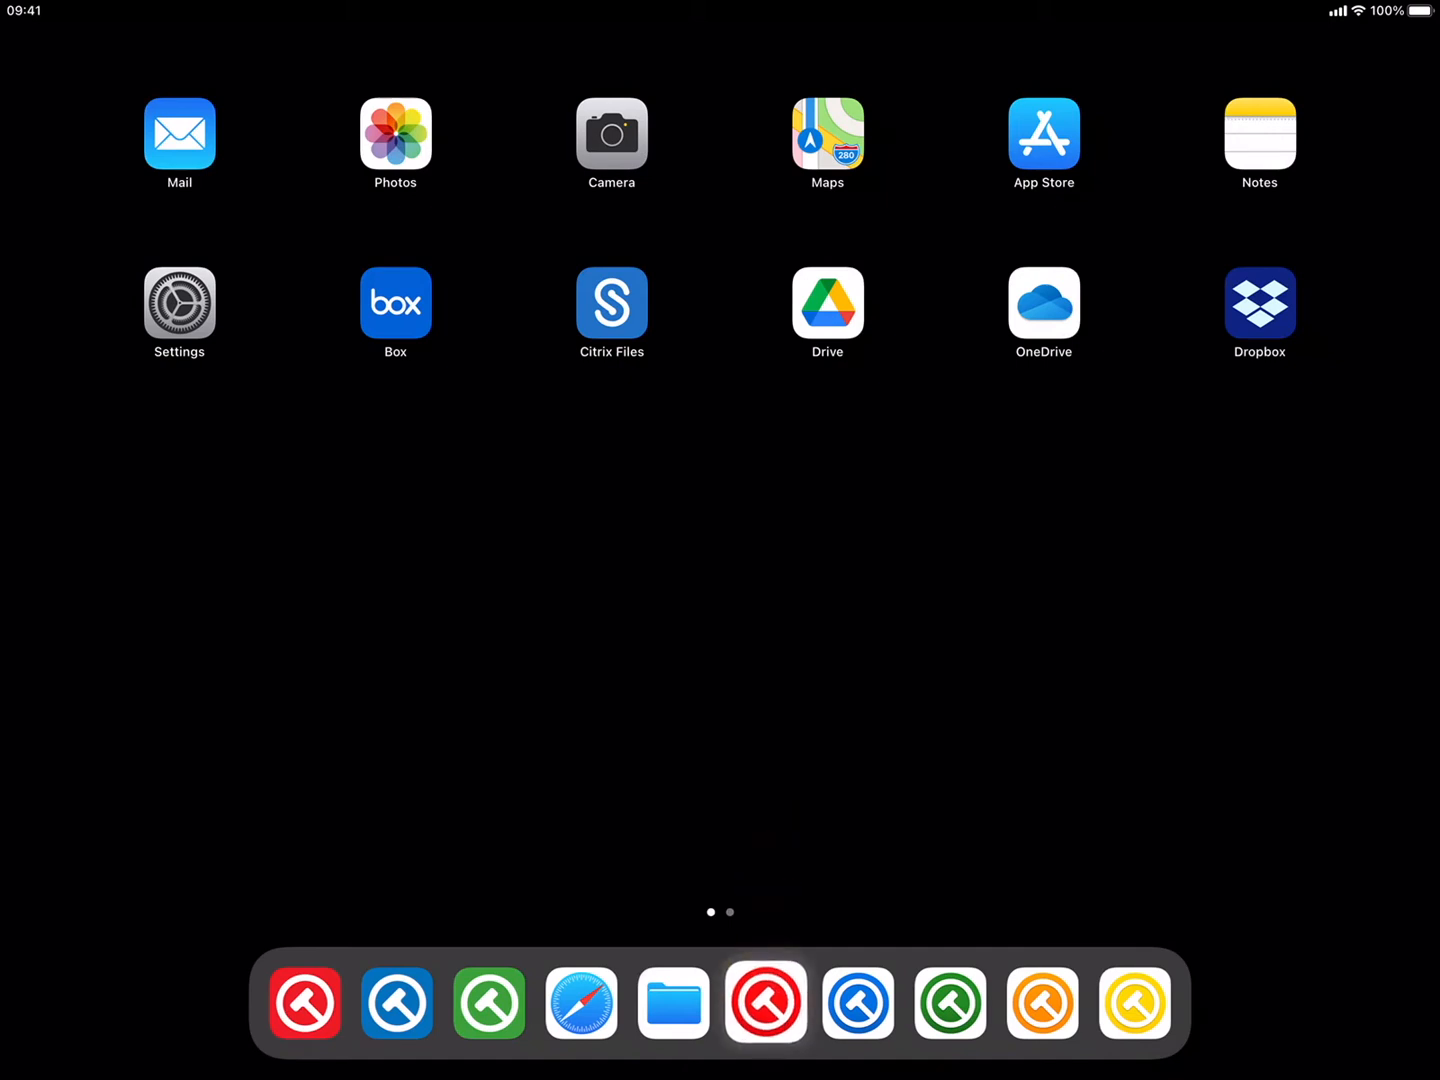
left_click(764, 1004)
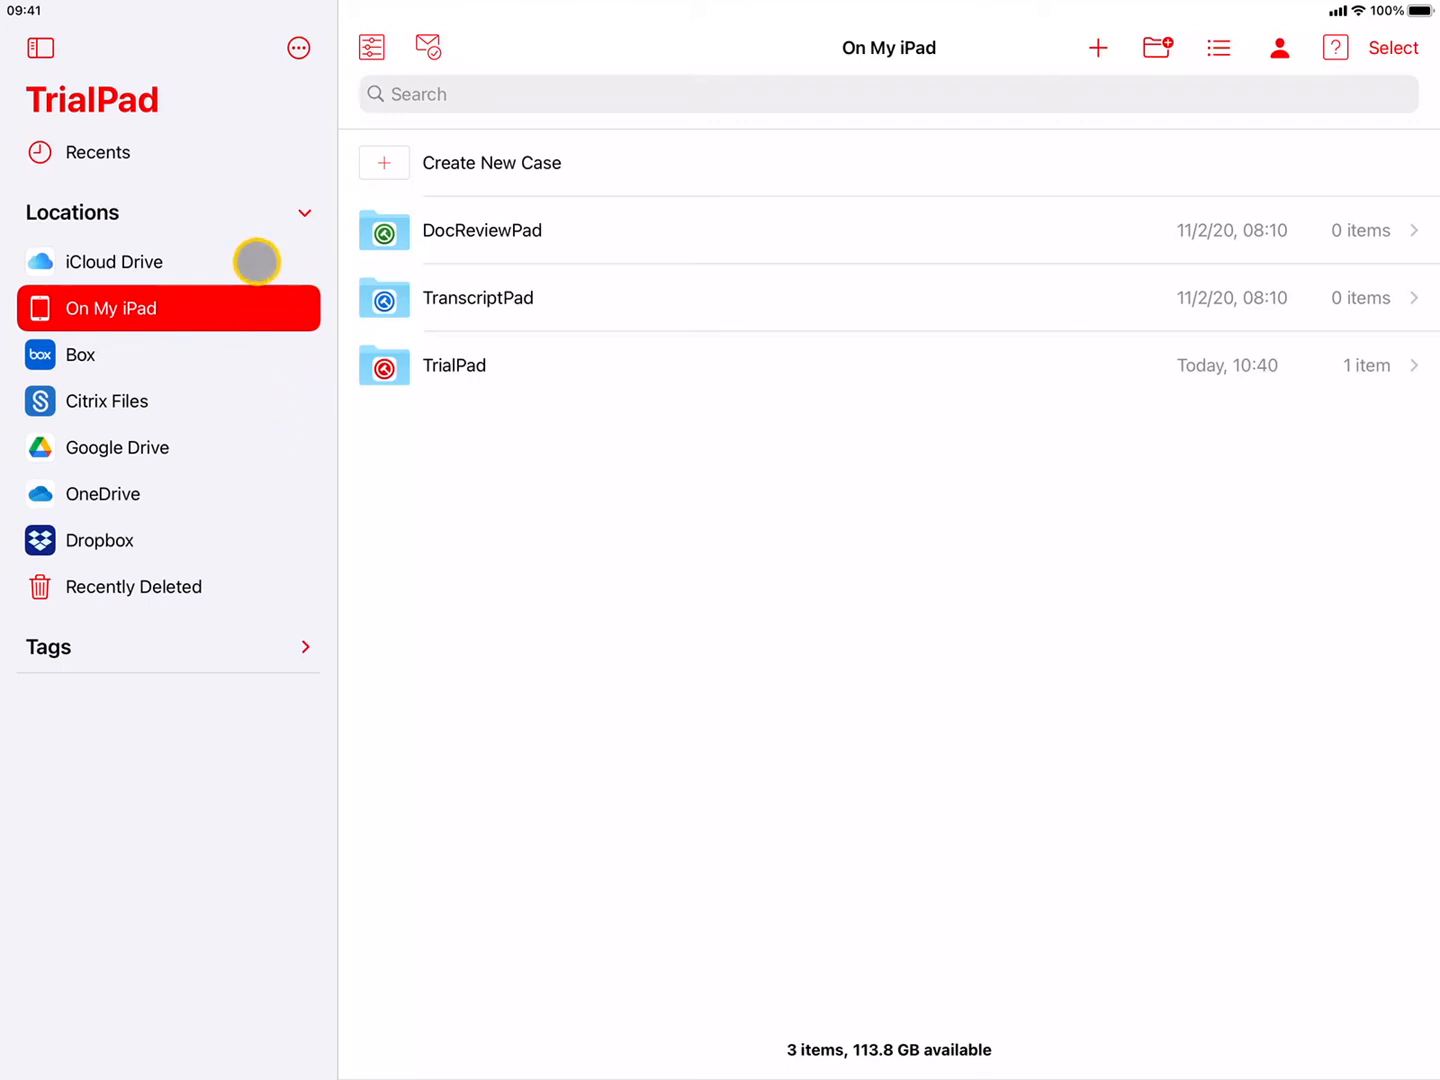
mouse_move(276, 548)
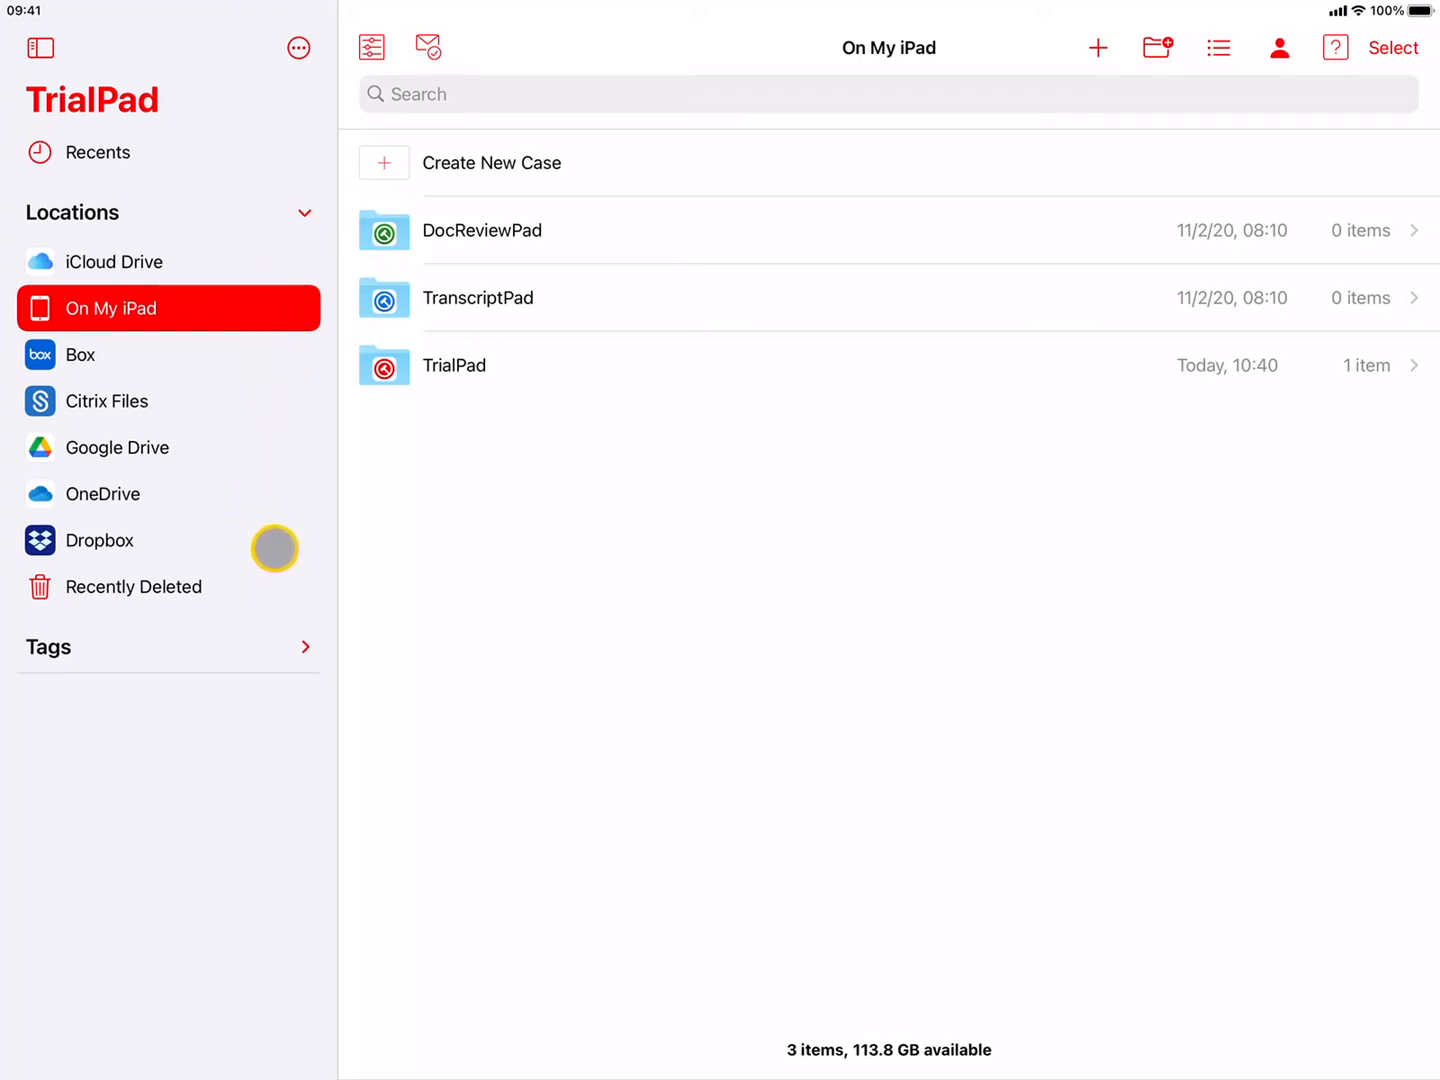
mouse_move(254, 418)
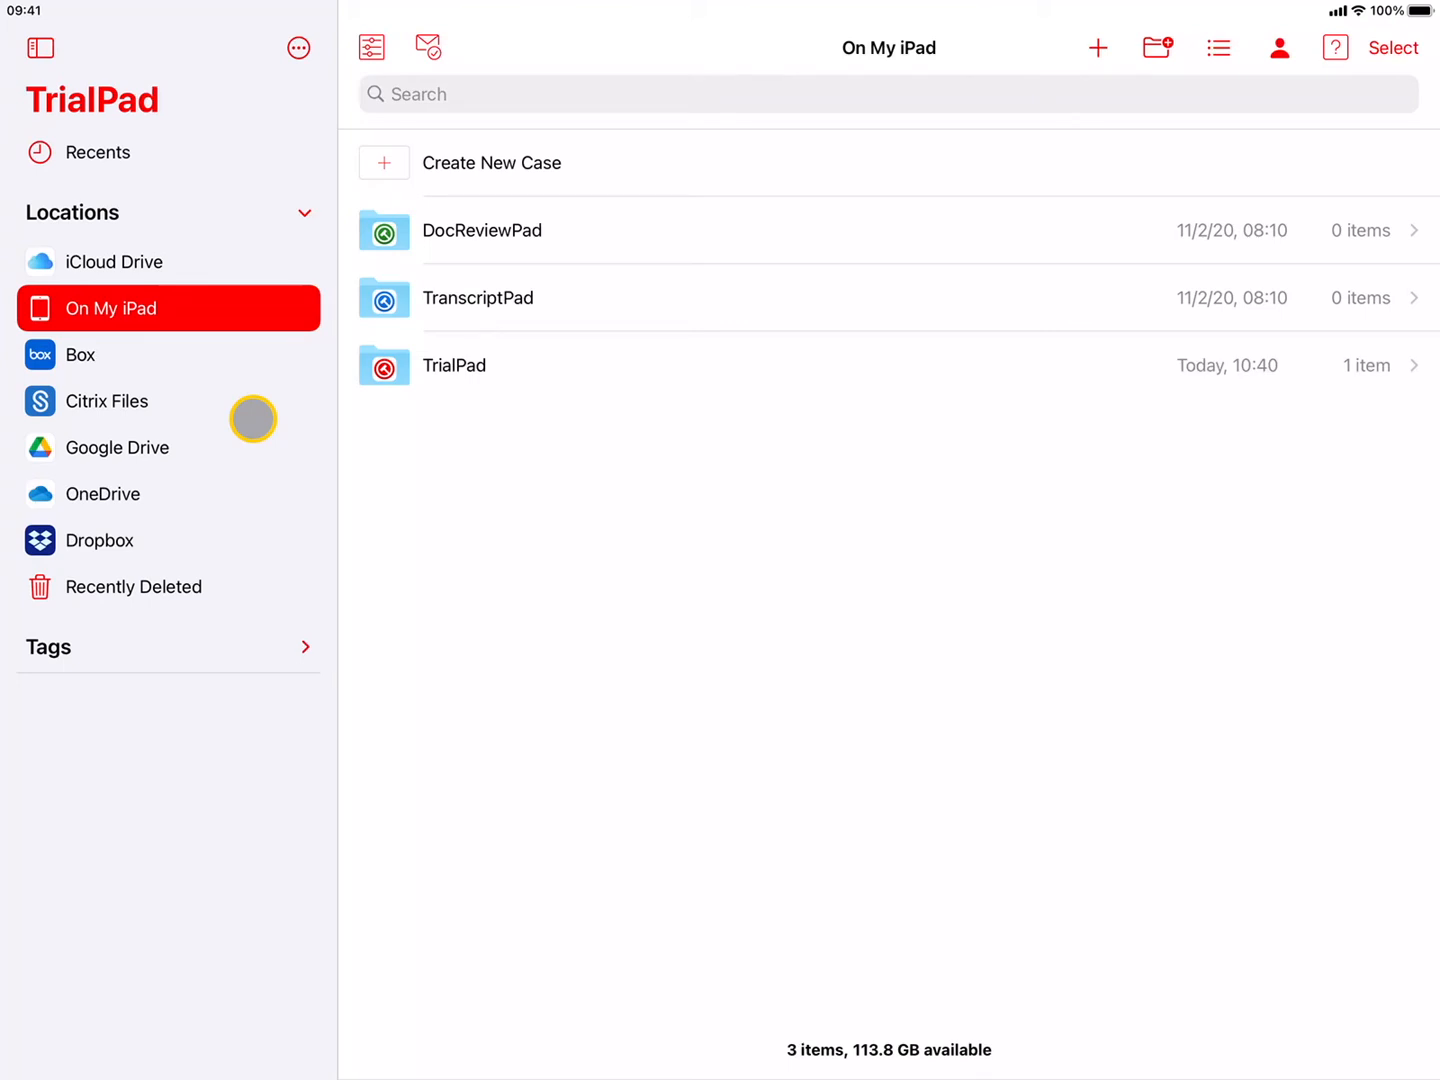
left_click(298, 48)
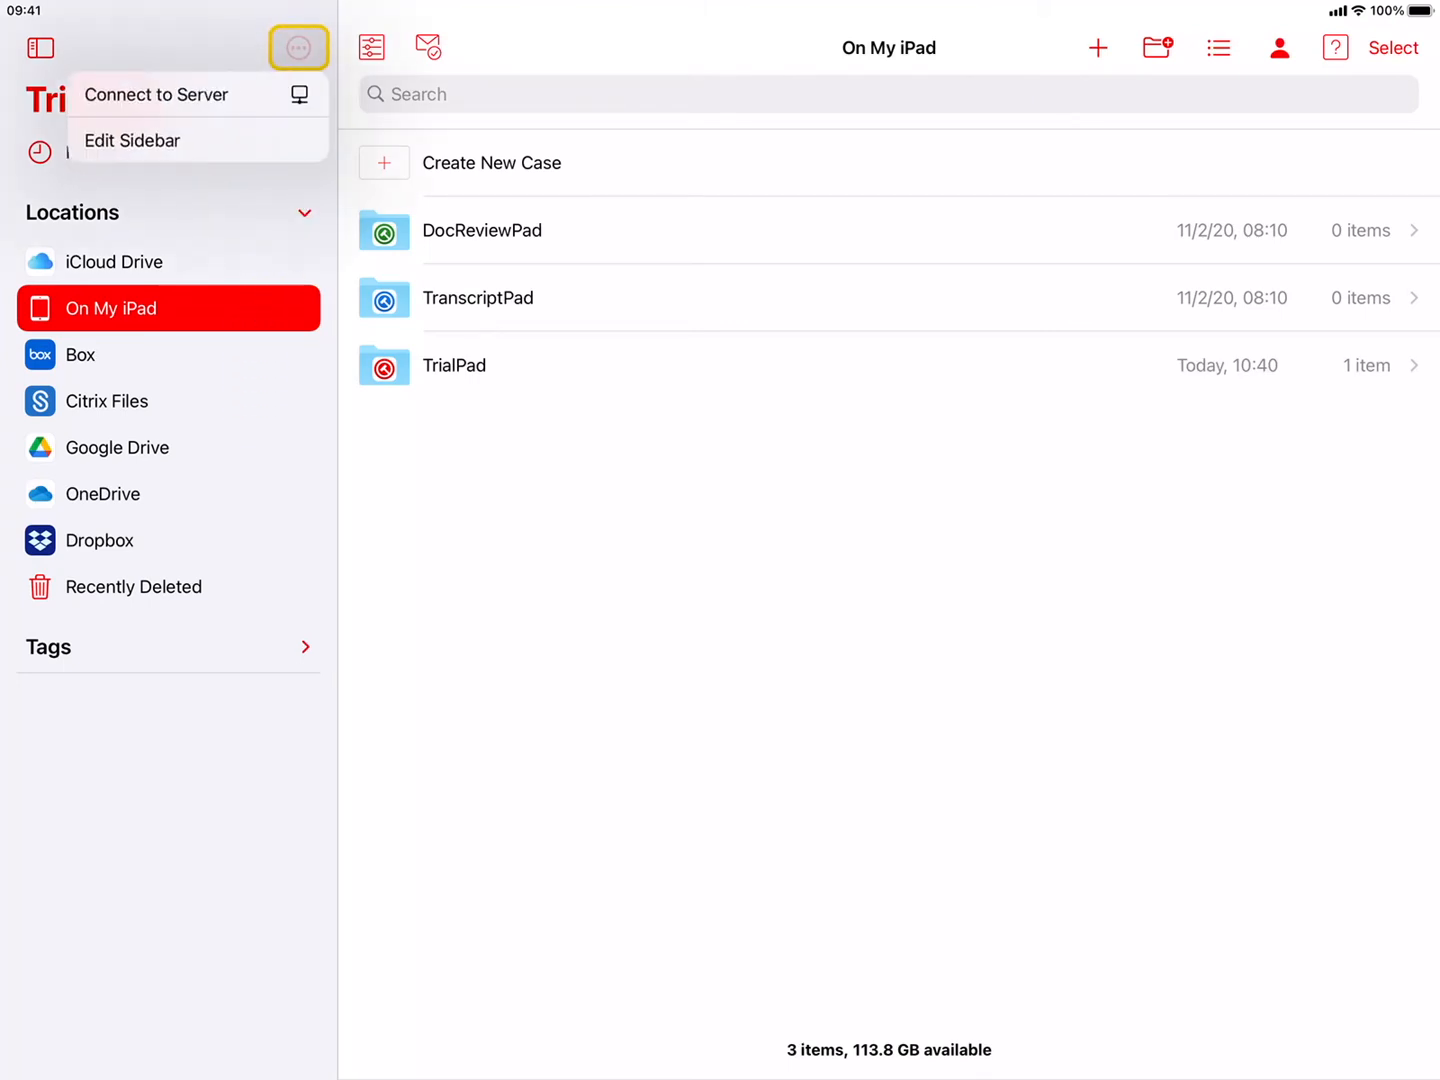
left_click(132, 140)
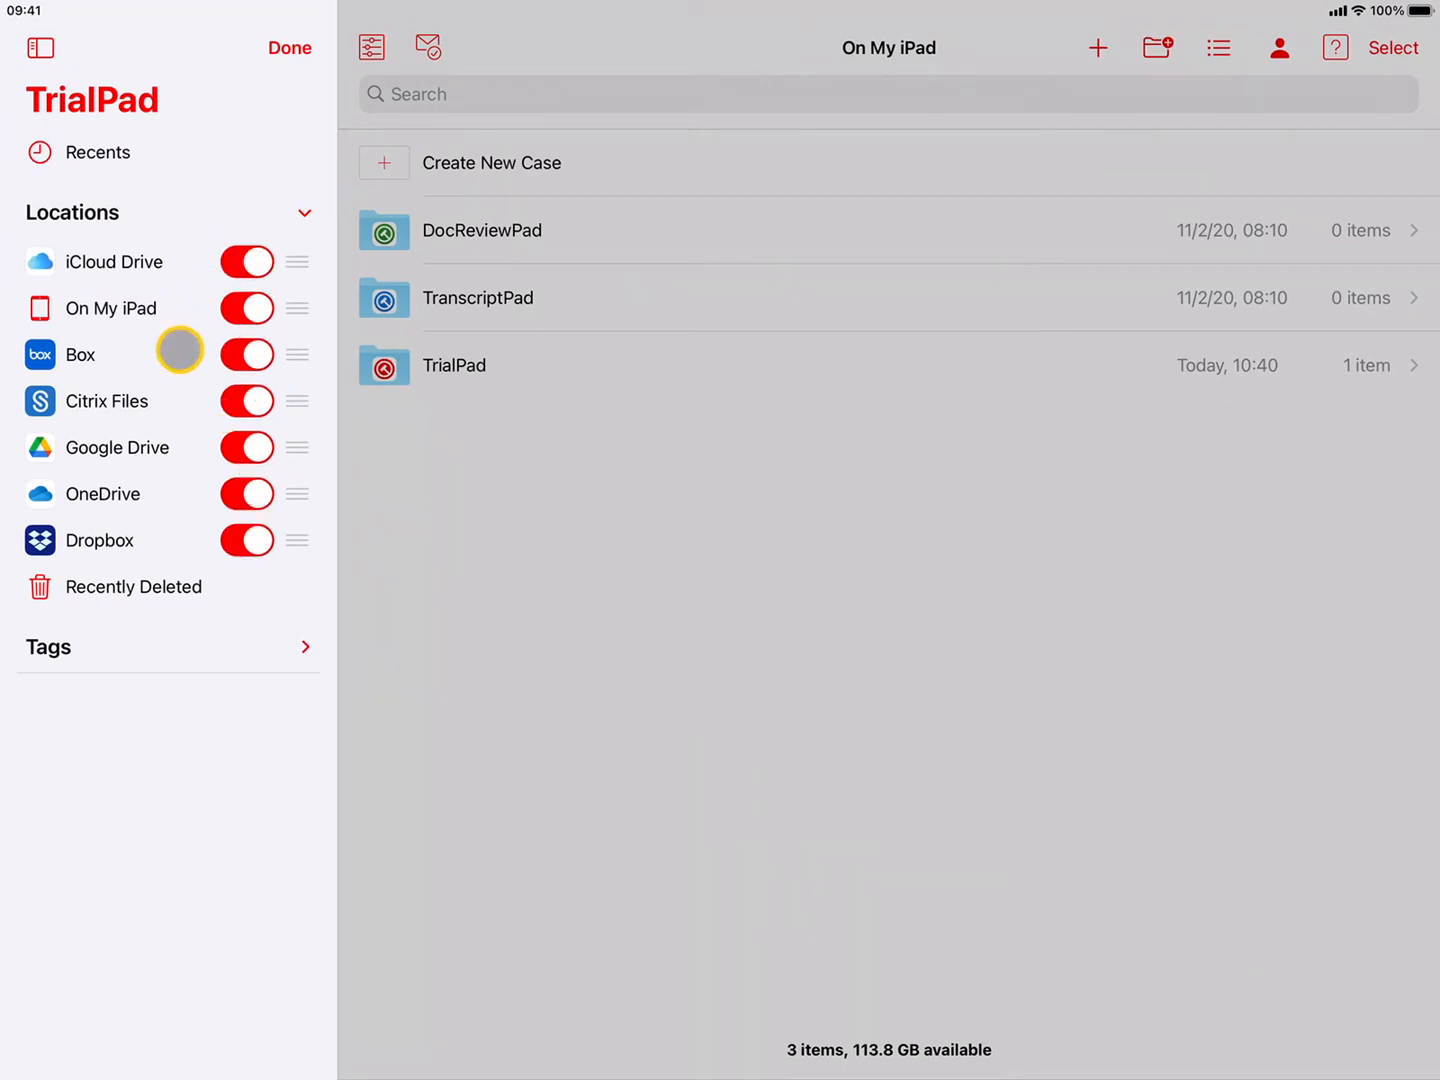
mouse_move(256, 162)
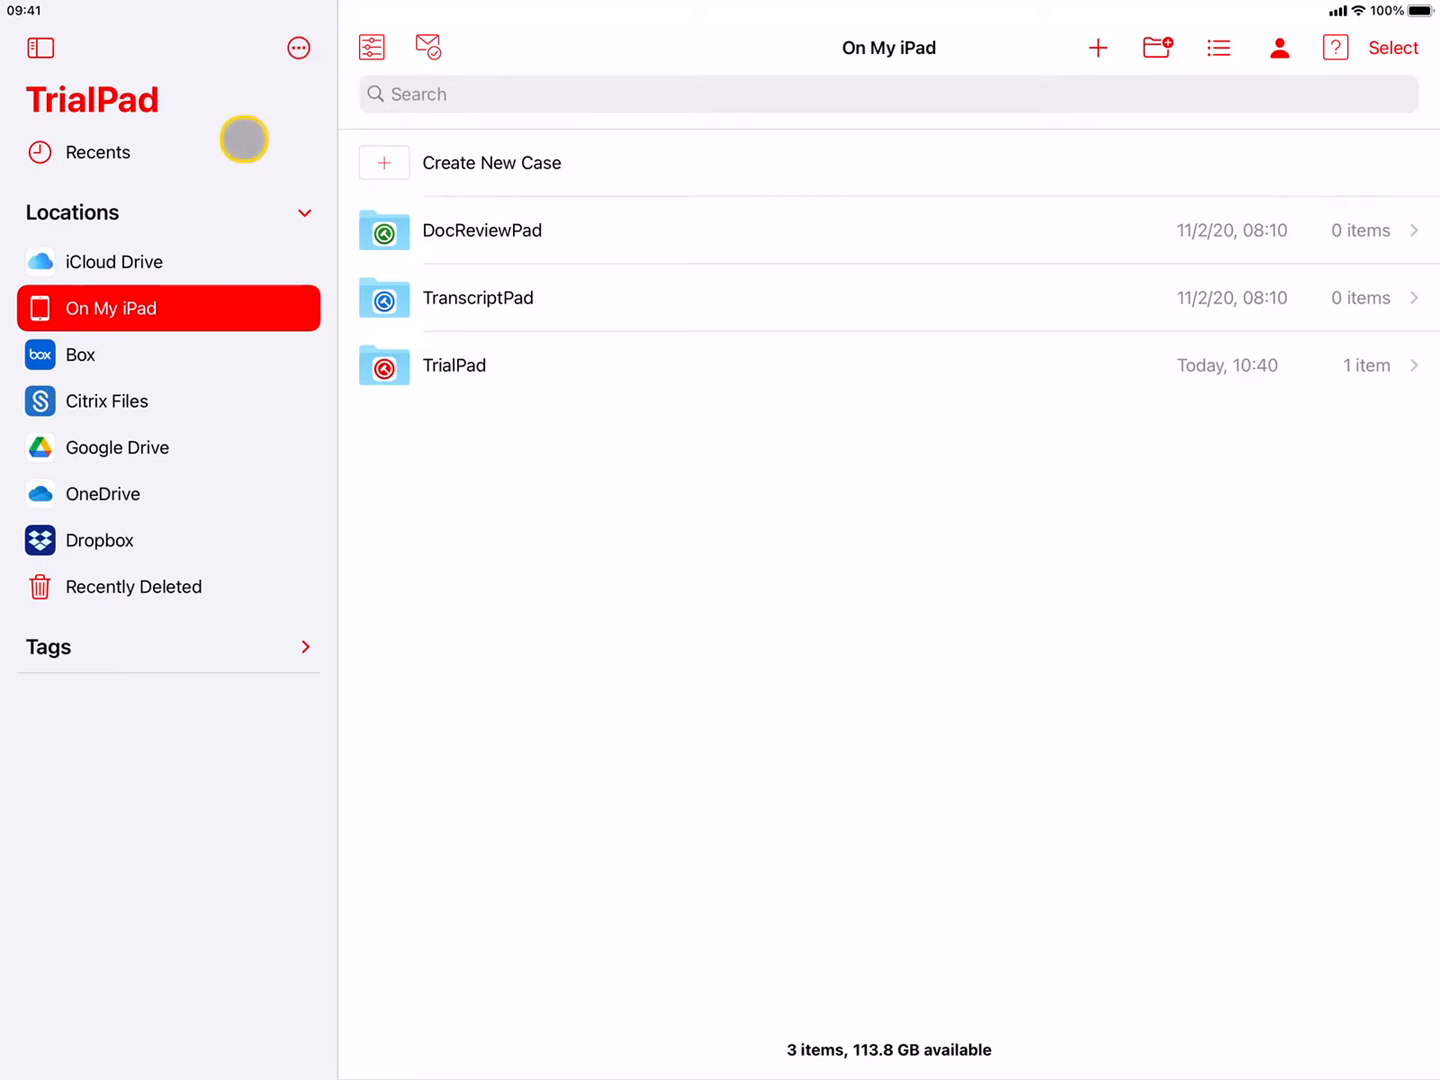
mouse_move(236, 480)
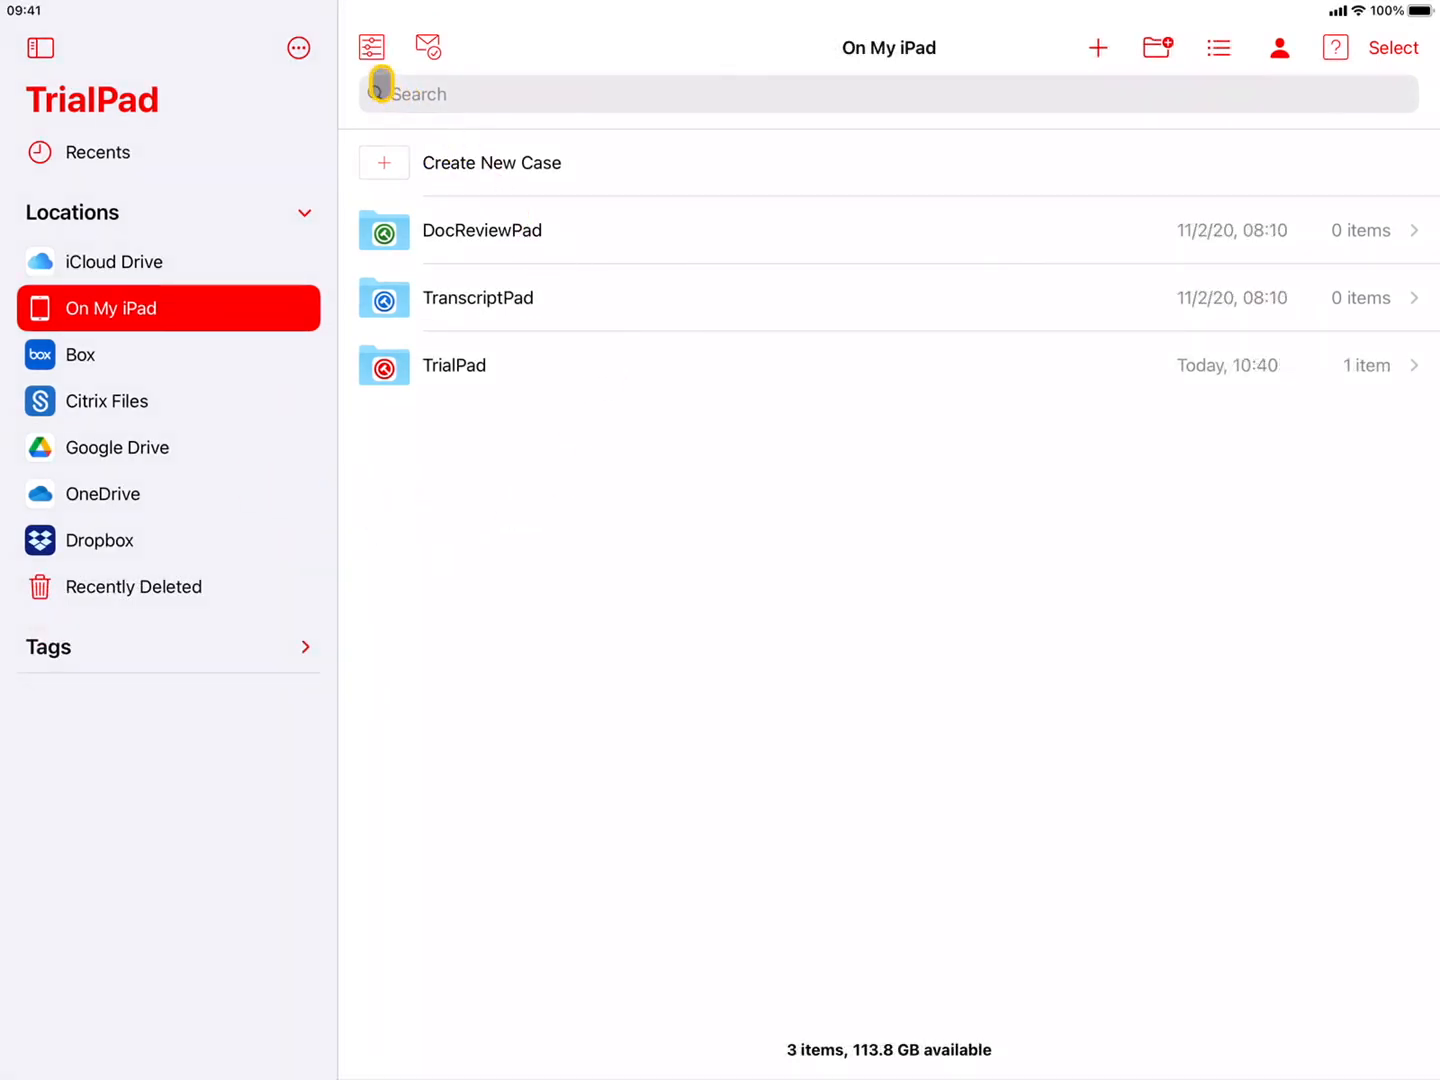
Review and dismiss TrialPad's app settings panel and the empty developer messages panel
left_click(370, 48)
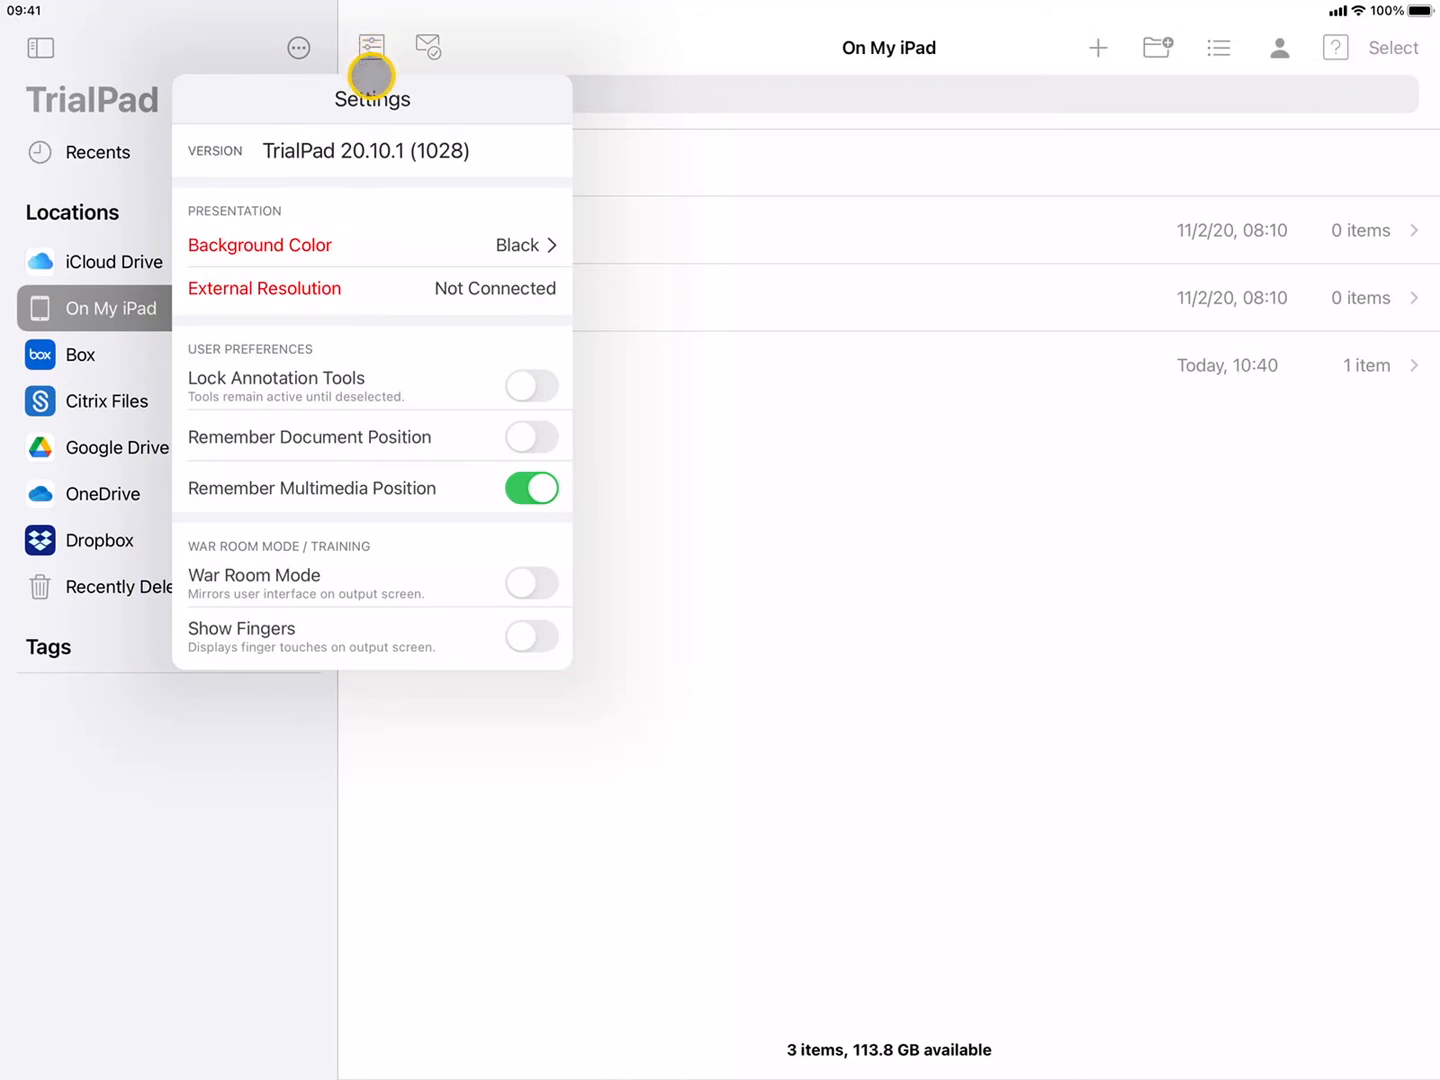
left_click(532, 436)
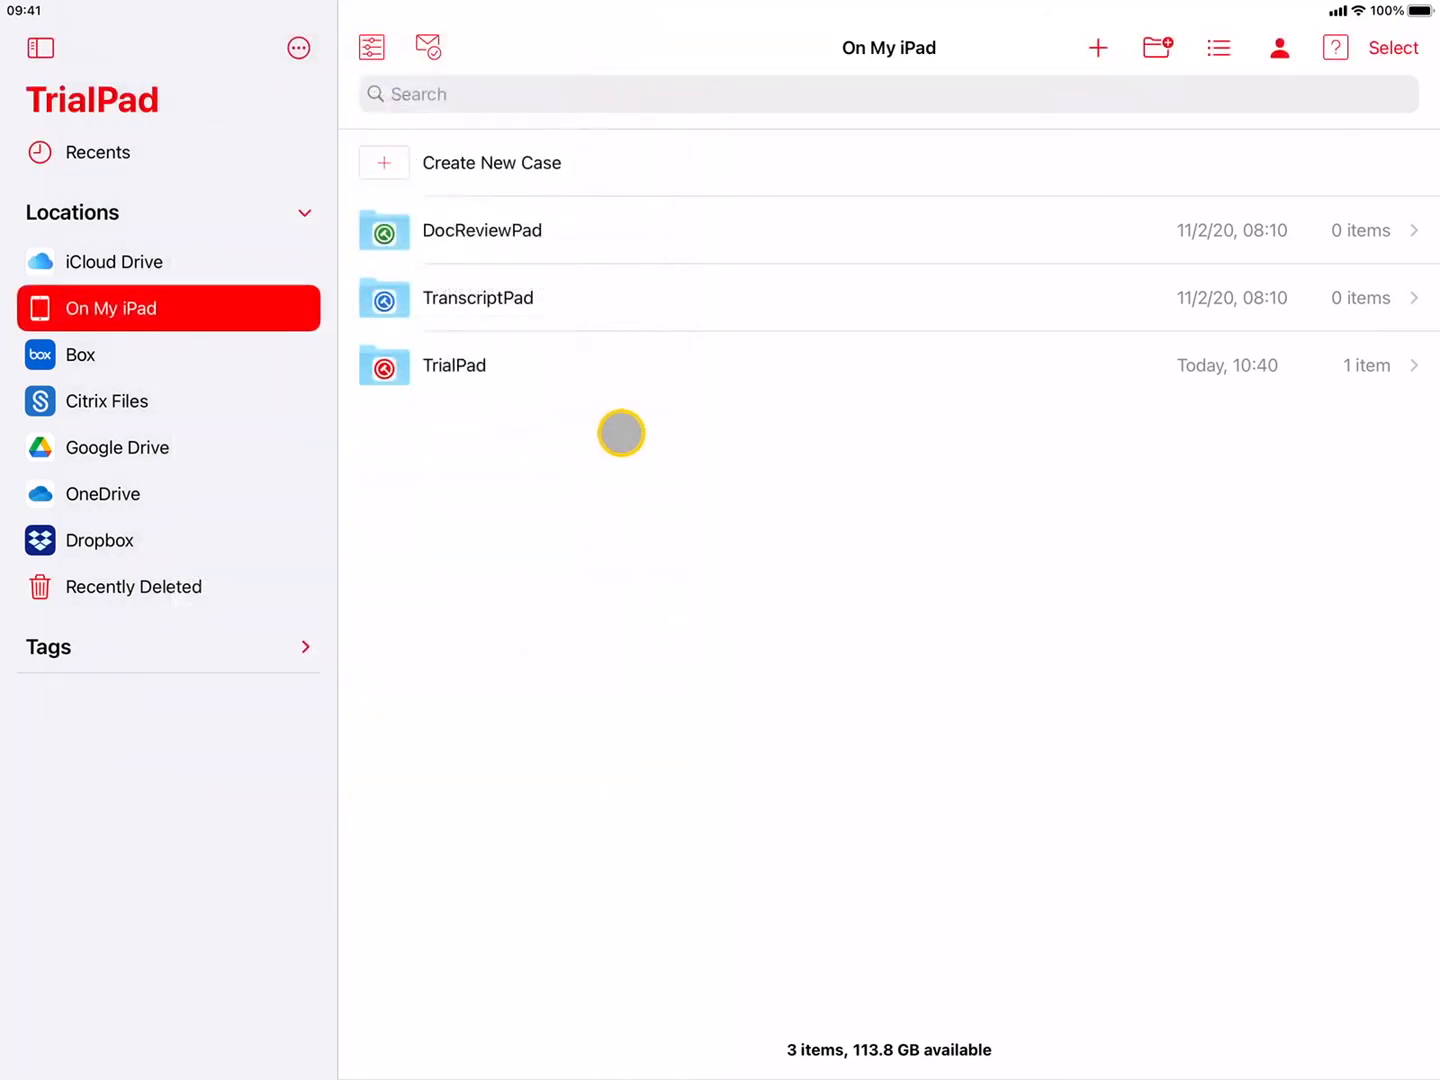
left_click(428, 48)
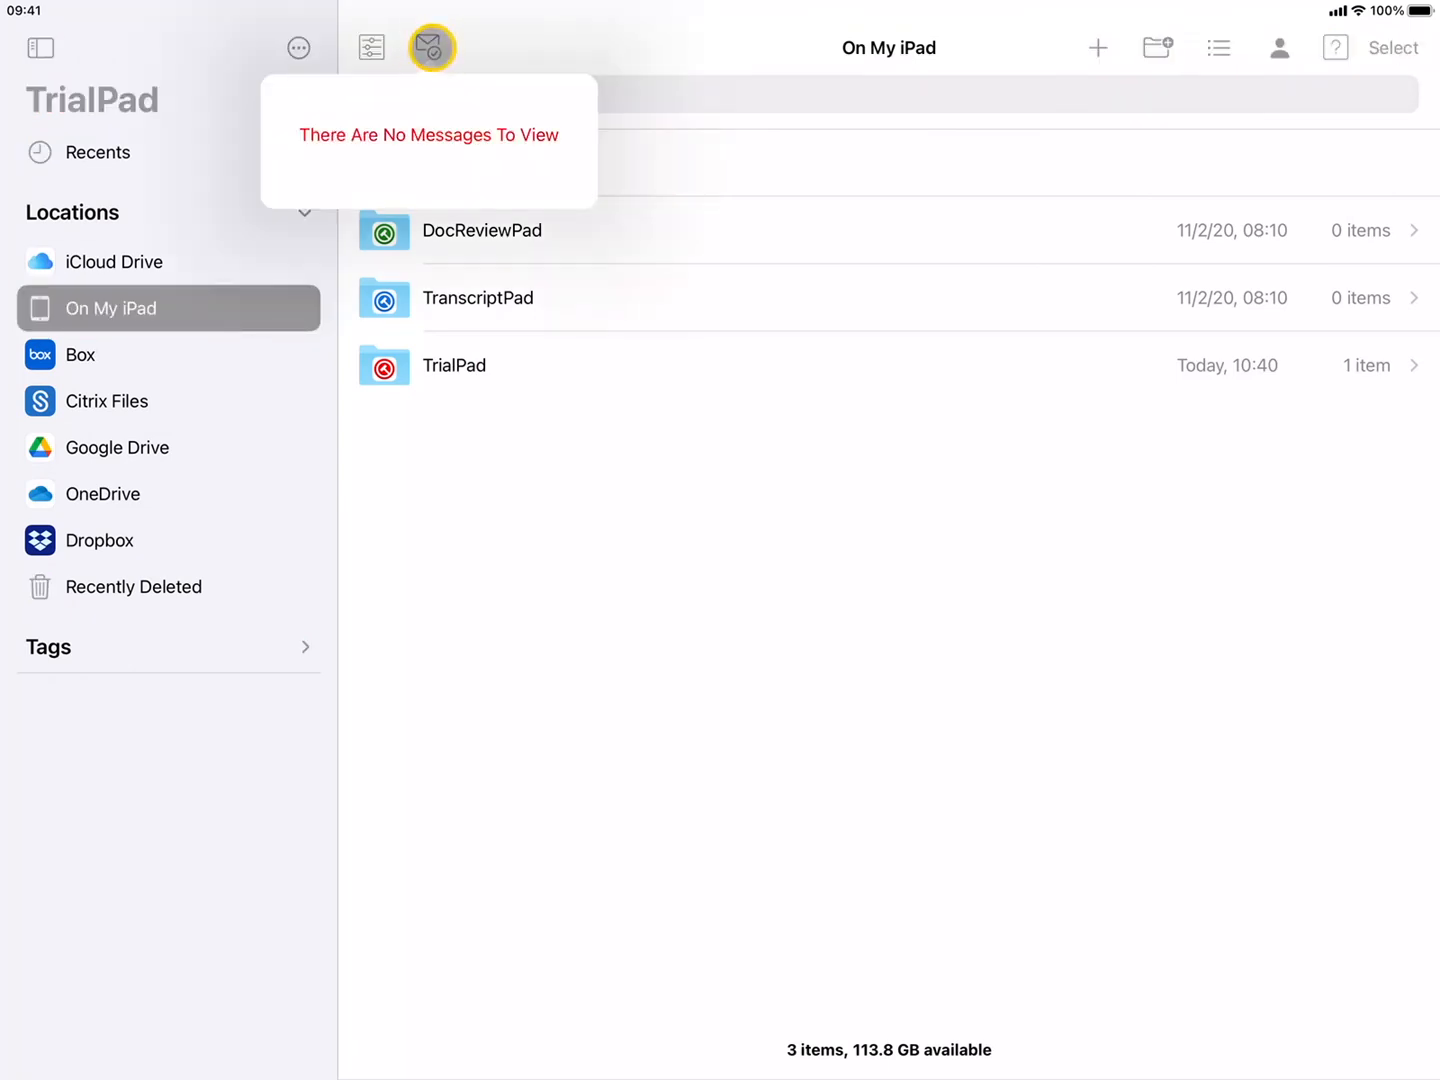
left_click(430, 48)
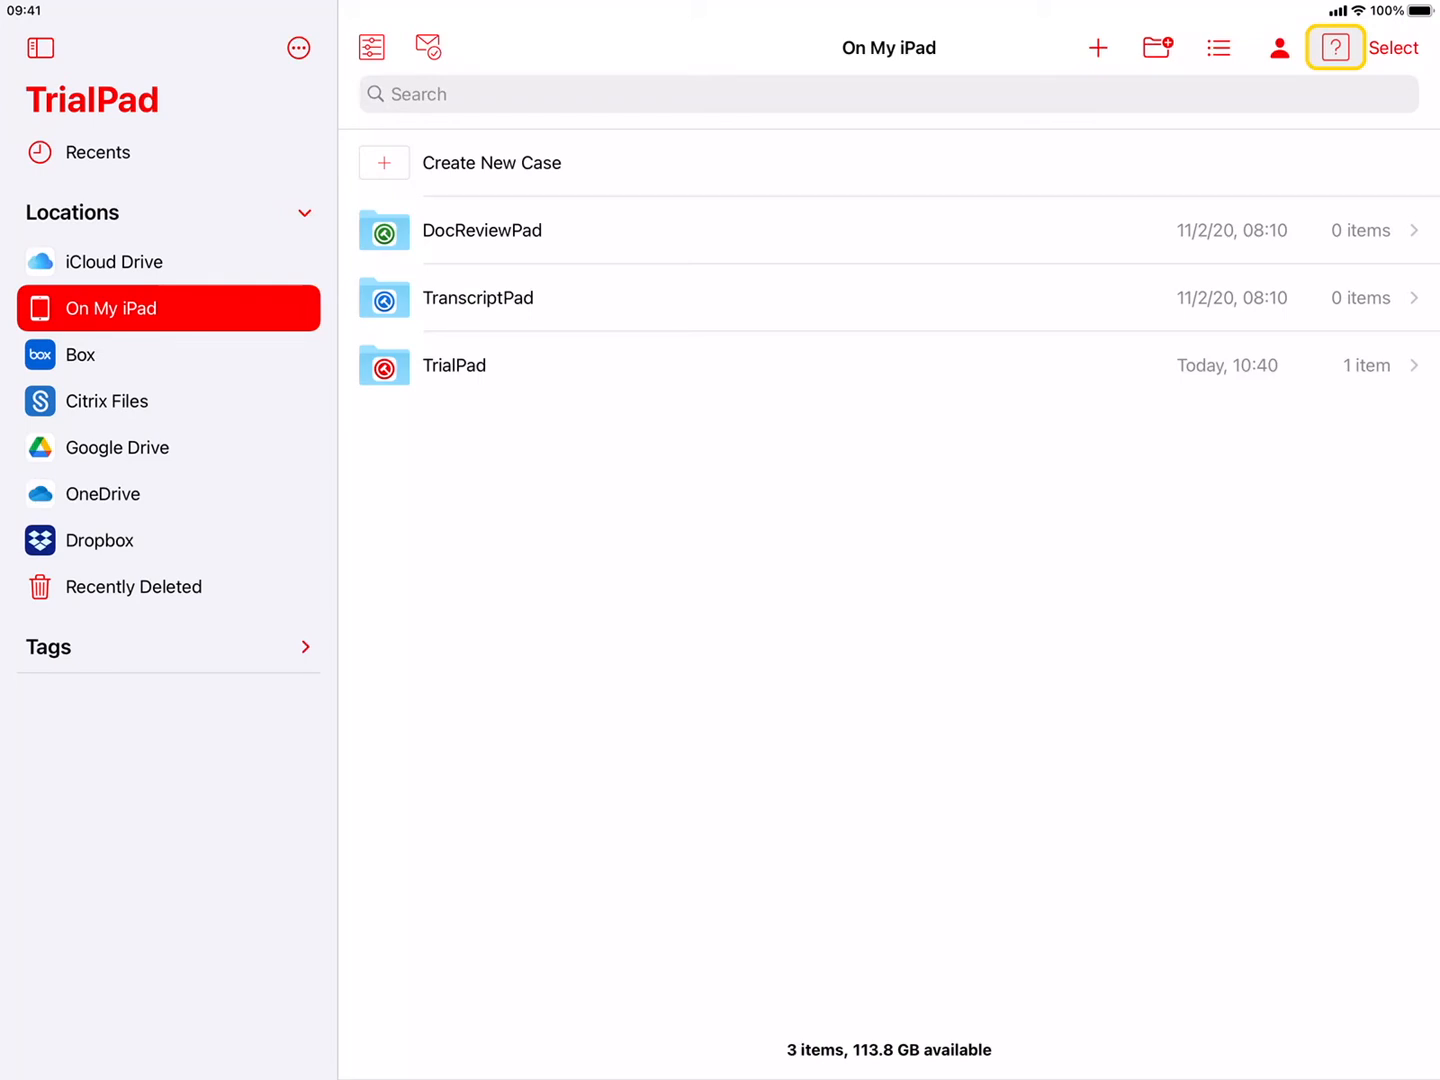
Visit the Help Center and FAQs website from the Support options
left_click(1336, 48)
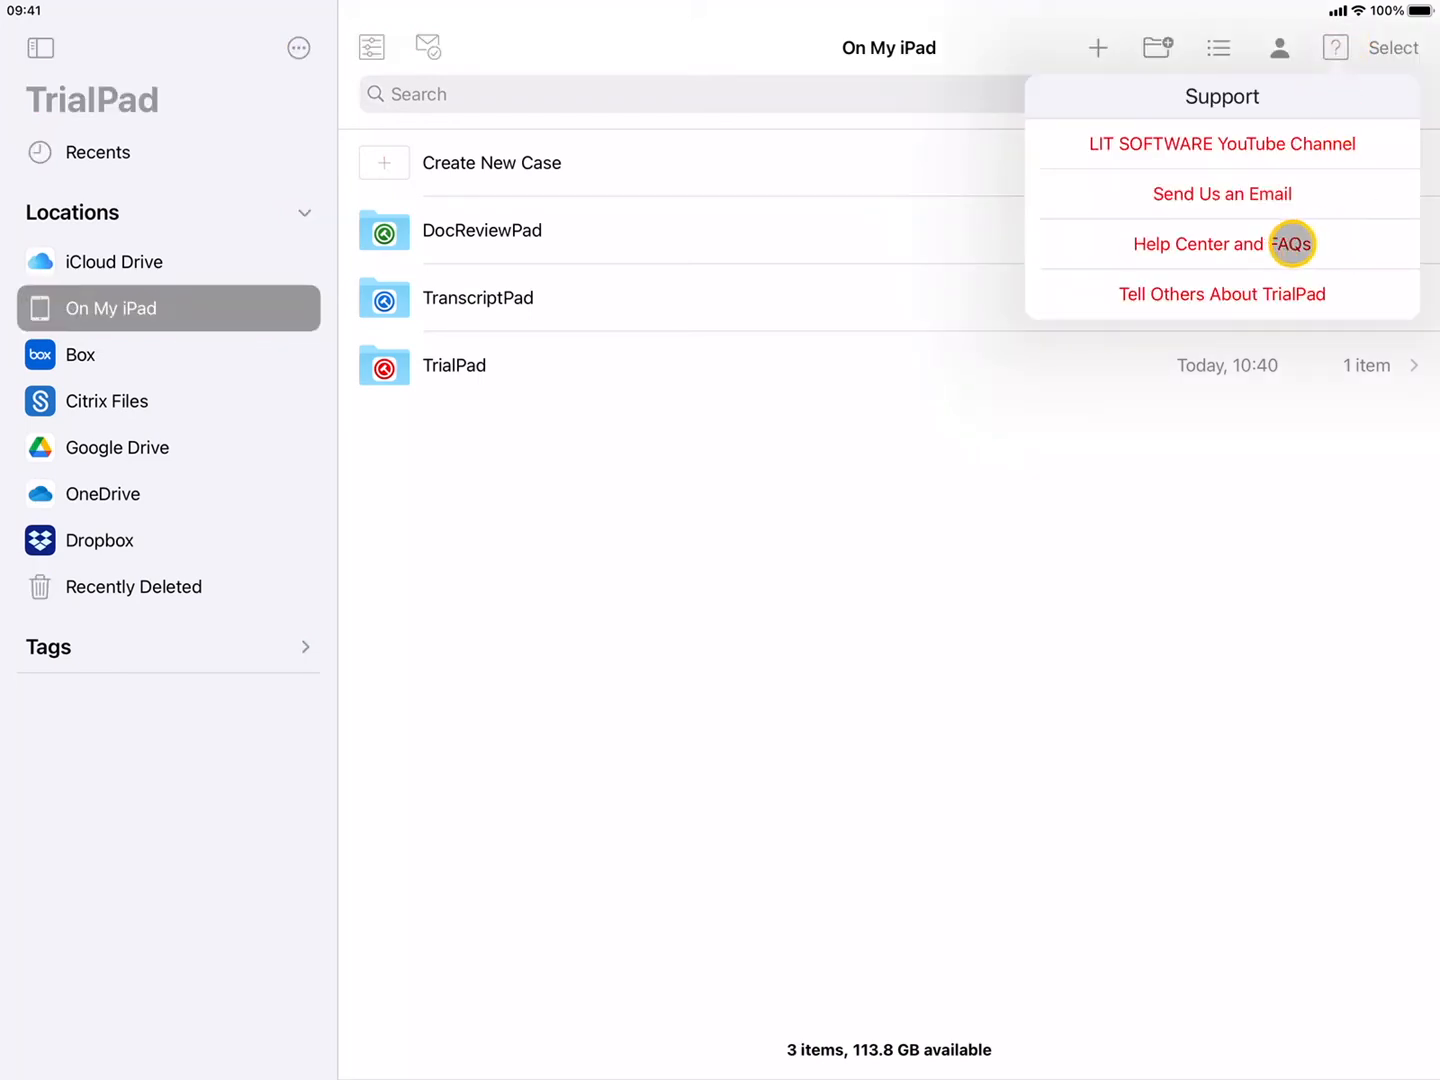
left_click(1220, 244)
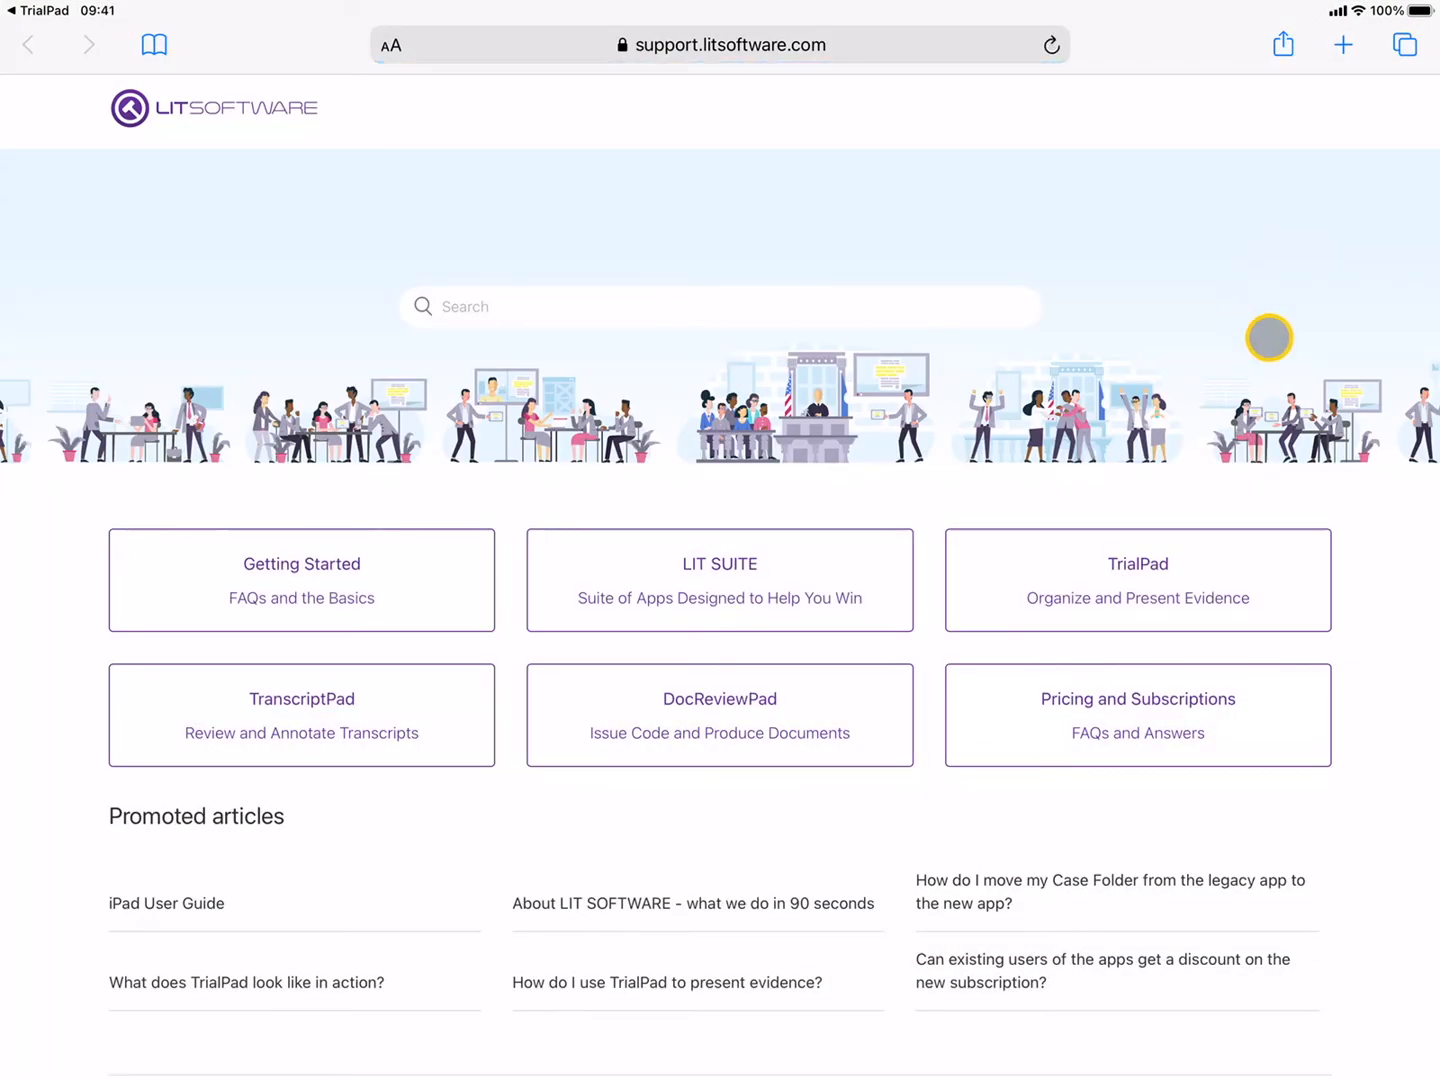
mouse_move(1036, 260)
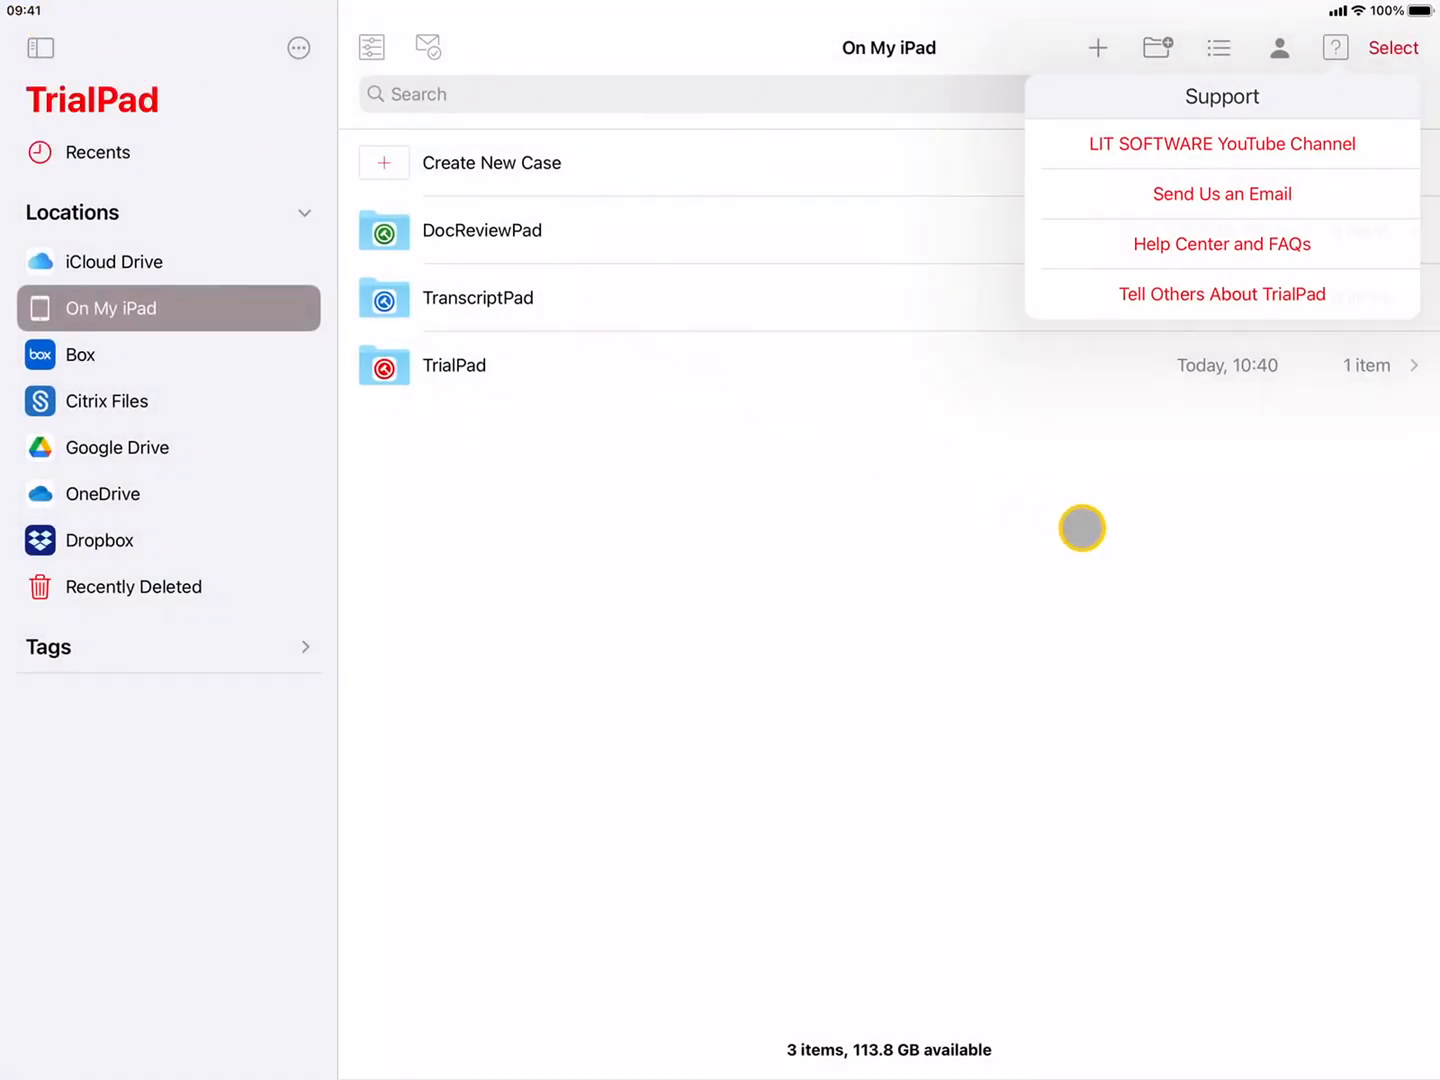
left_click(1392, 48)
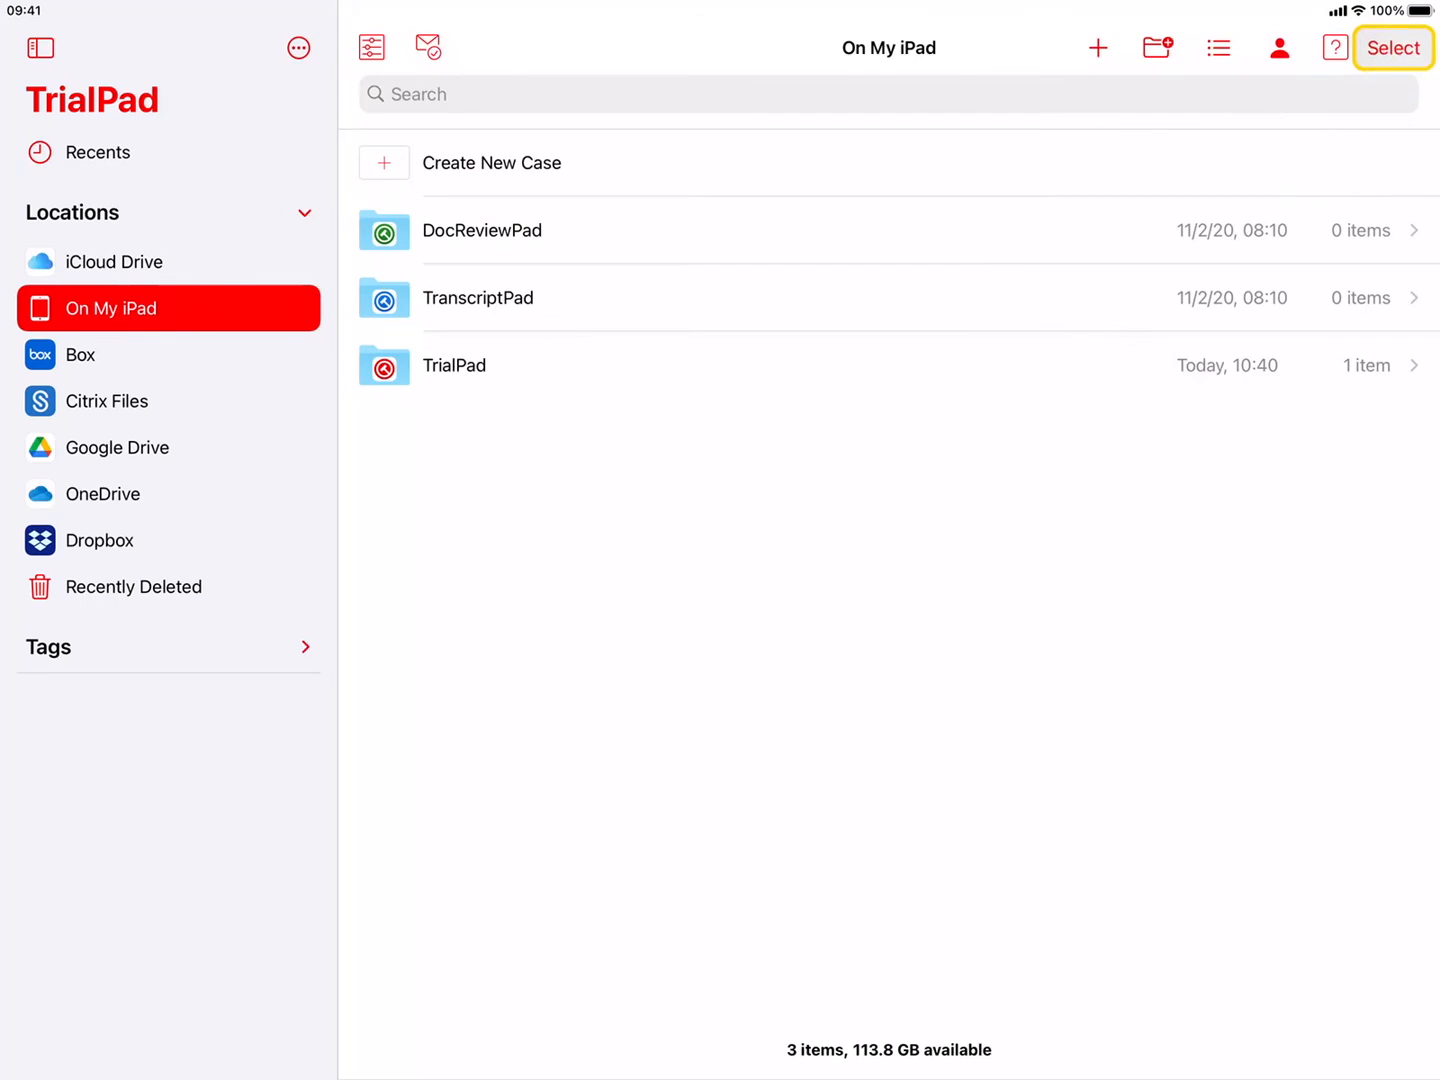
left_click(1392, 48)
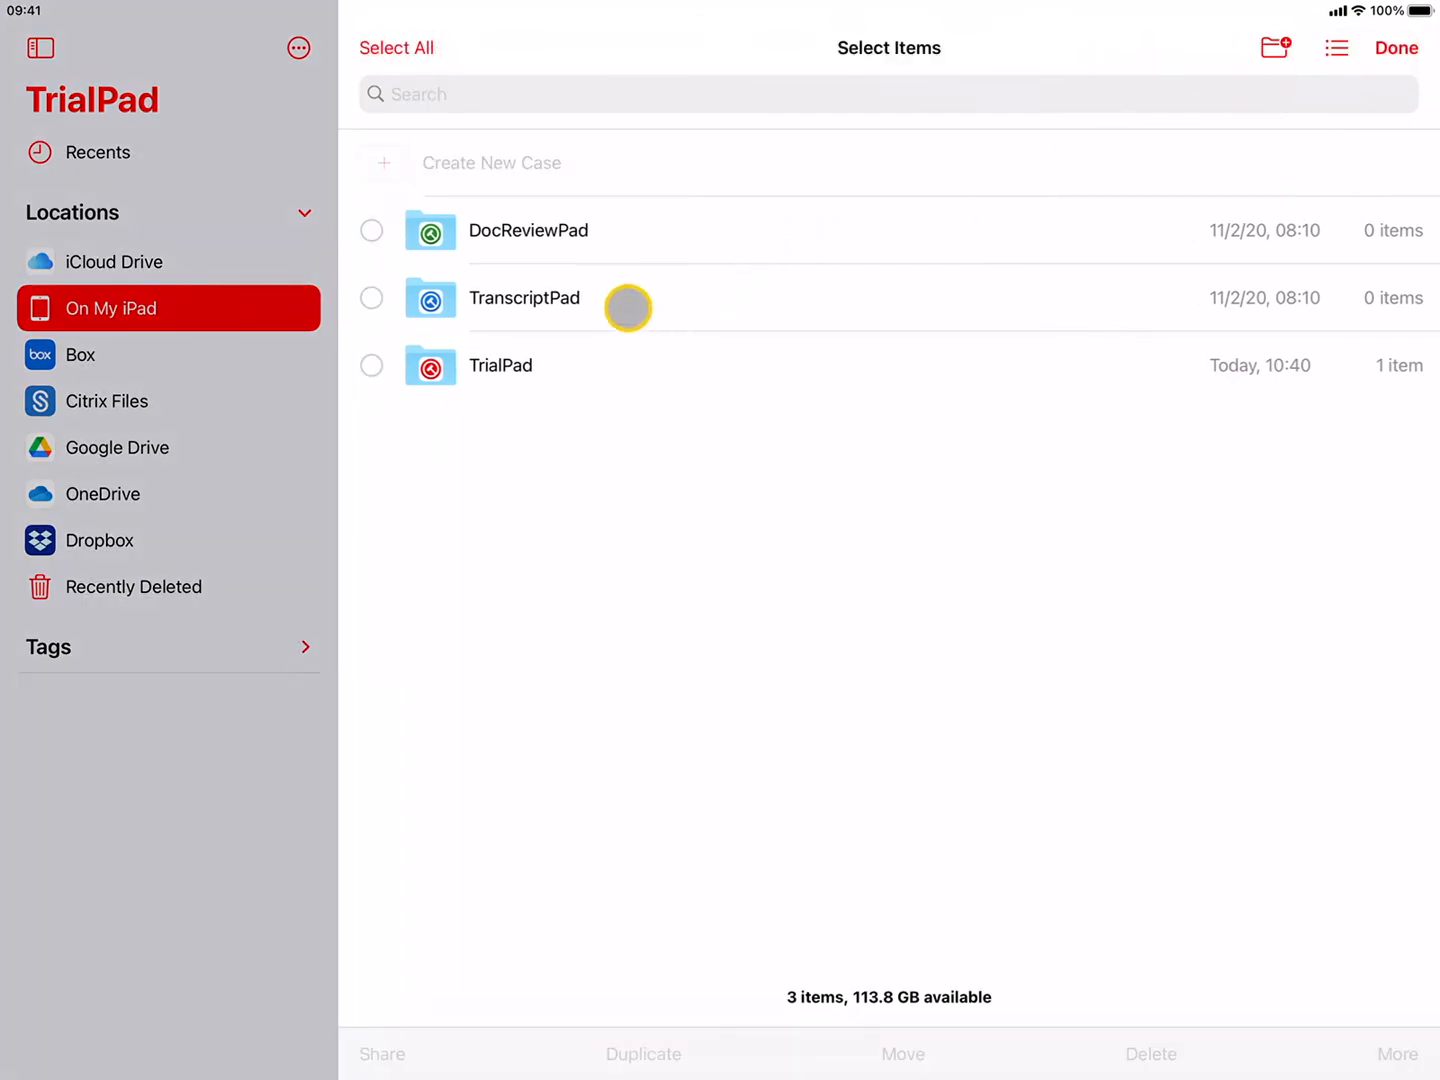
left_click(370, 298)
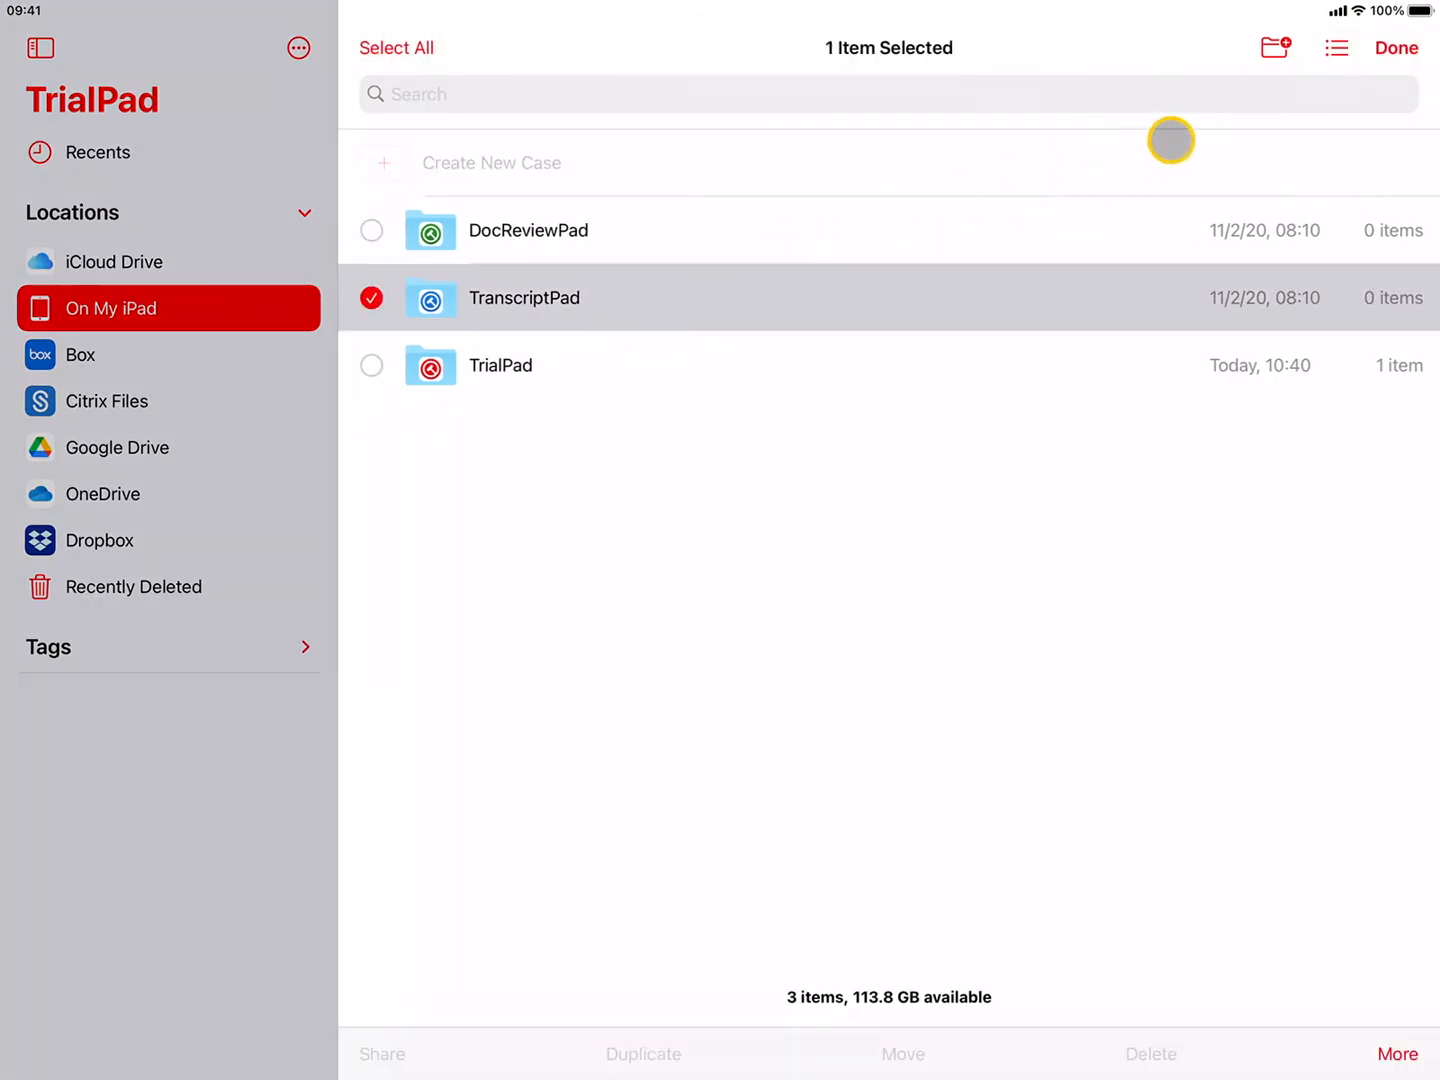
left_click(1396, 48)
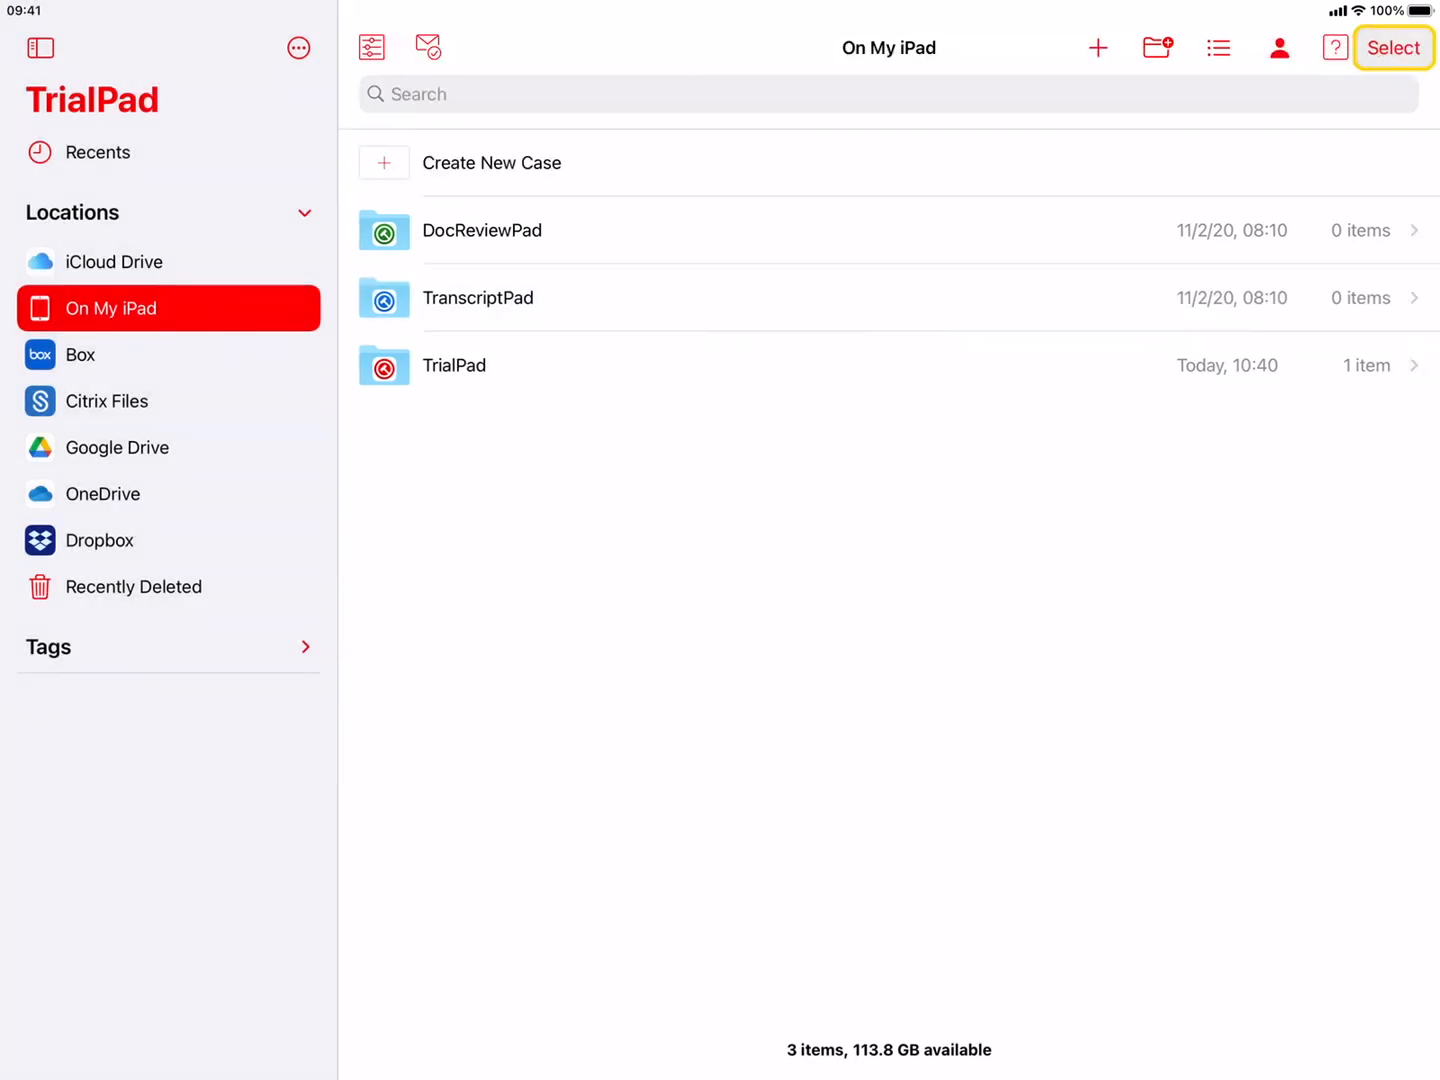
left_click(504, 298)
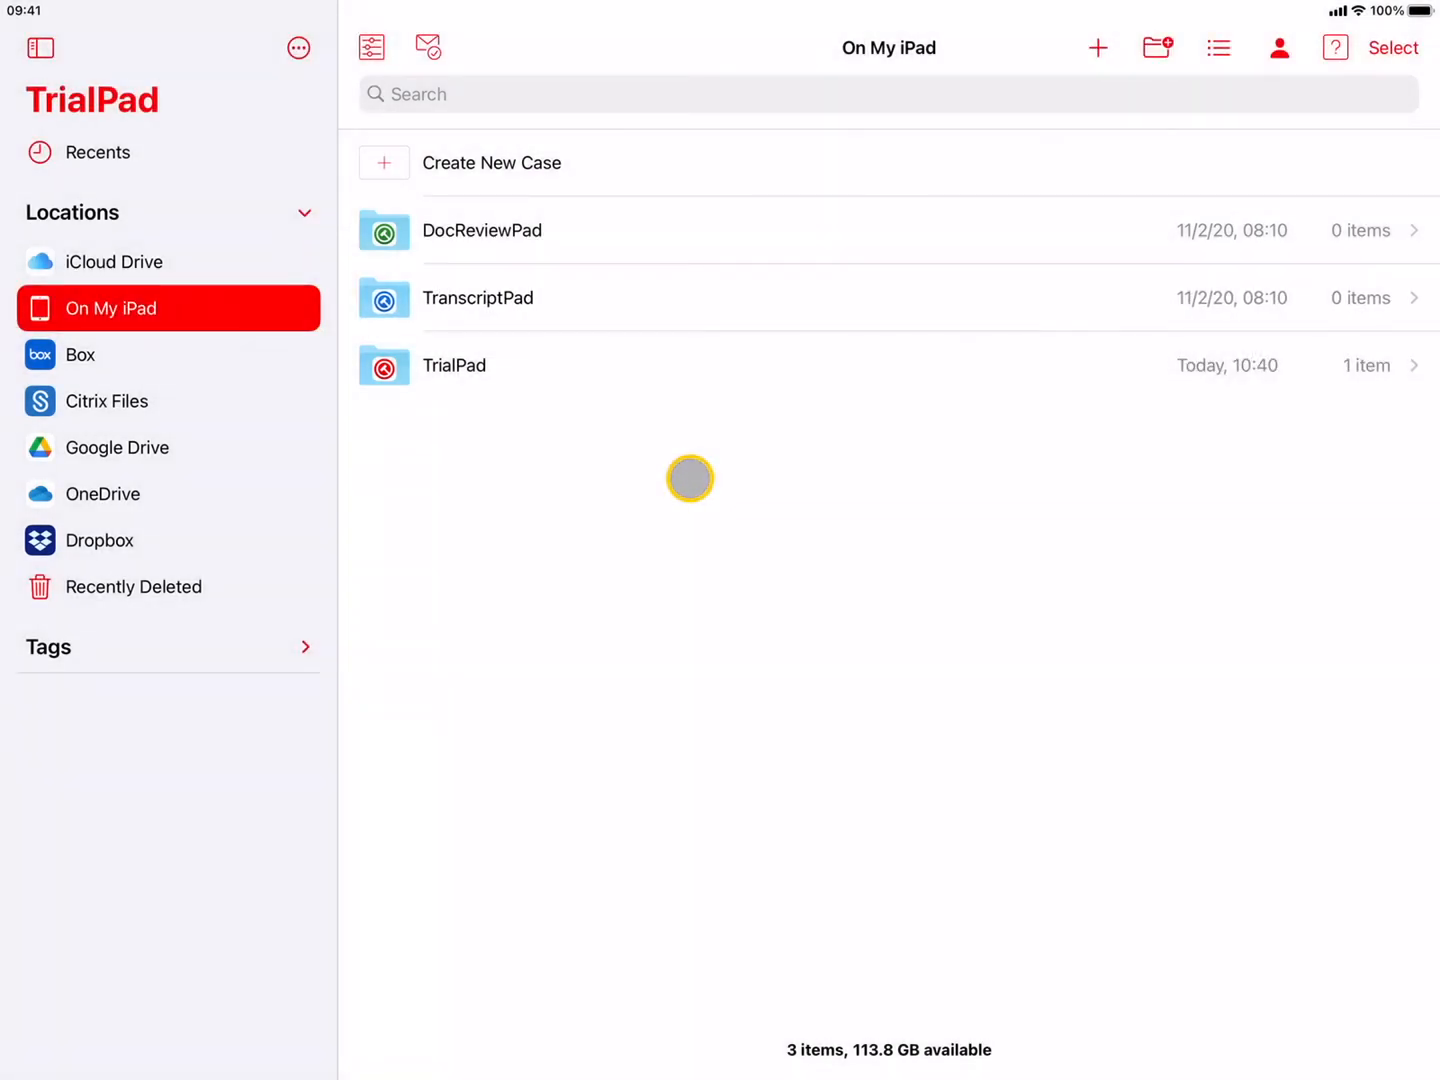
left_click(454, 364)
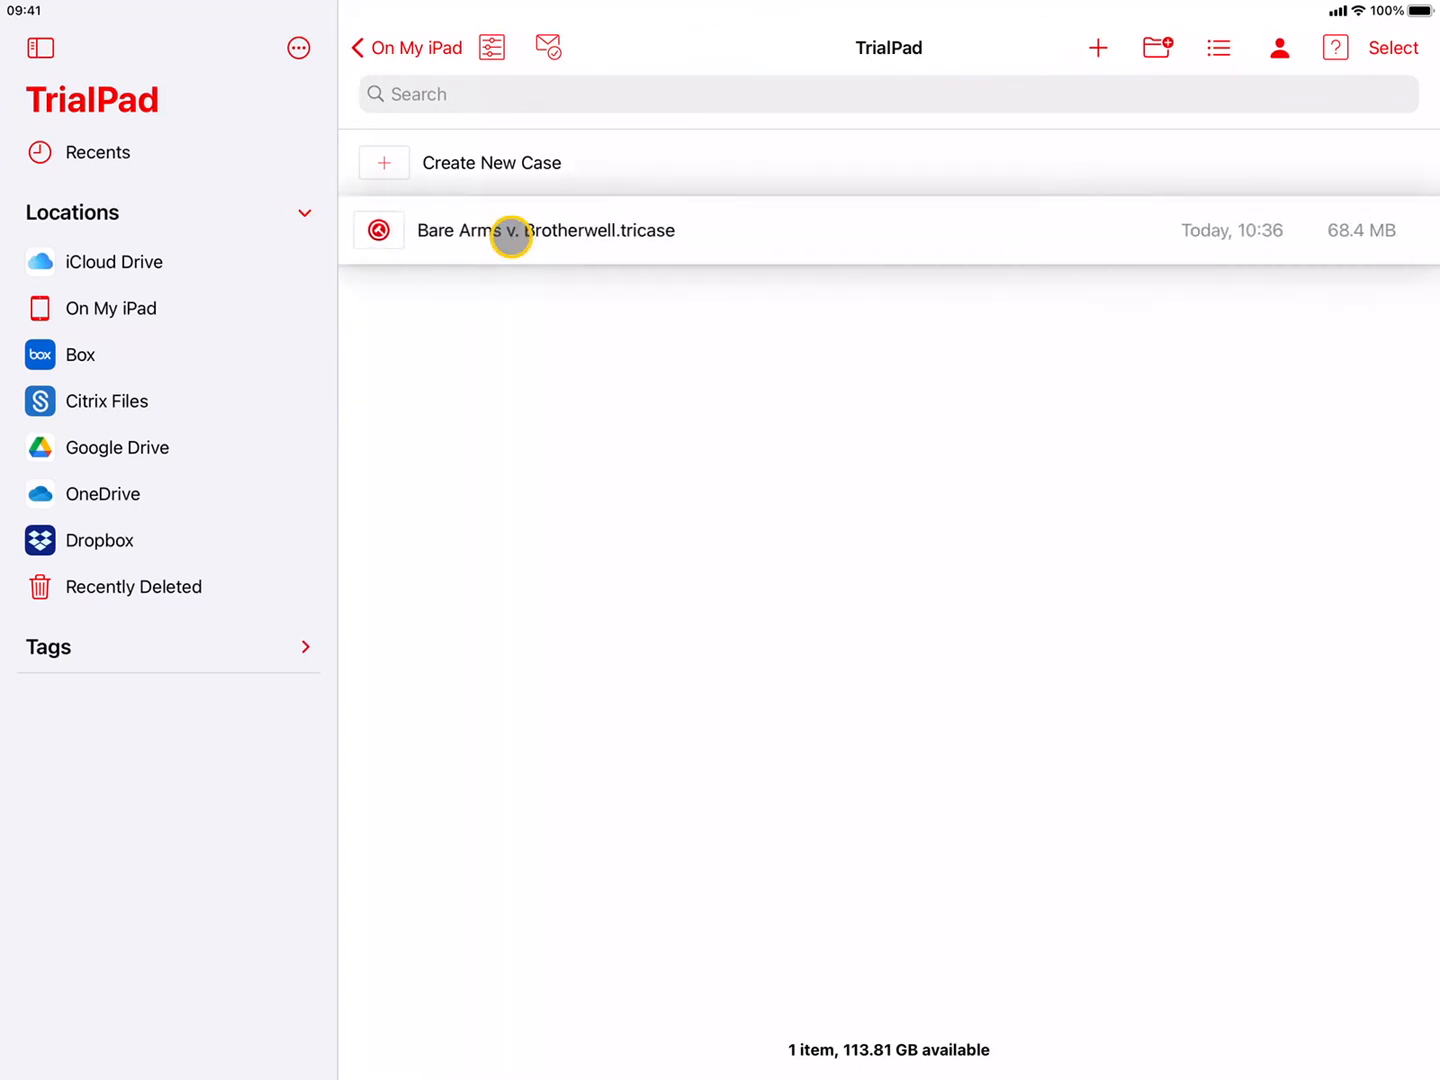
right_click(546, 230)
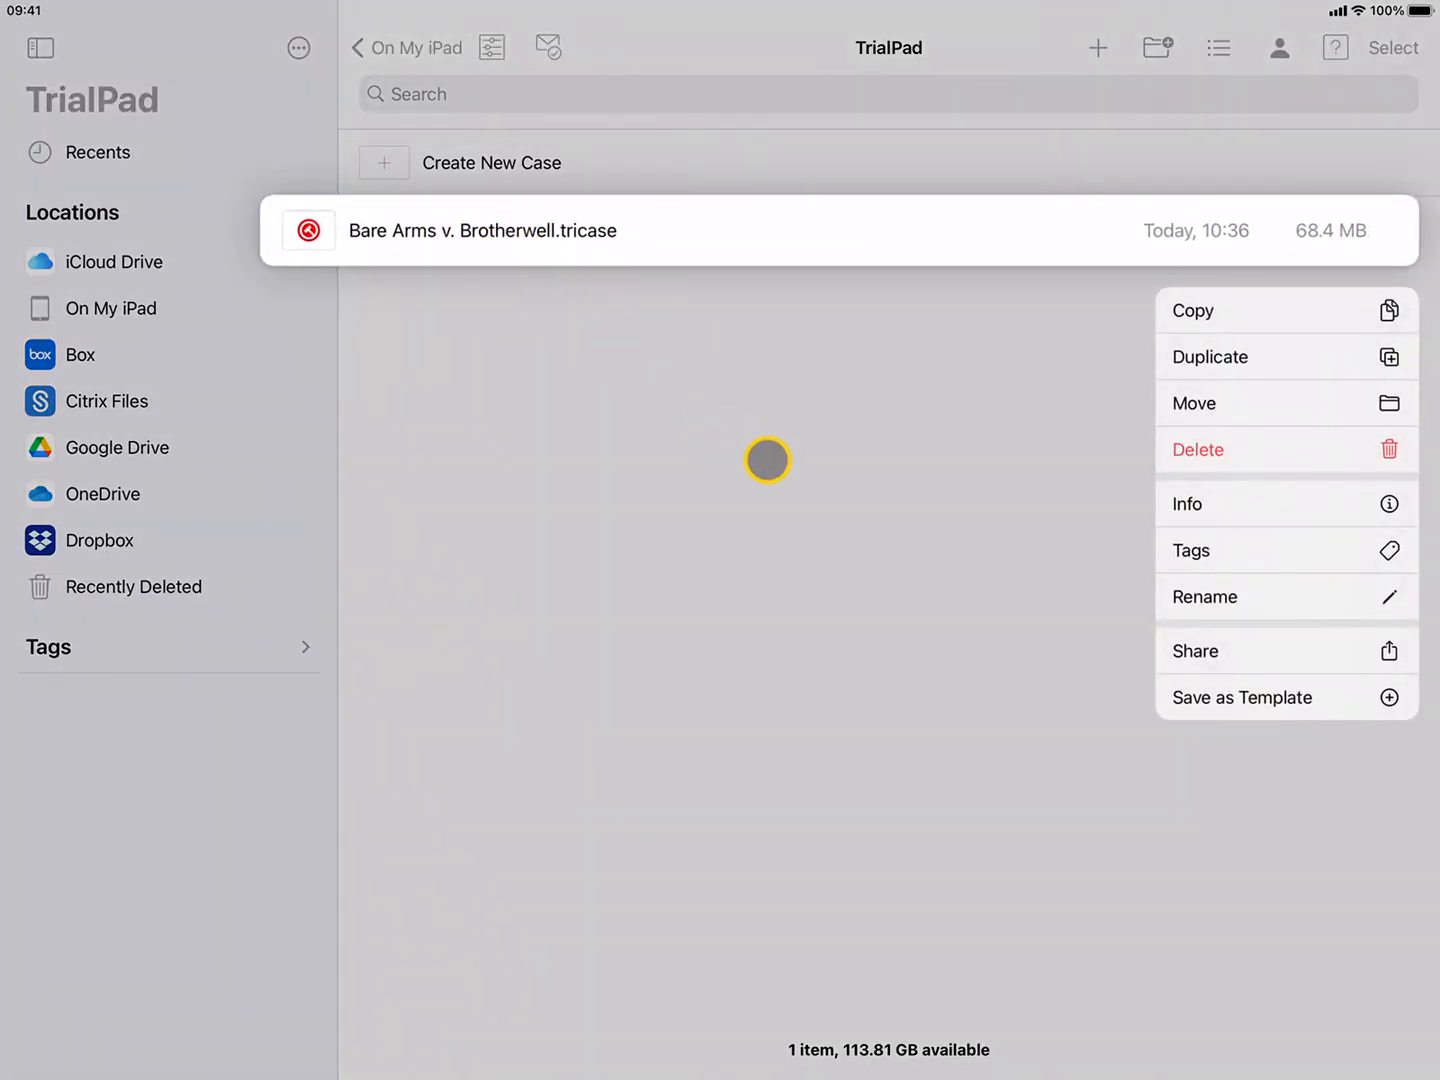
left_click(768, 460)
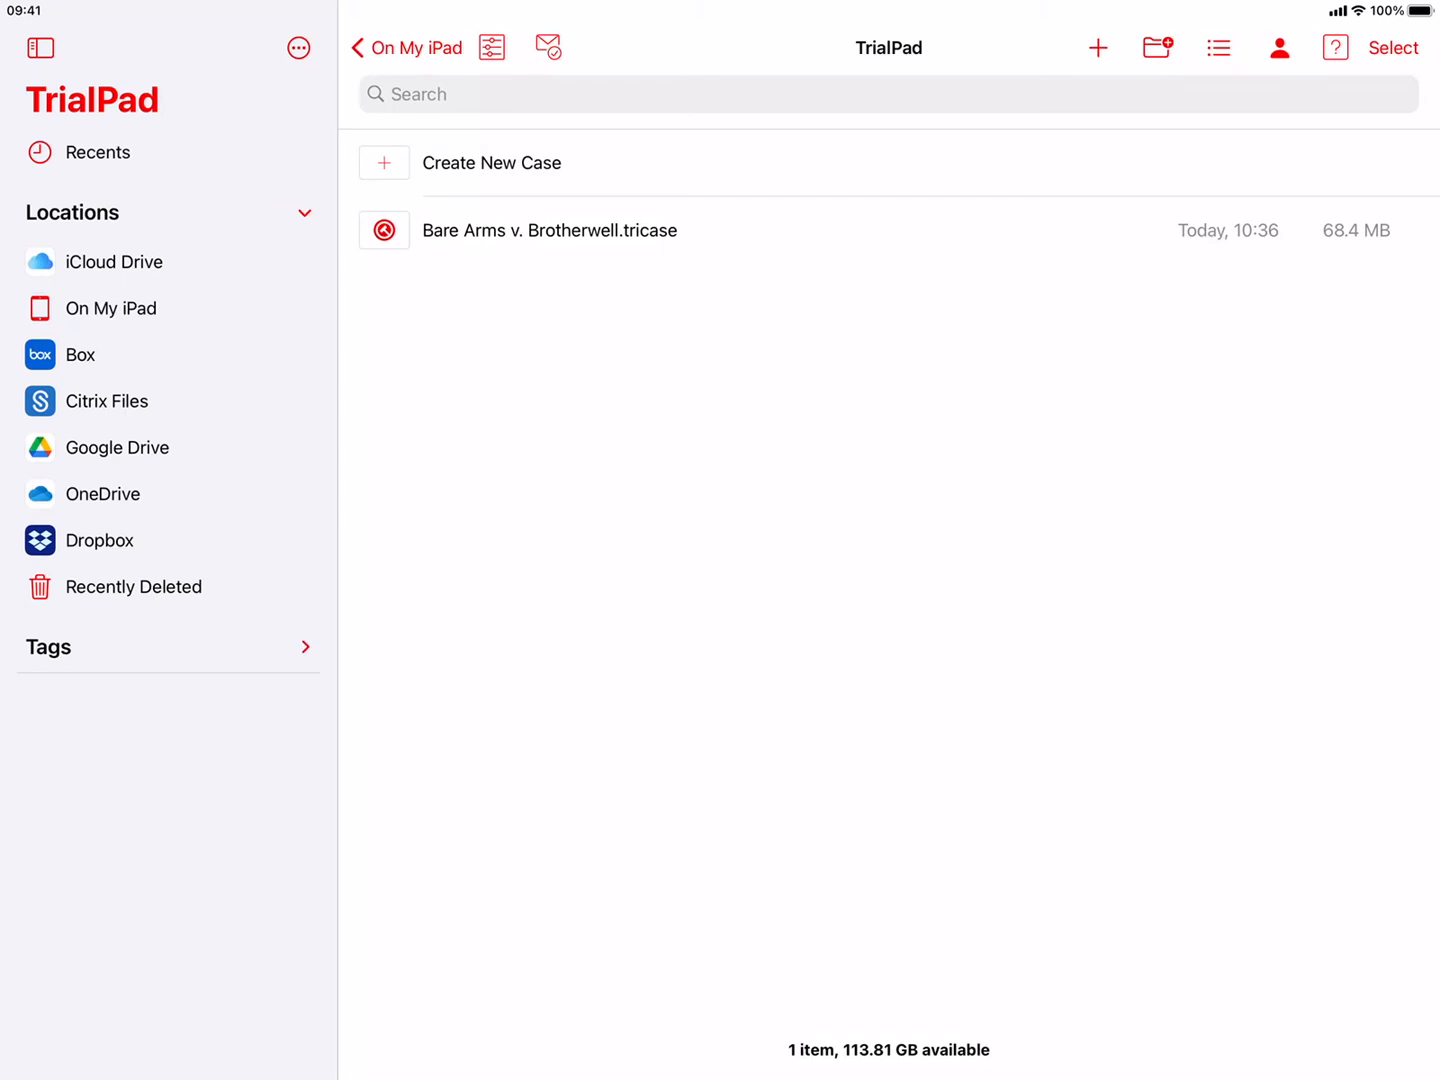
left_click(756, 462)
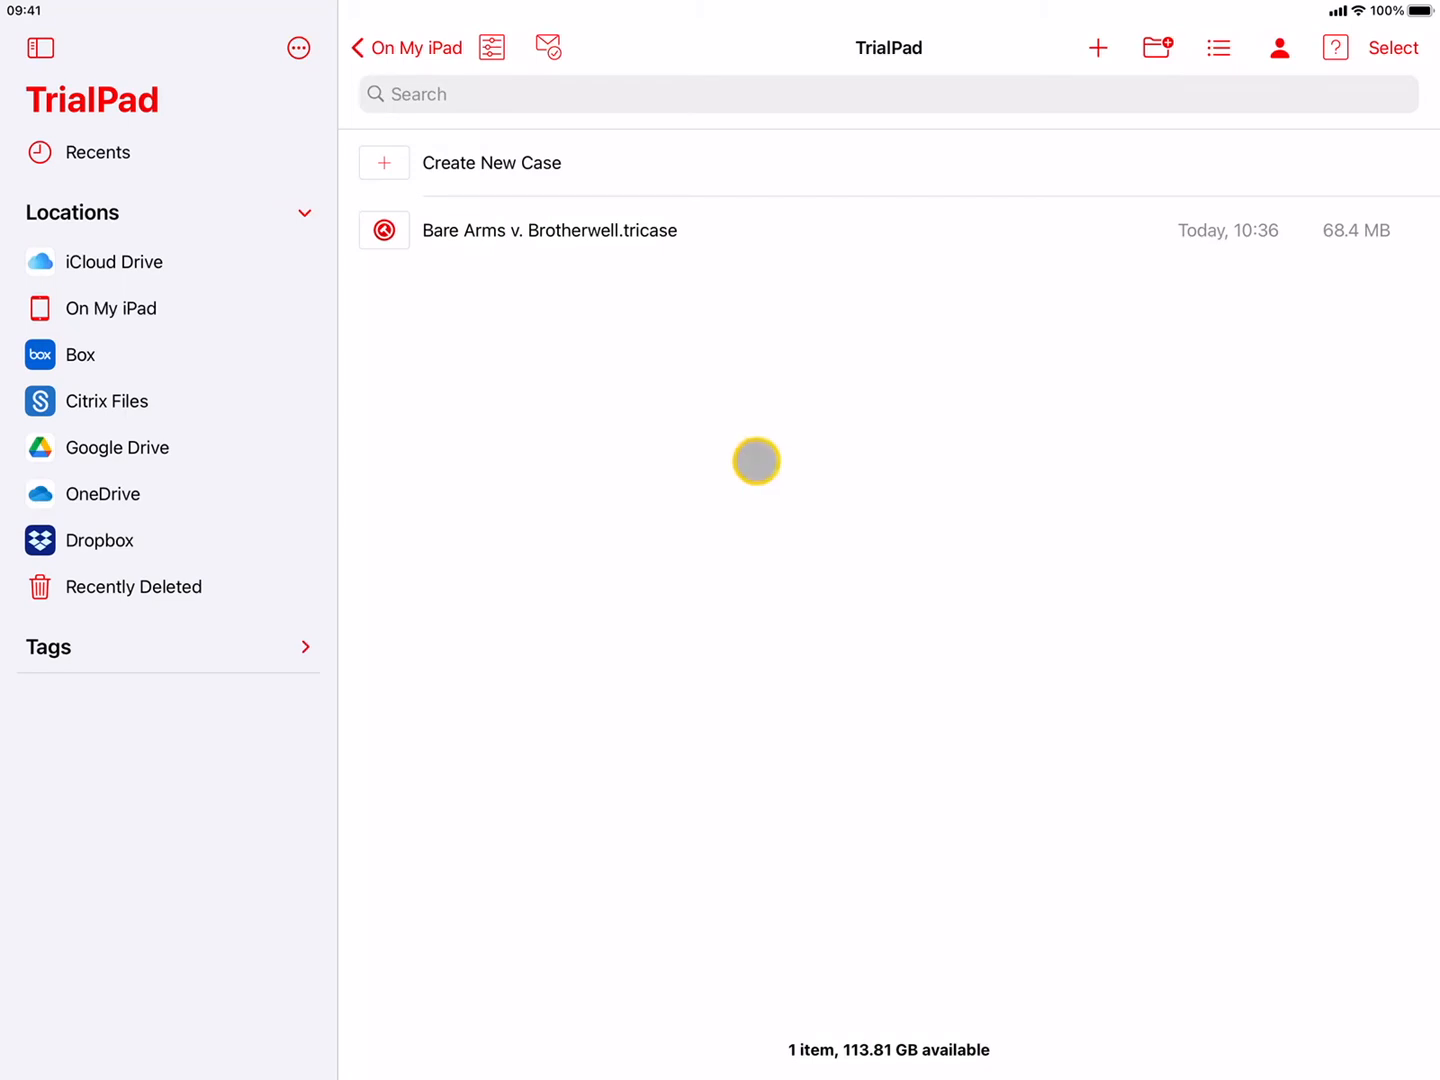
left_click(110, 308)
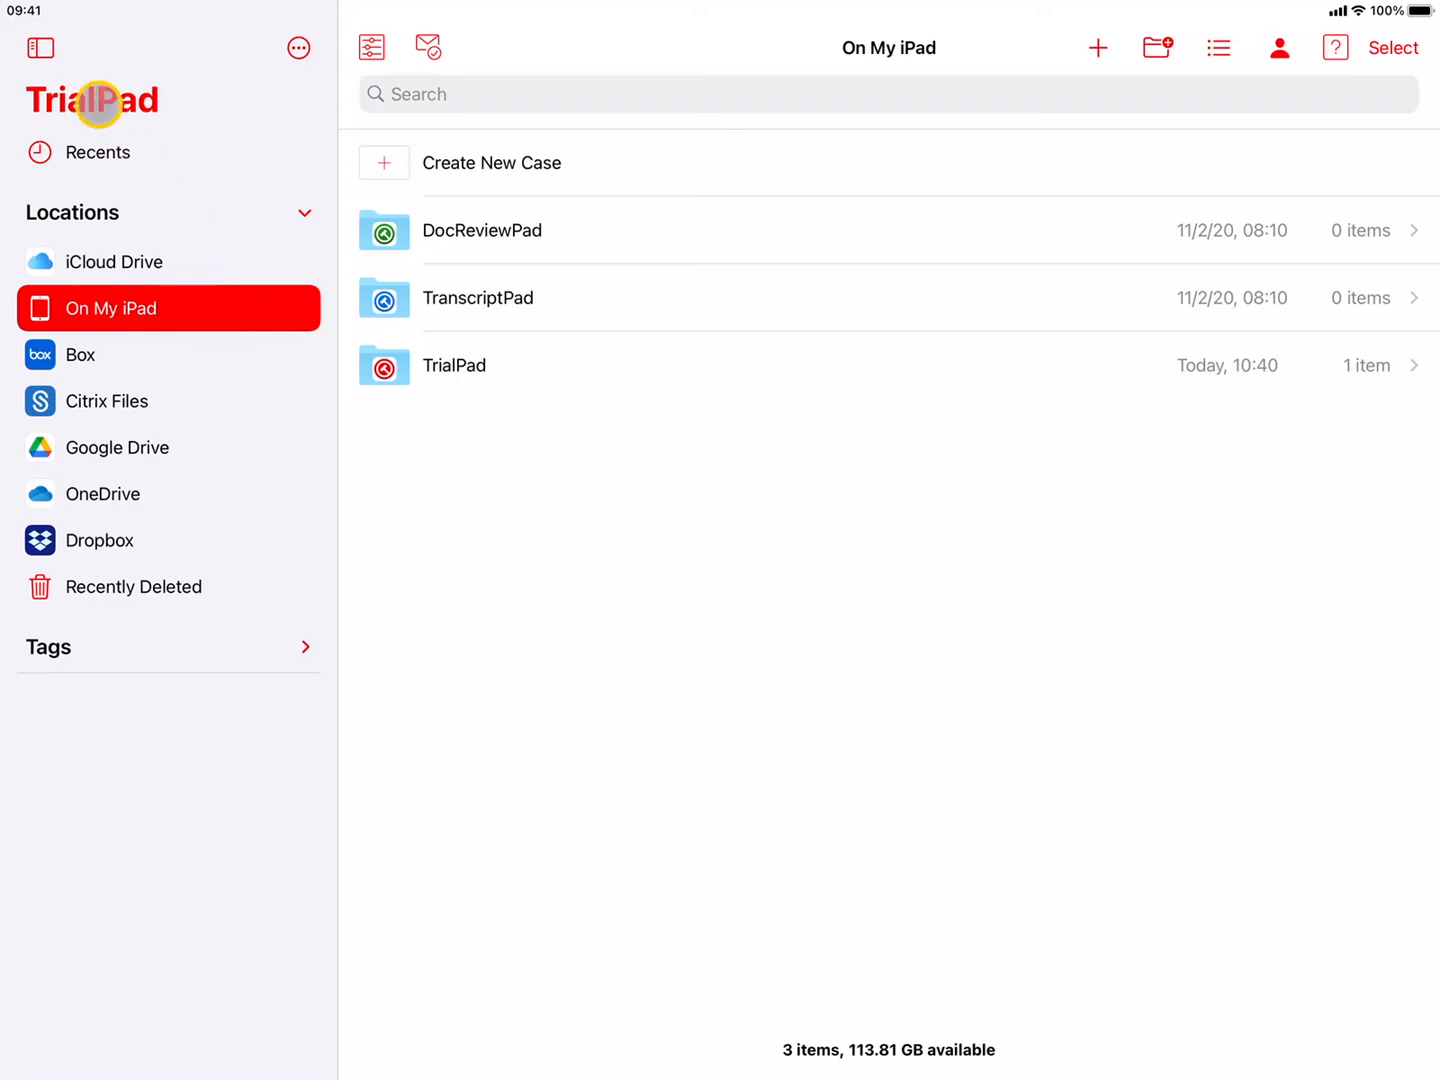
From Recents, create an Empty Case File named Tutorial and open it
left_click(98, 152)
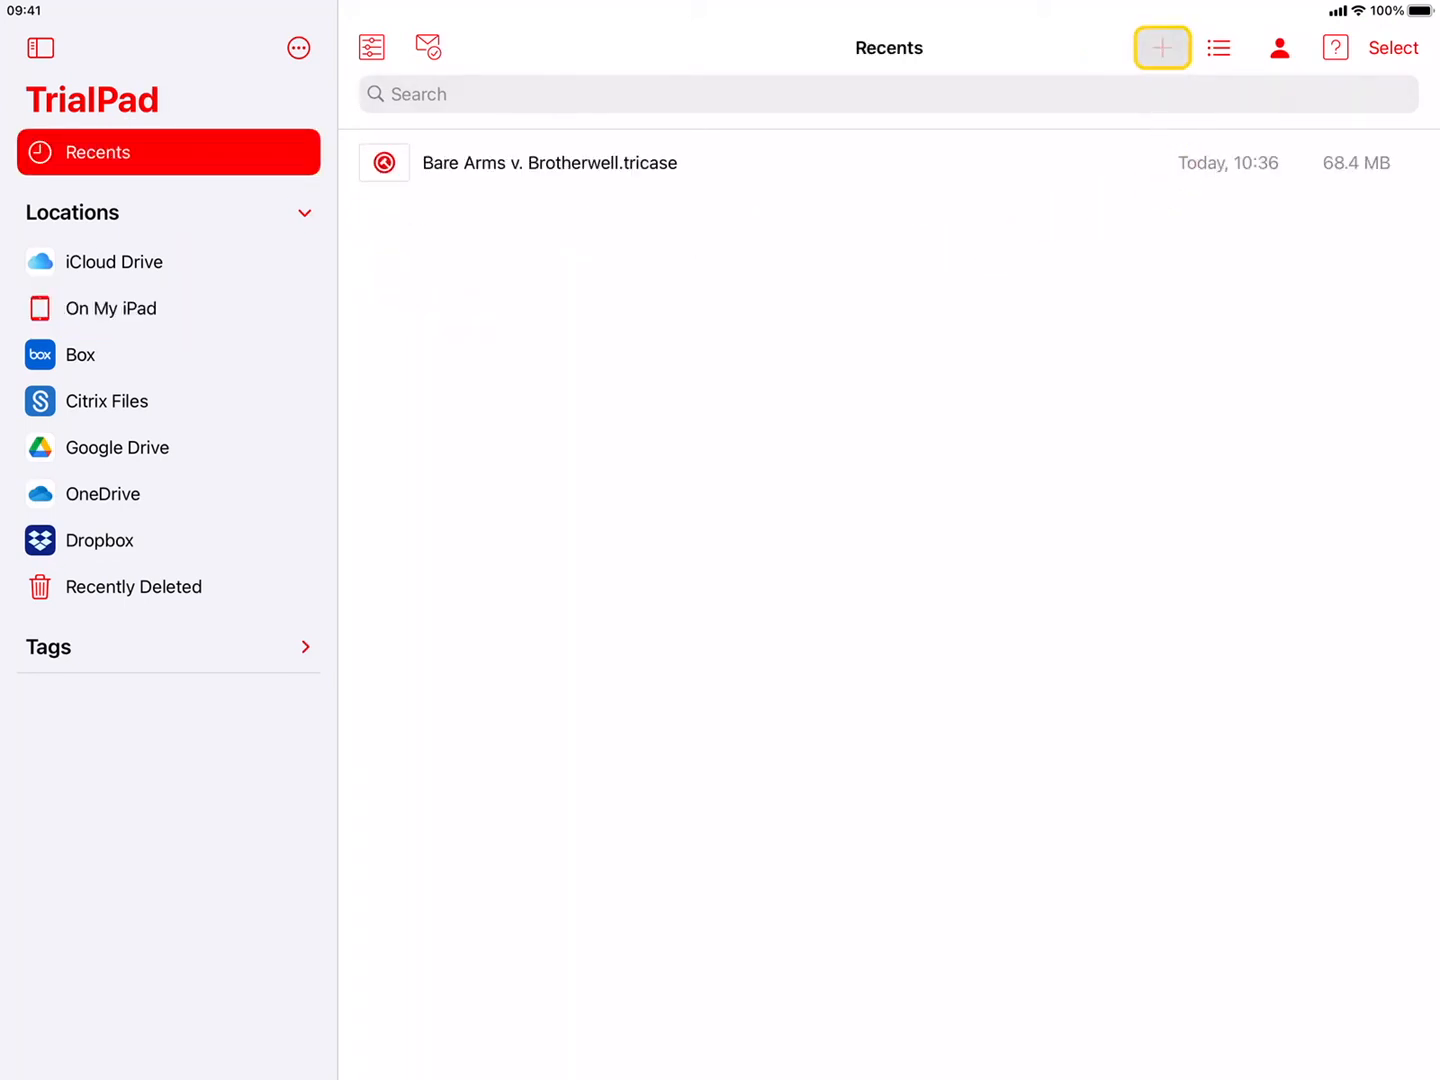
left_click(1162, 48)
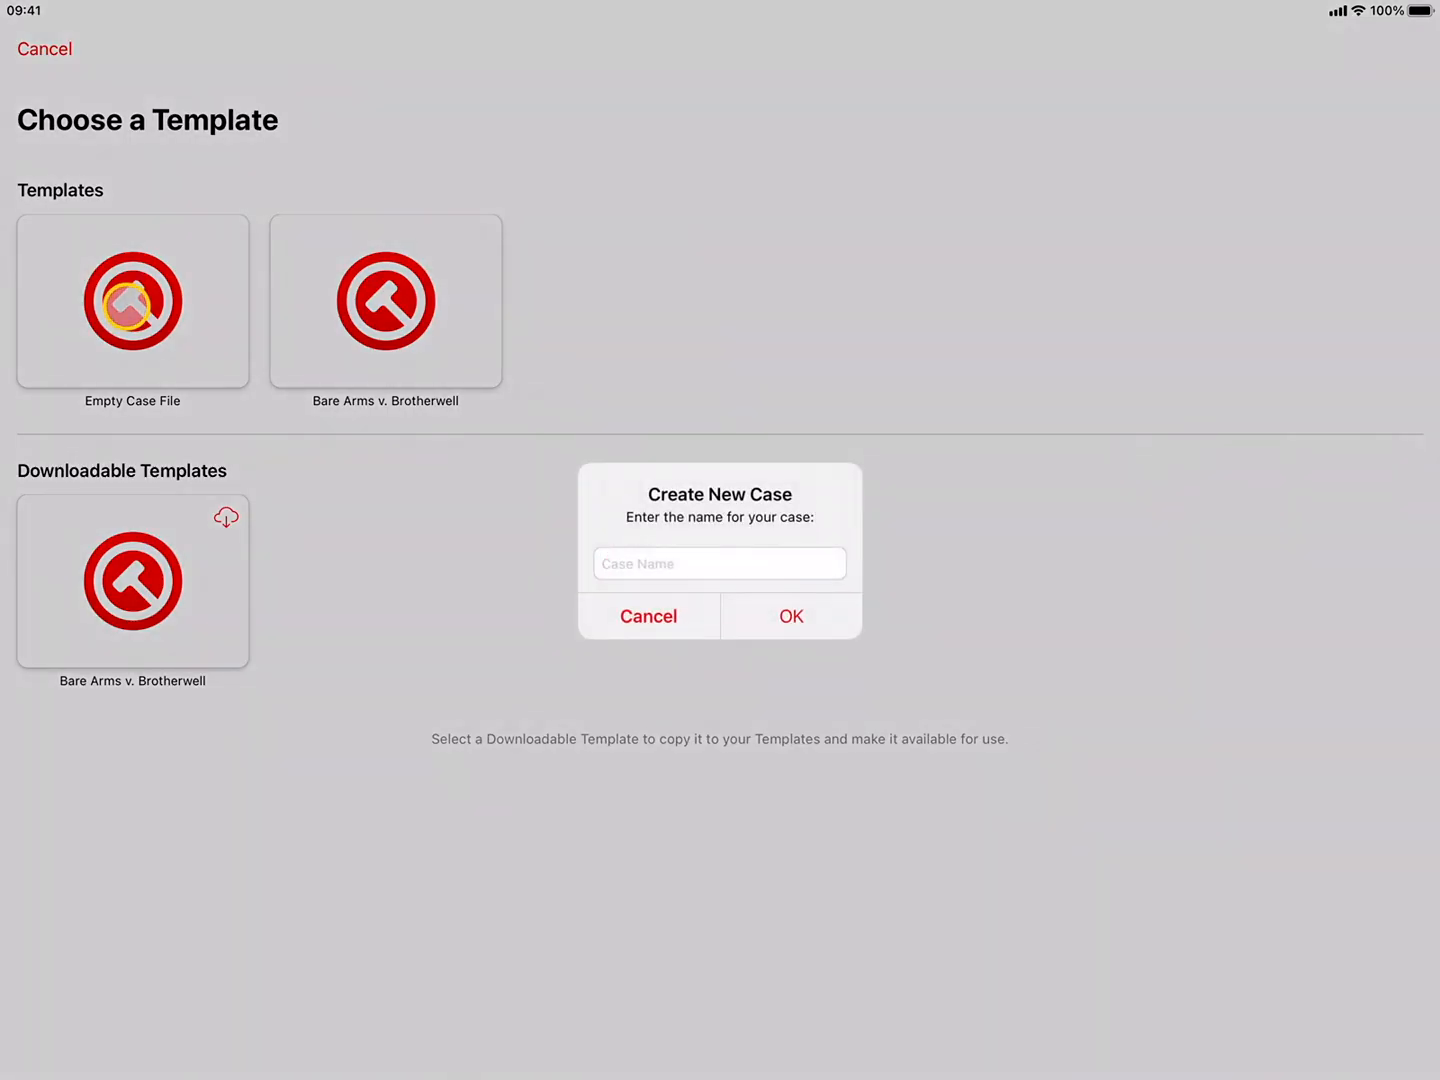
type("Tutorial")
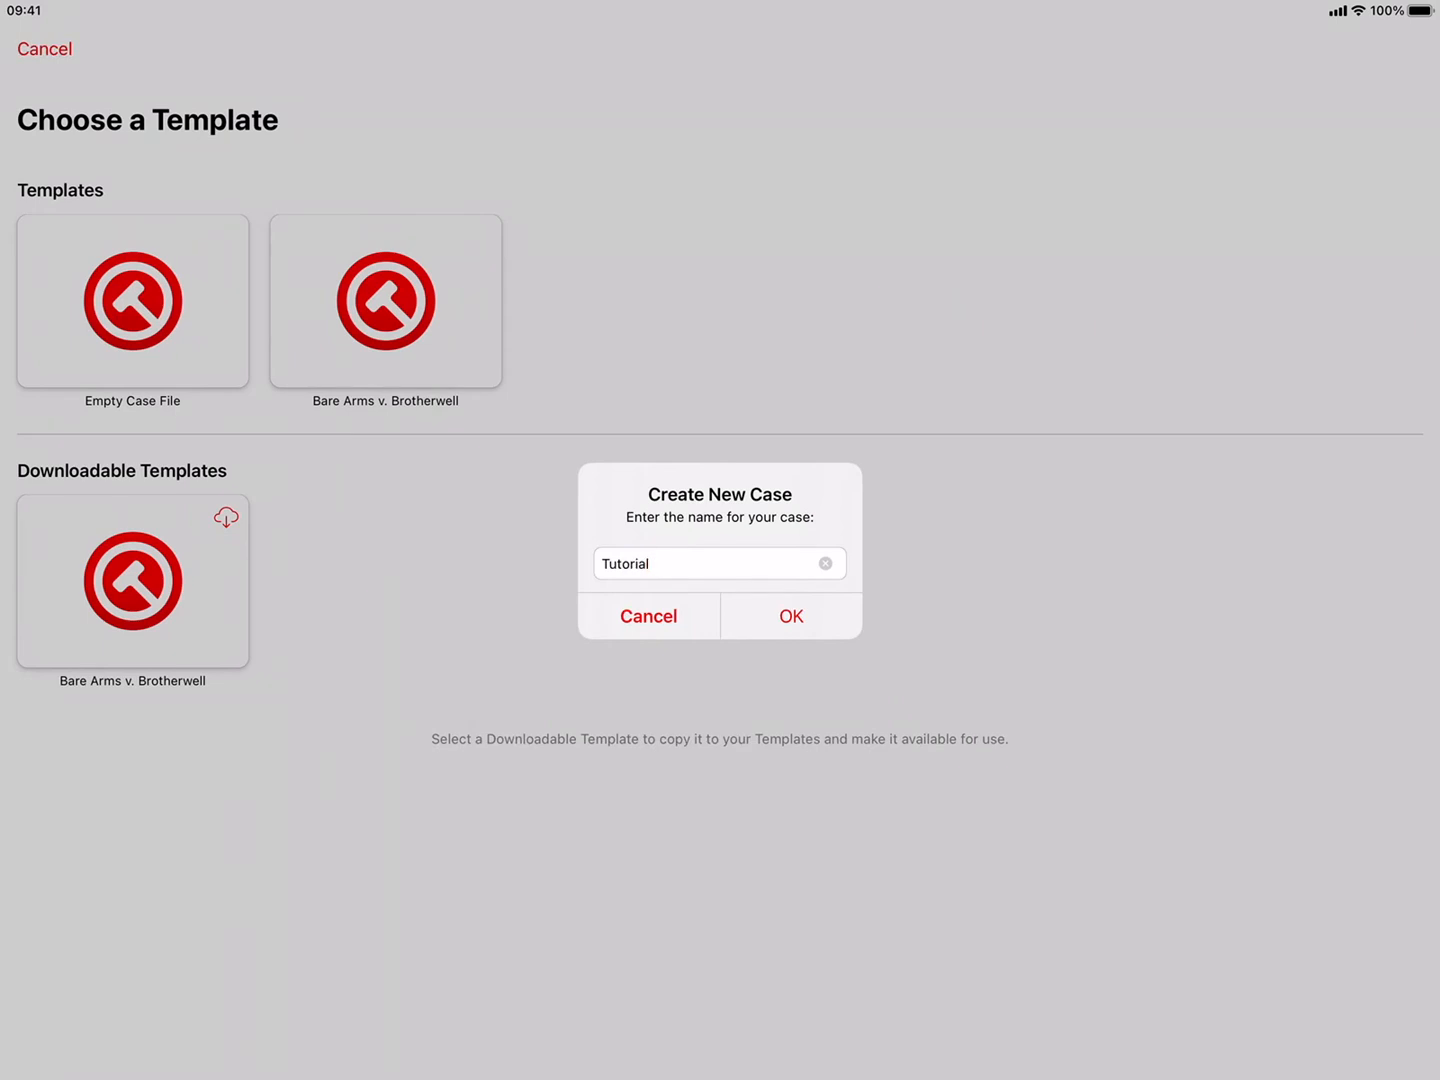
left_click(790, 616)
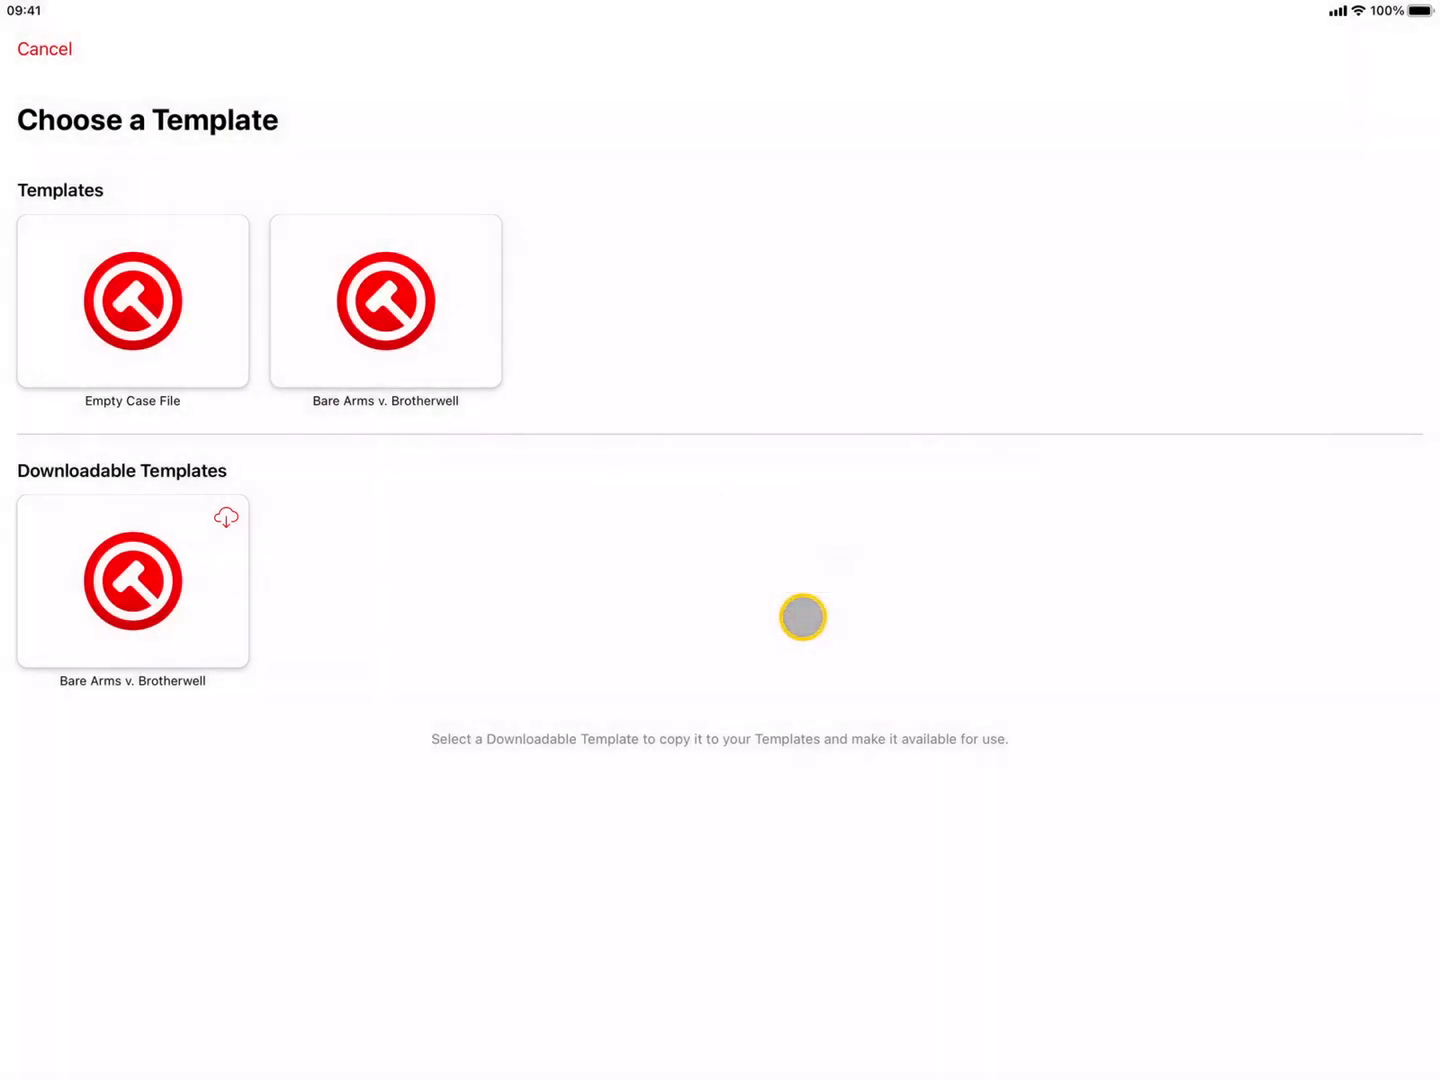
left_click(132, 302)
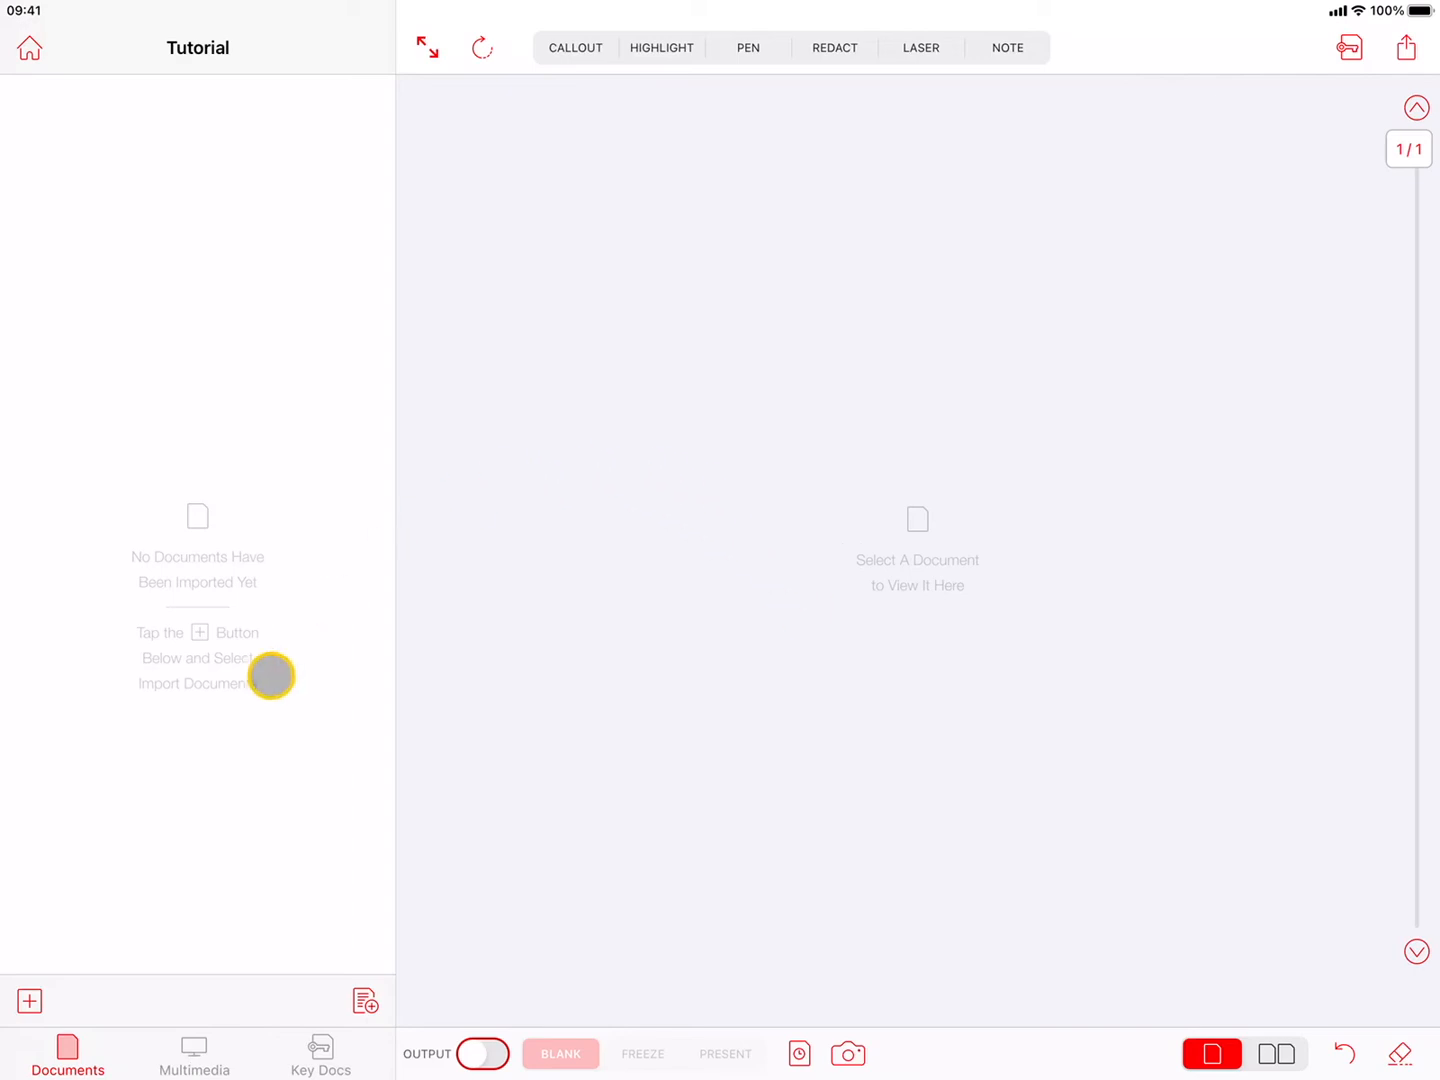
Start importing documents and browse to the Letters folder in Box
left_click(28, 1000)
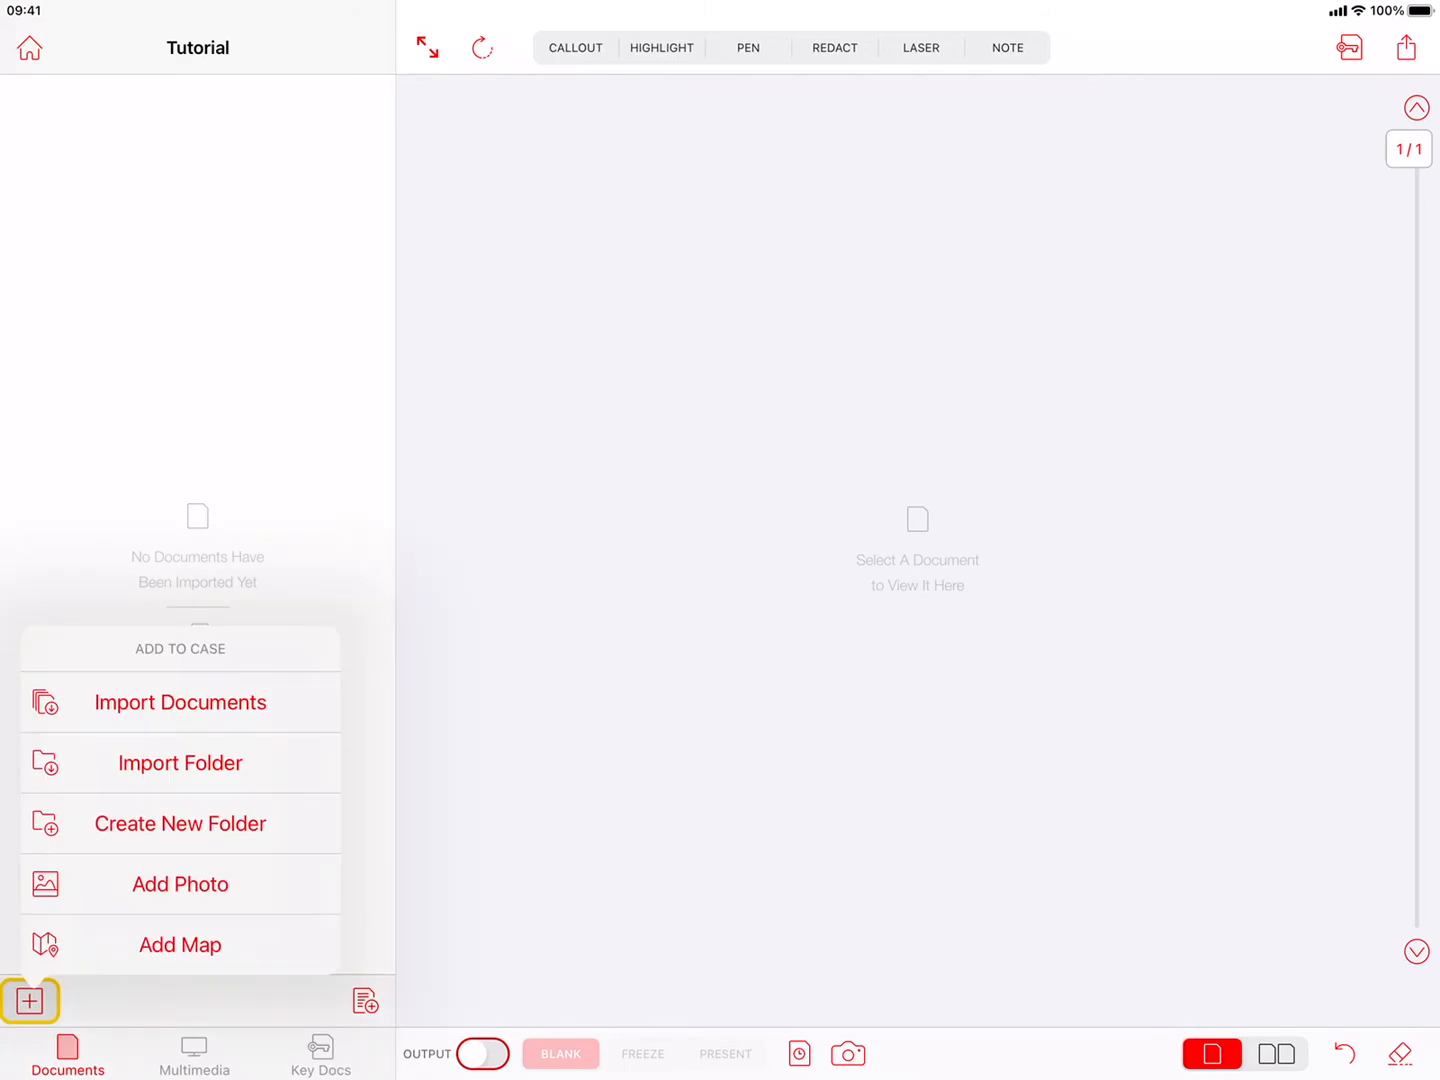
left_click(180, 702)
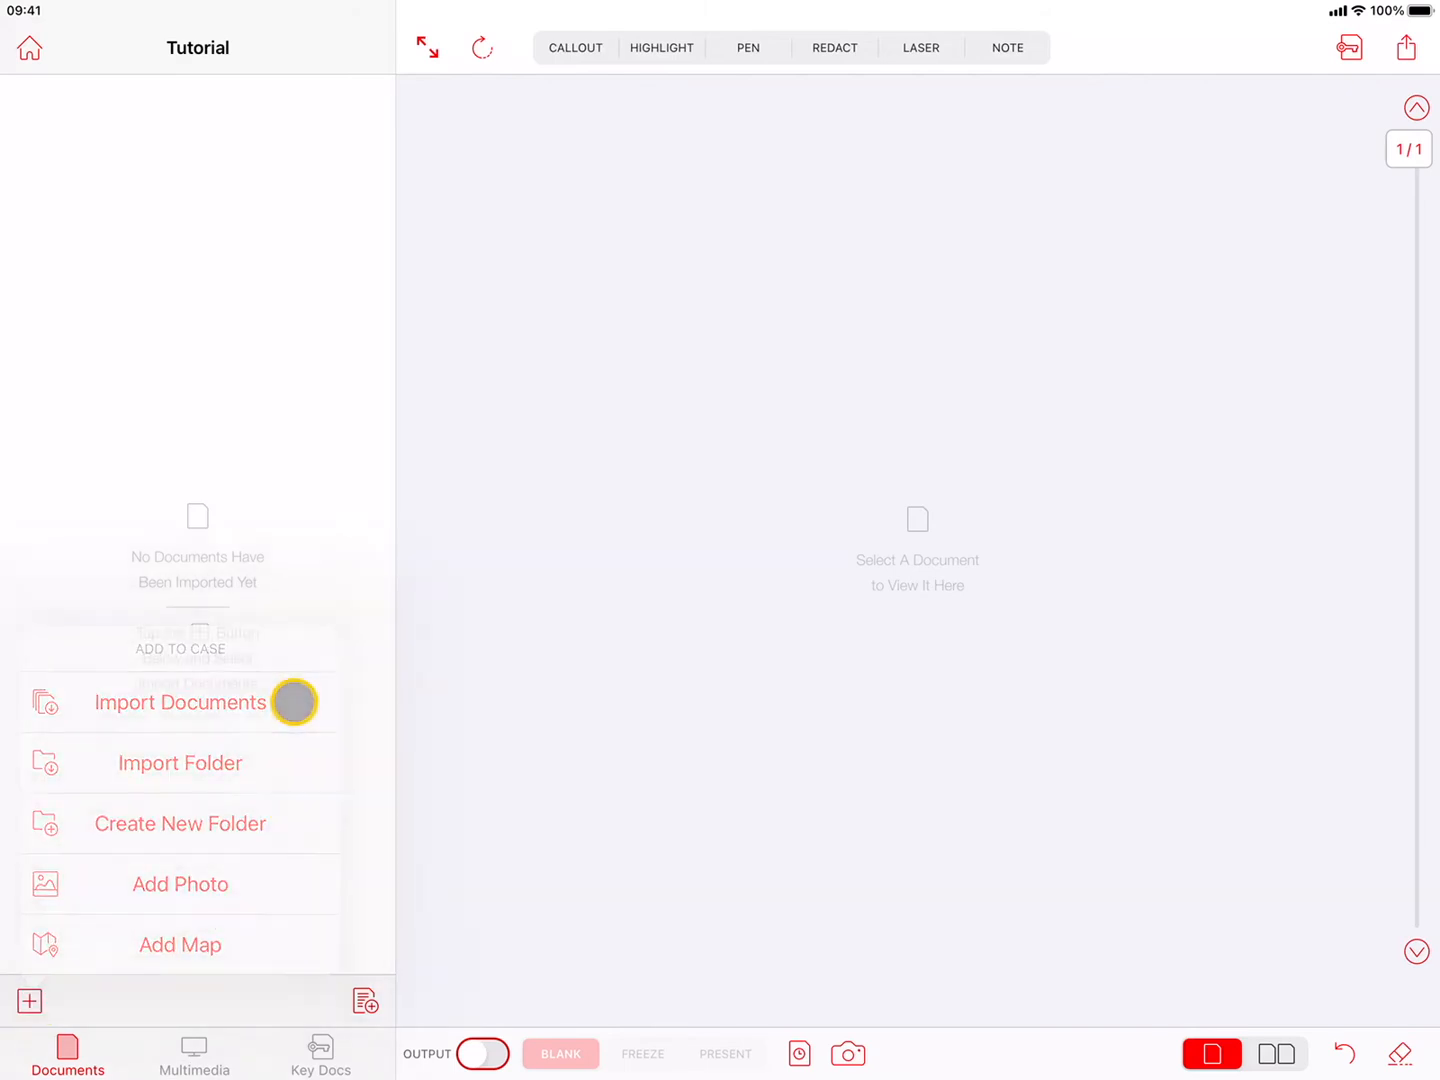
left_click(180, 702)
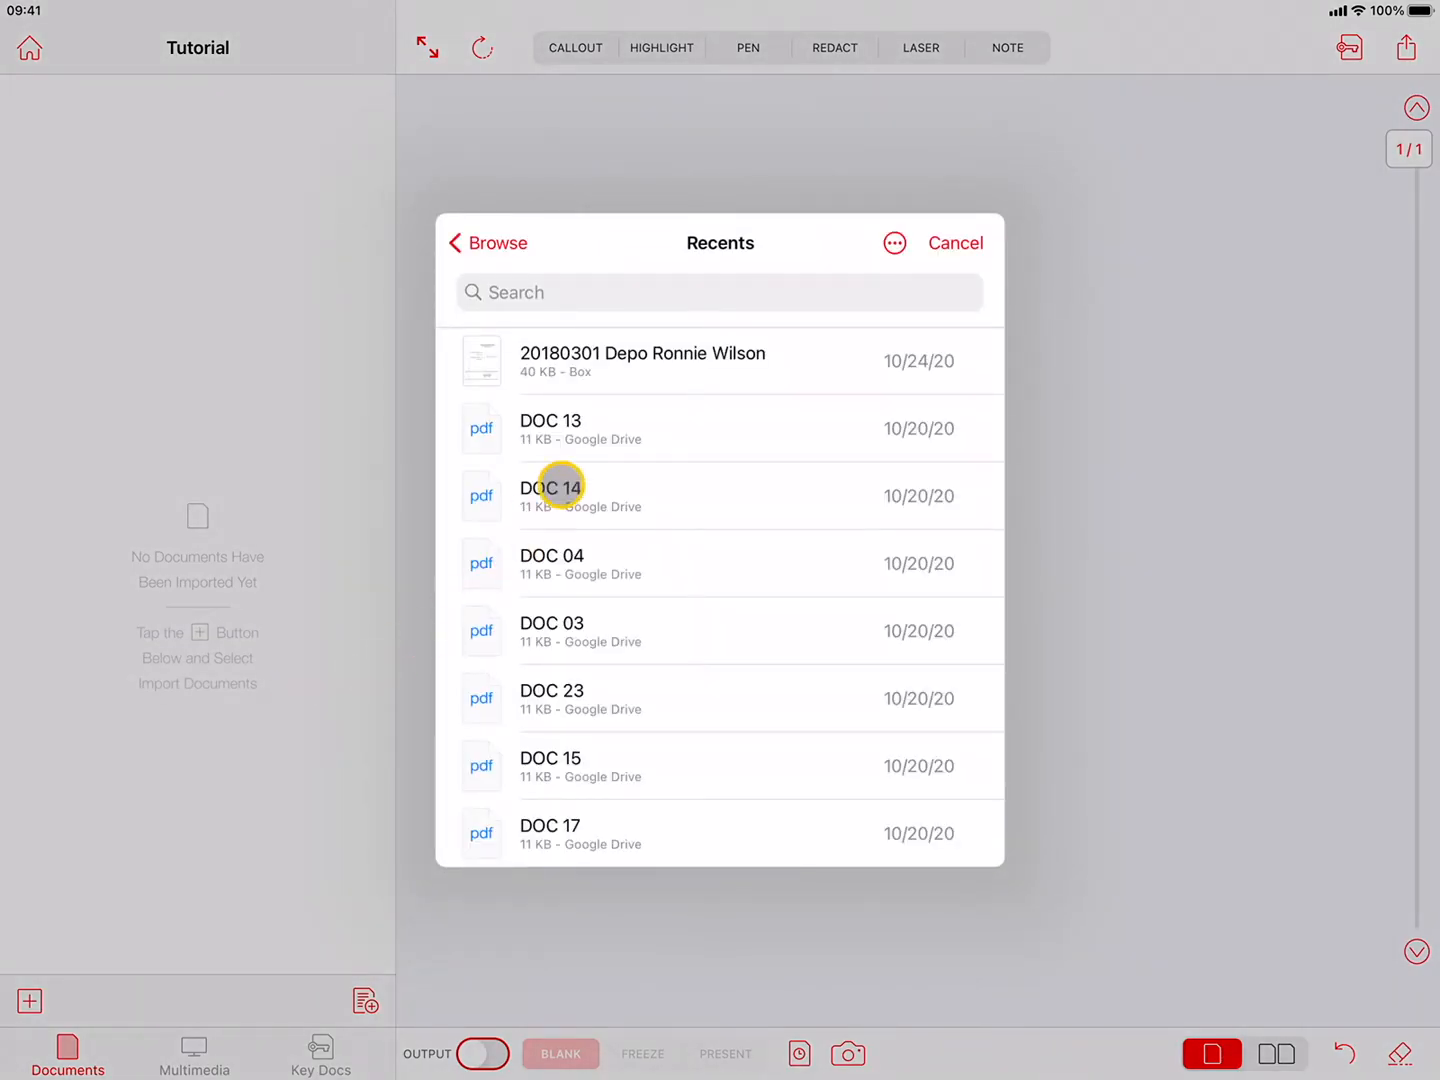
left_click(498, 242)
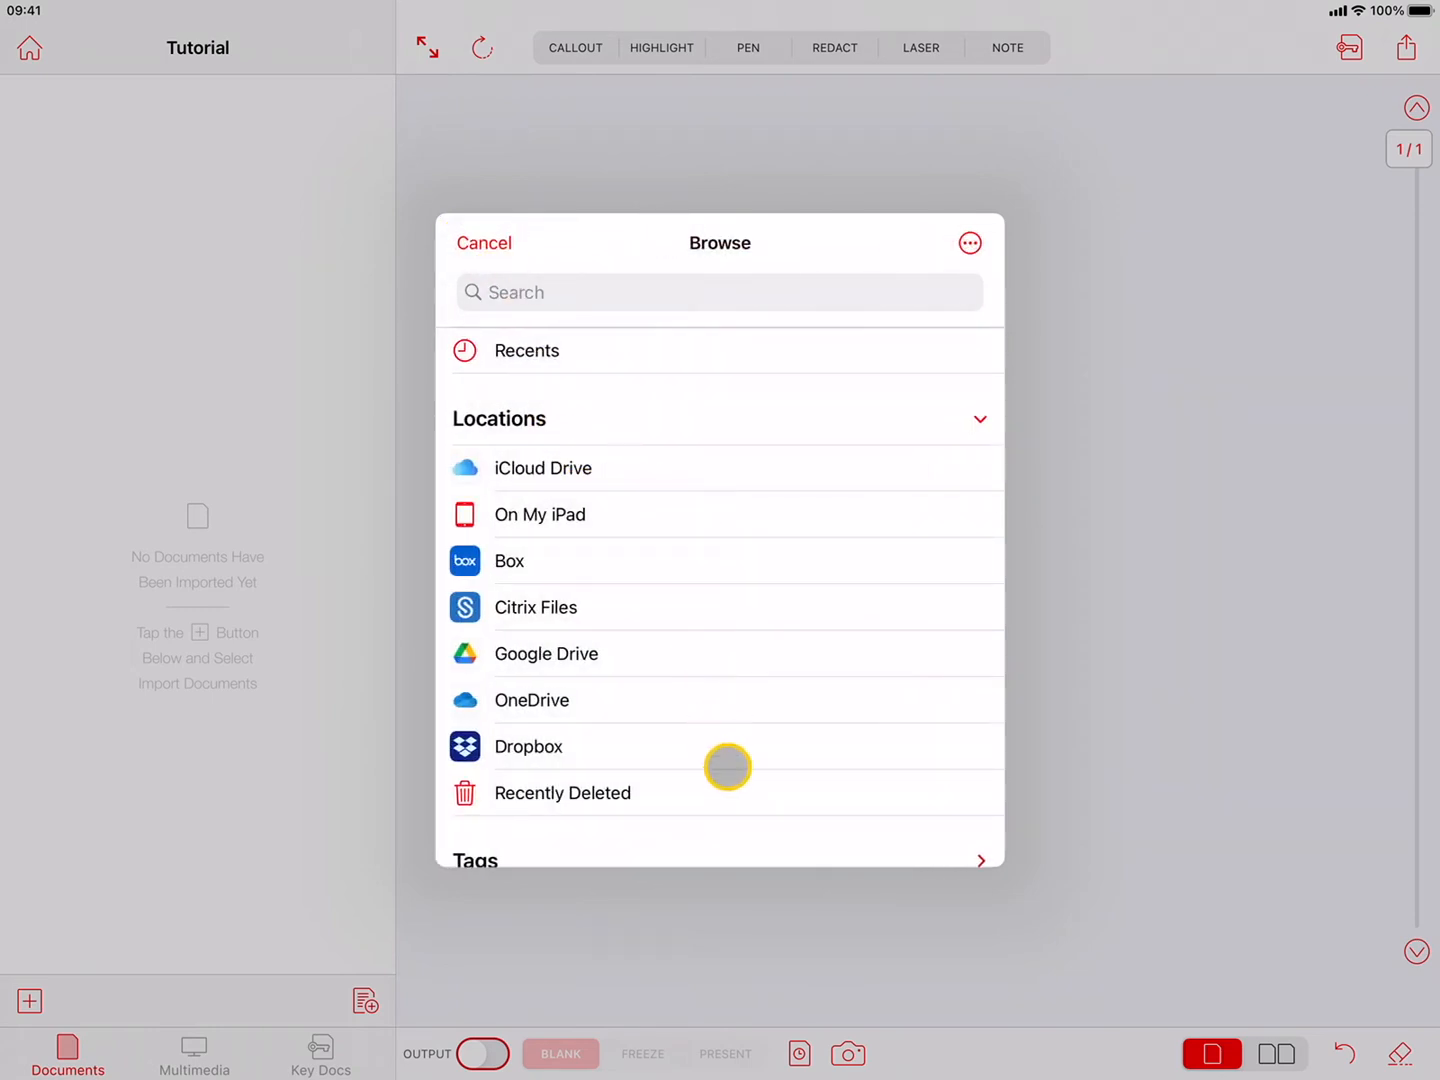
mouse_move(732, 720)
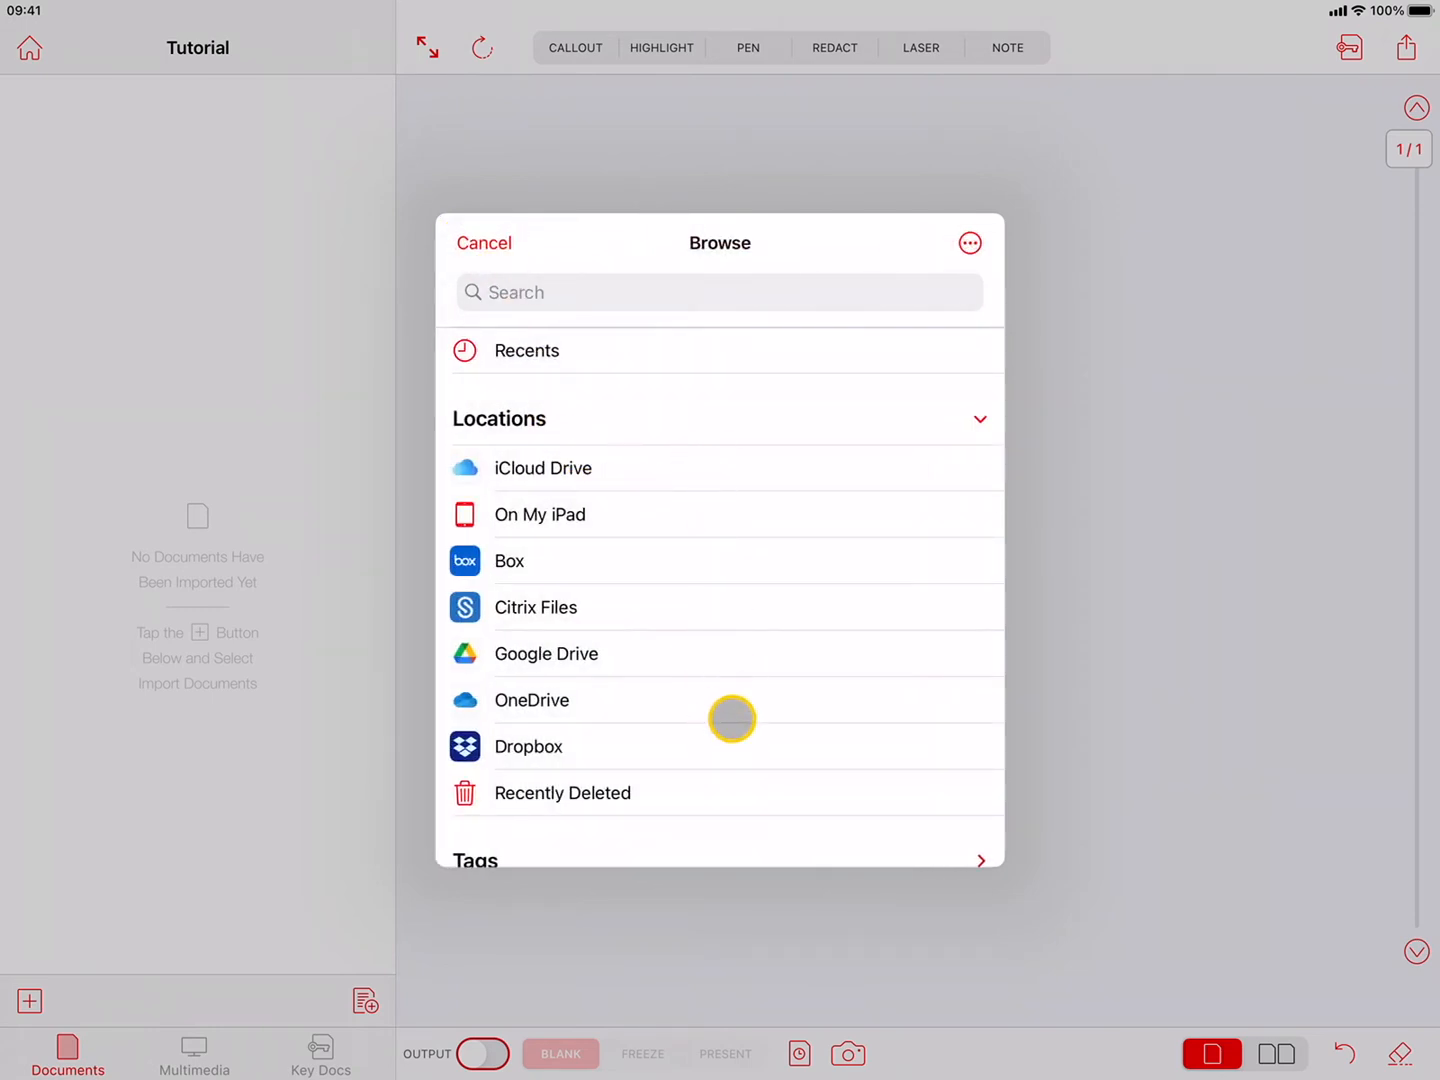
mouse_move(664, 564)
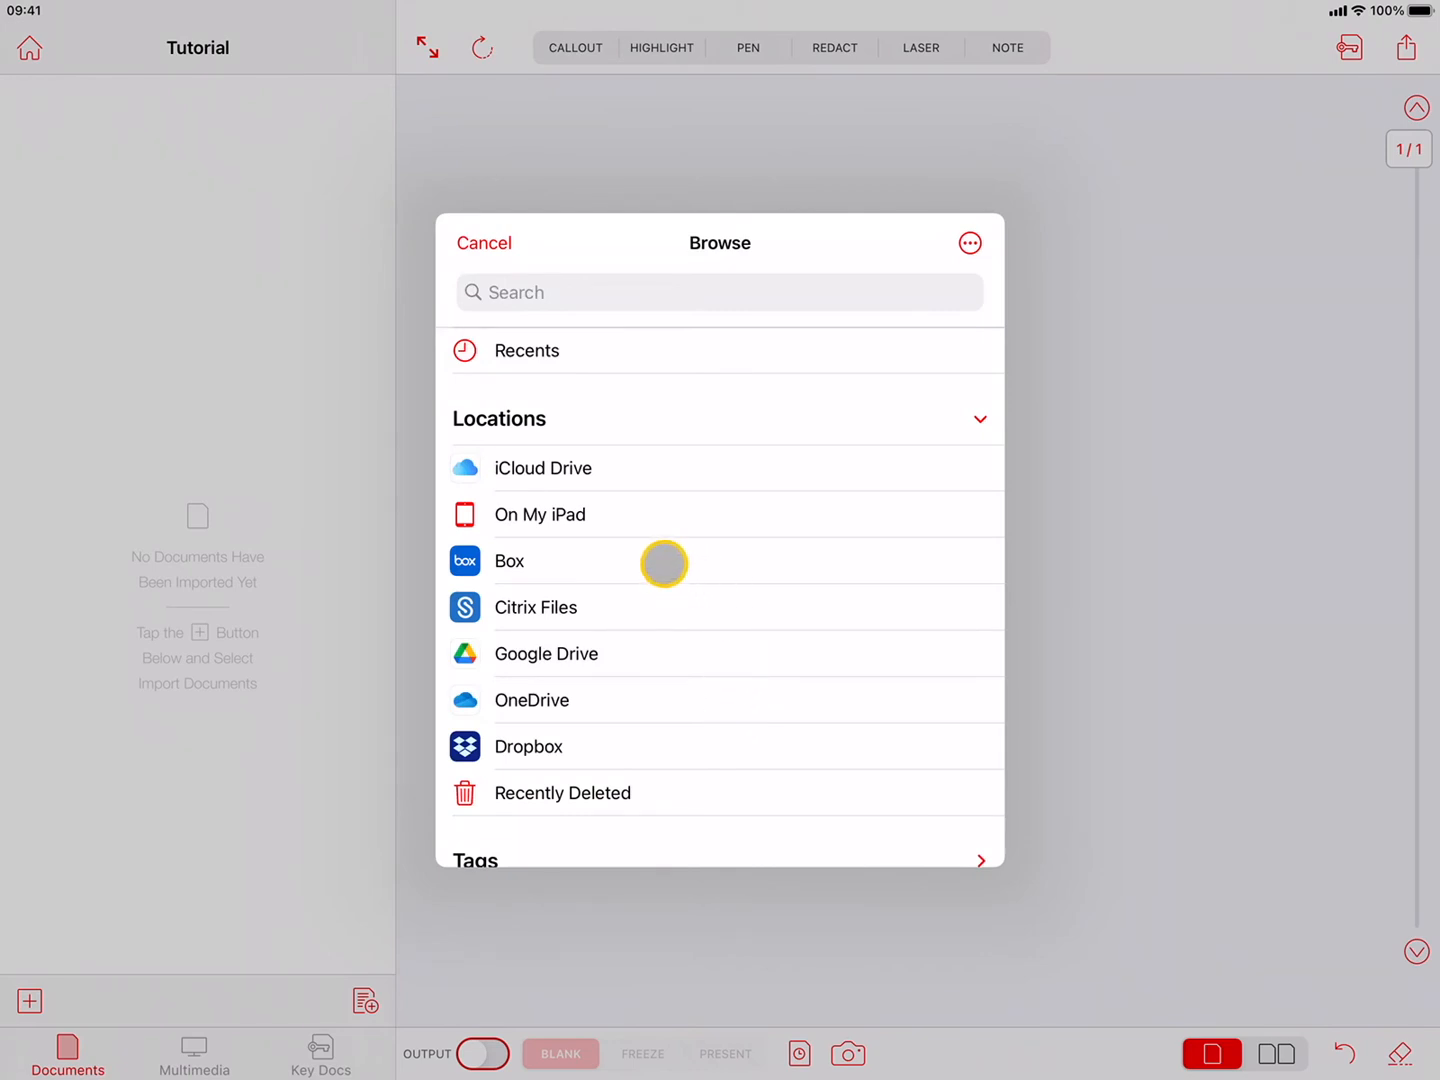
left_click(510, 560)
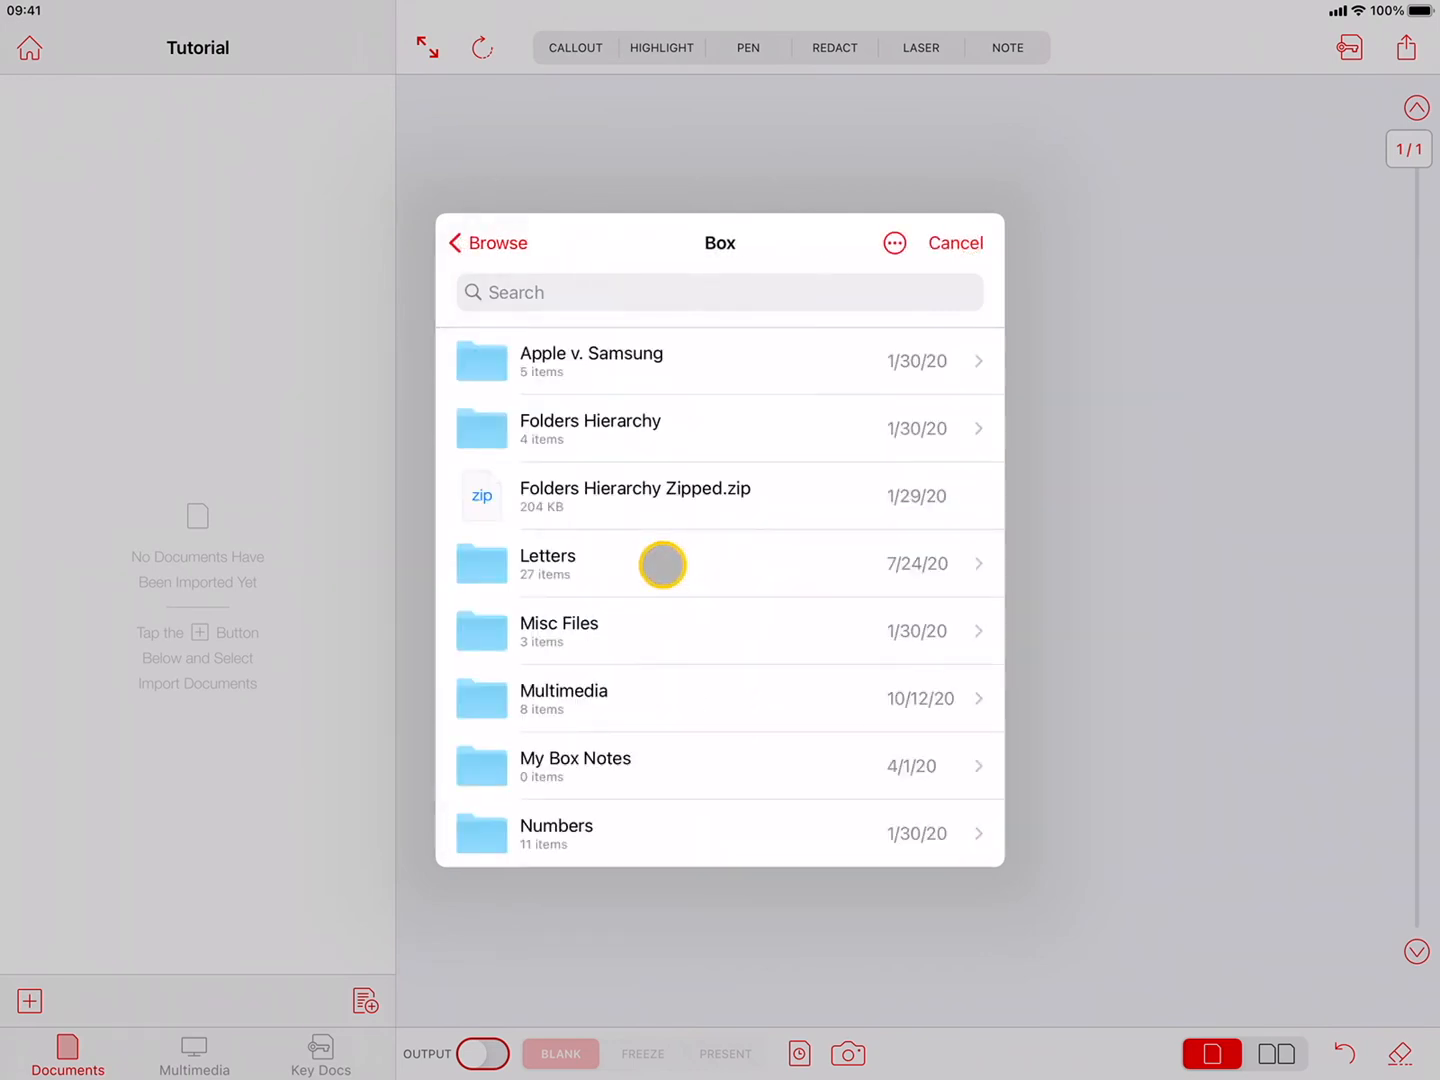
left_click(548, 564)
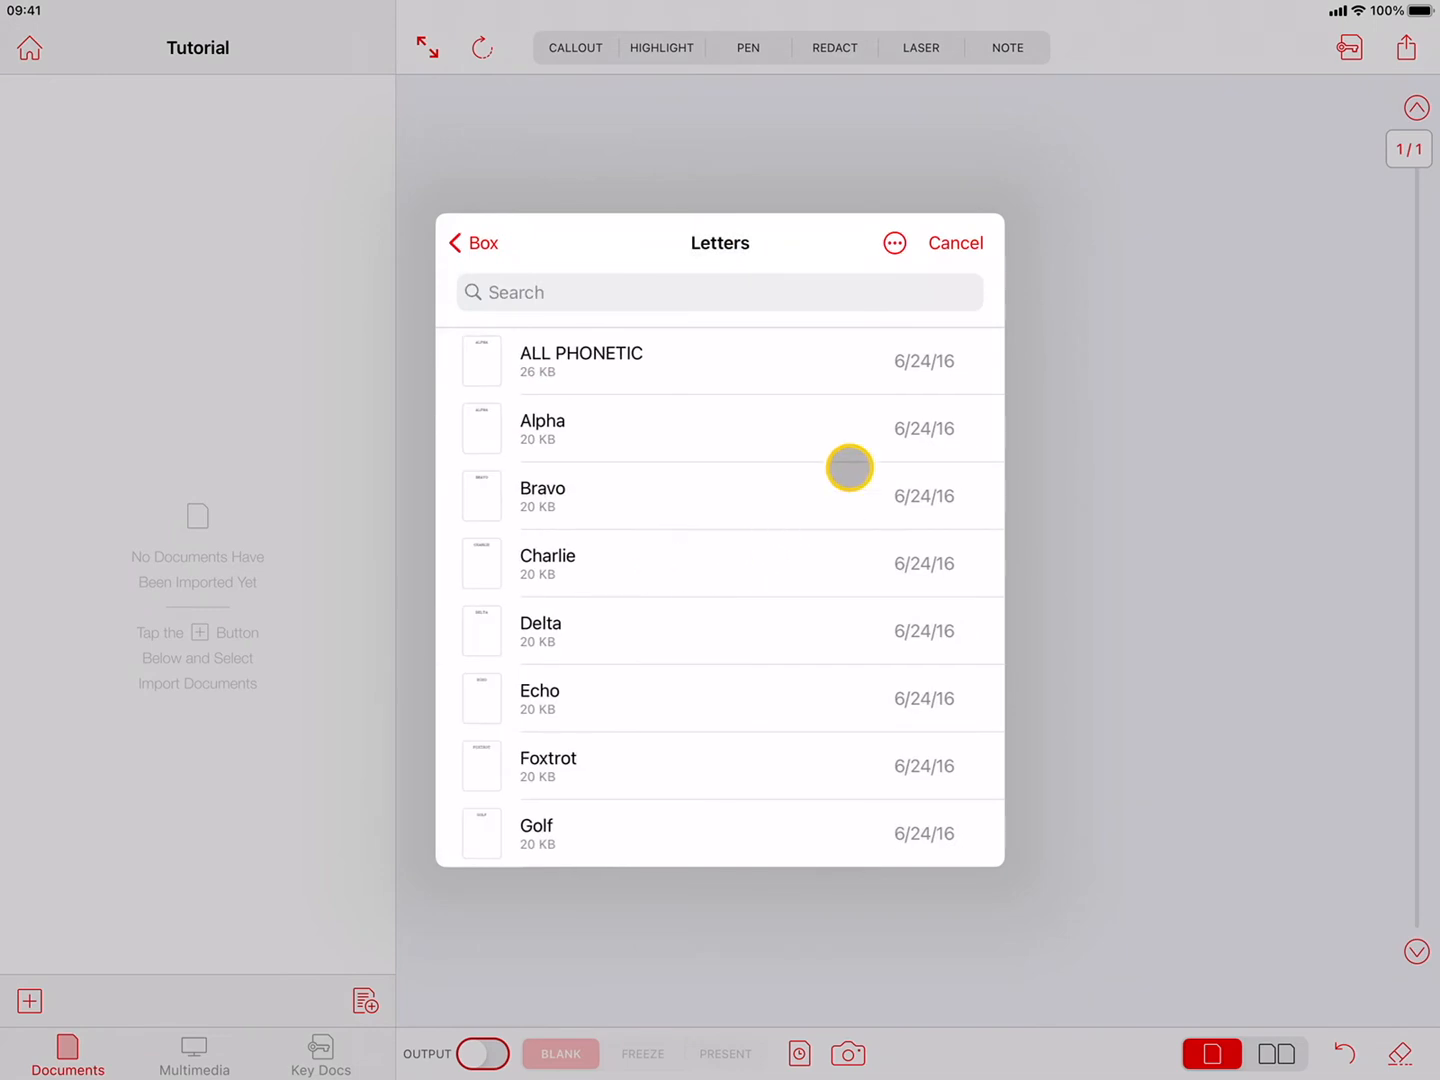
Select all 27 letters in the folder and import them into the Tutorial case
left_click(892, 242)
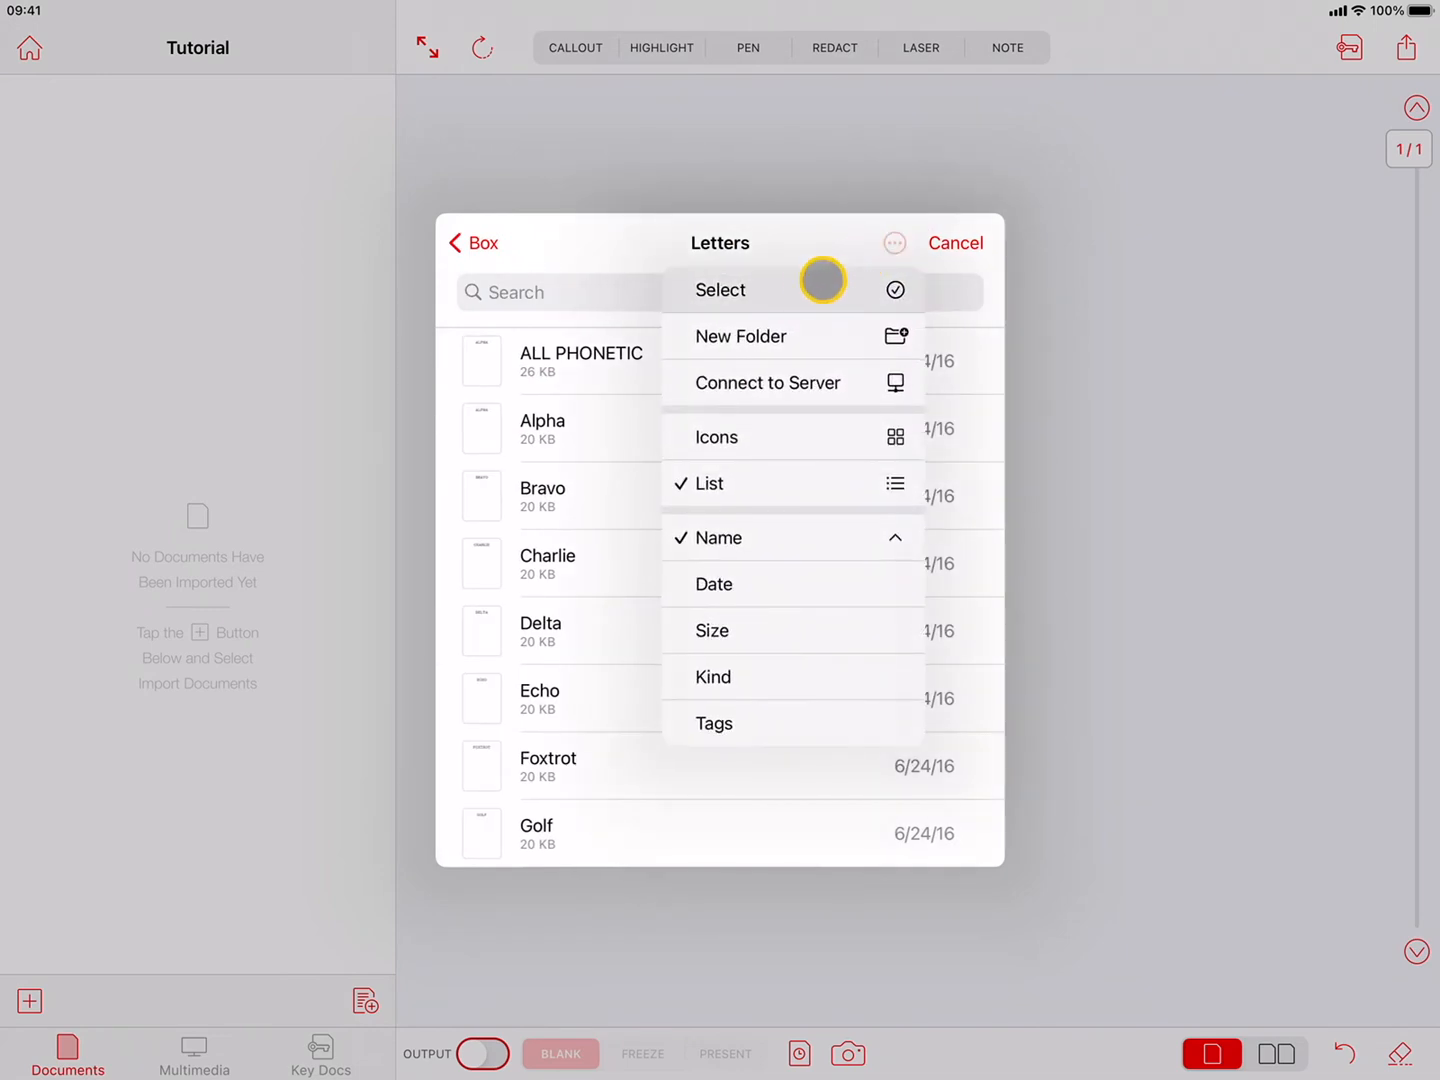
left_click(720, 290)
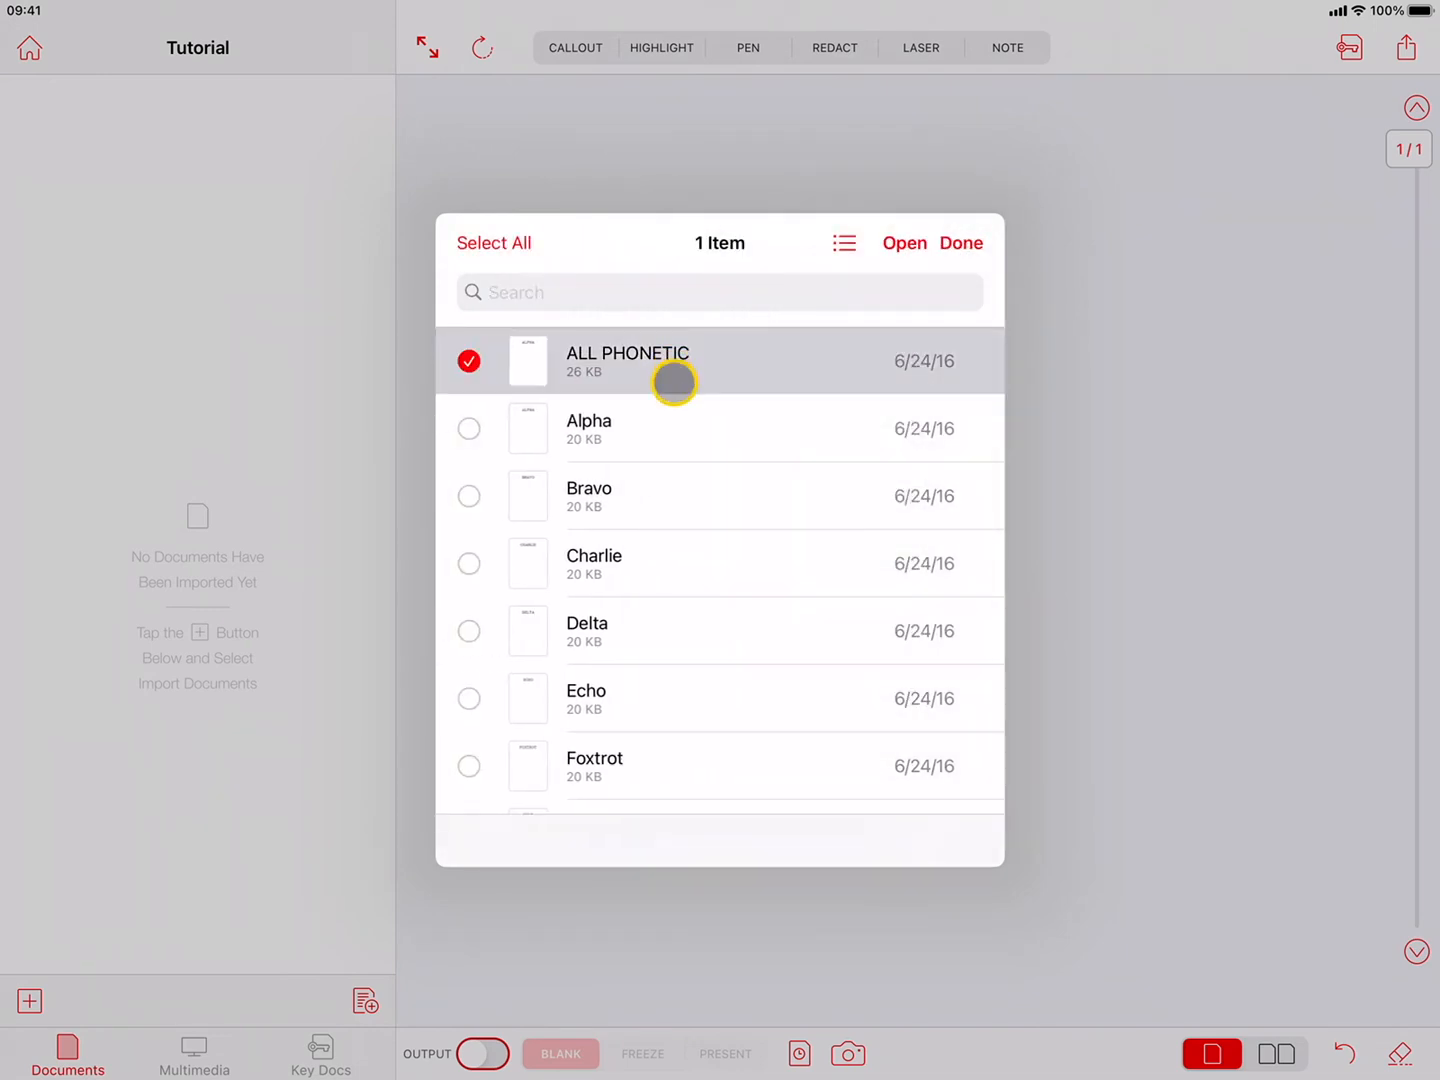
left_click(468, 428)
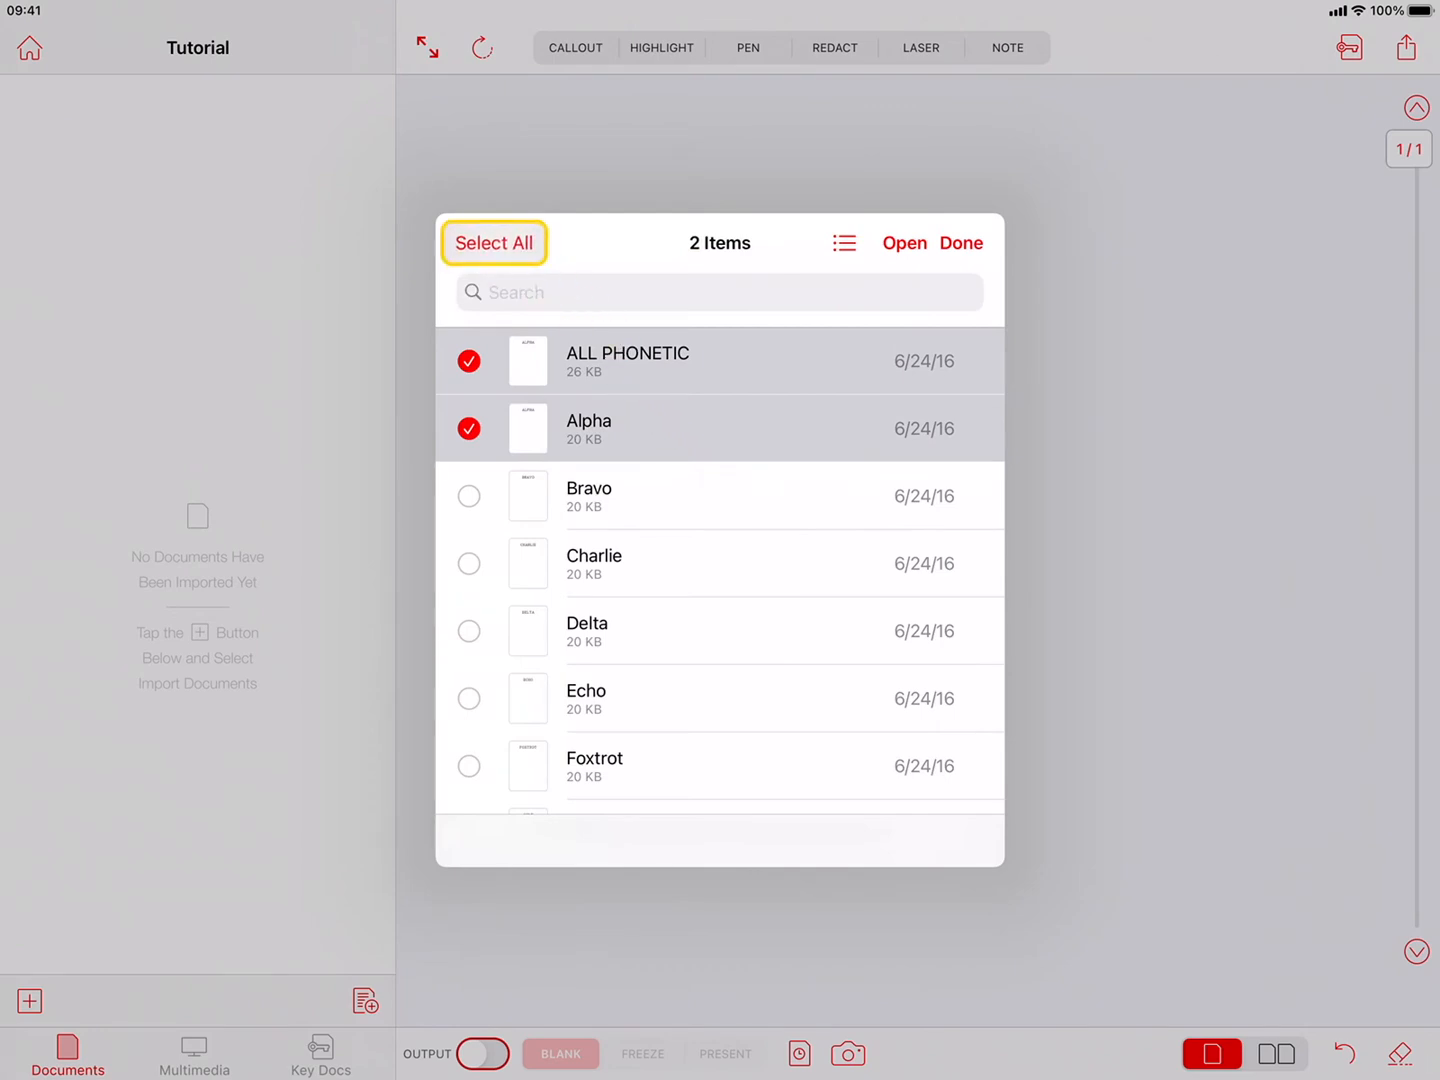
left_click(492, 244)
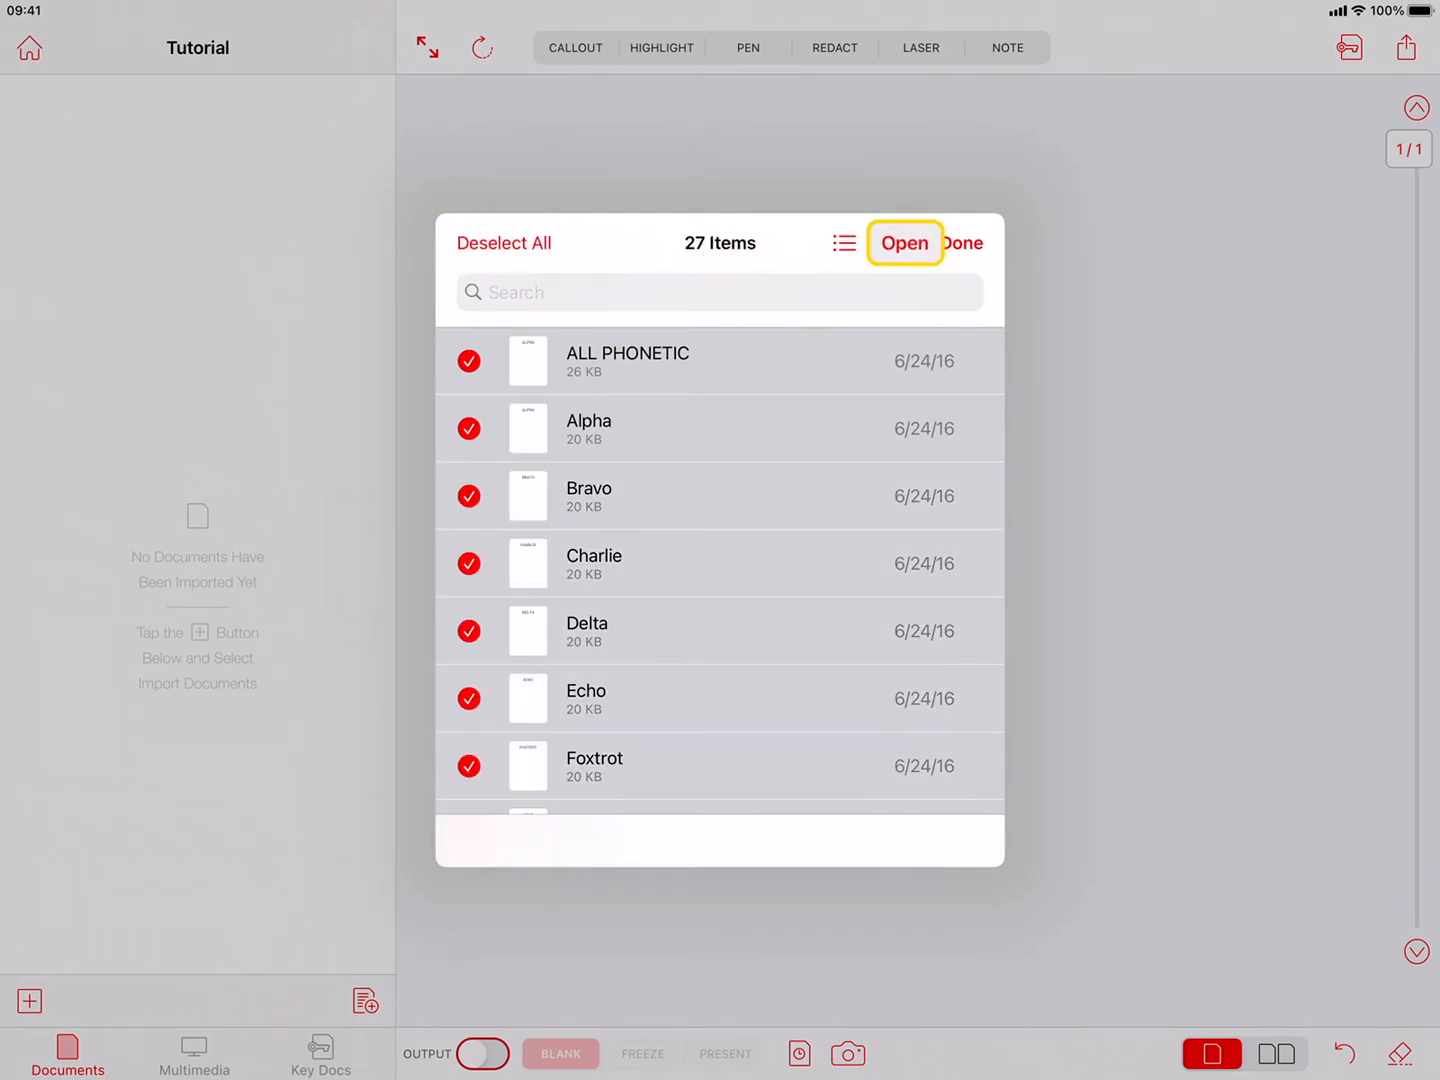
left_click(904, 244)
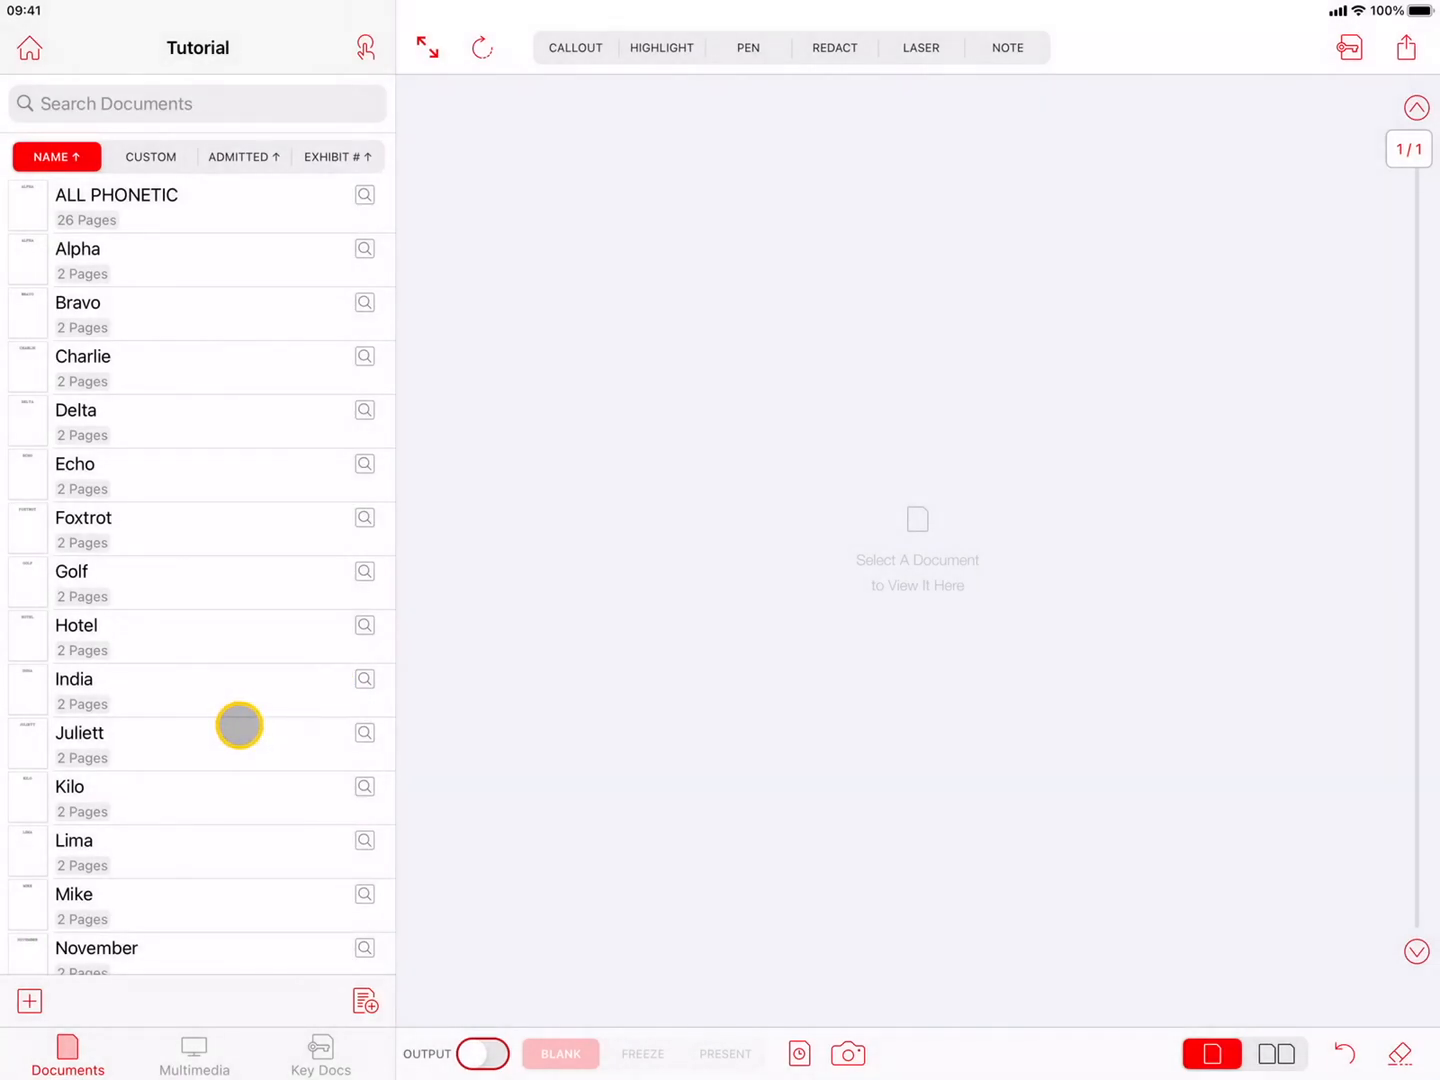
View the Charlie letter from the imported documents in the document viewer
scroll("down", 3)
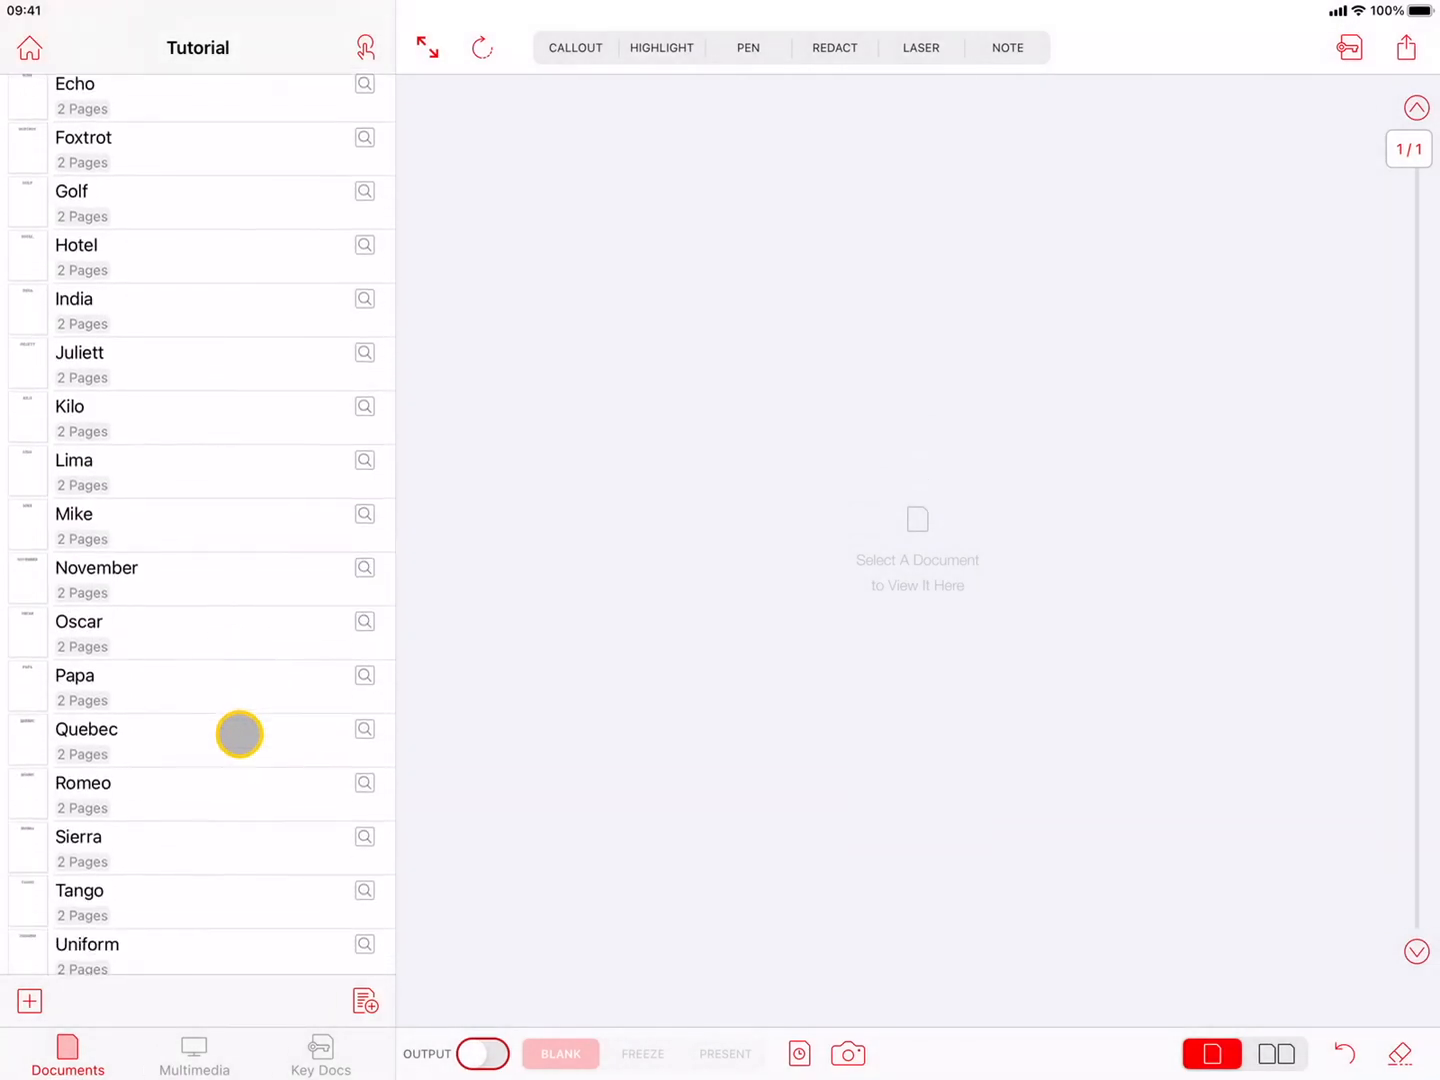
scroll("down", 3)
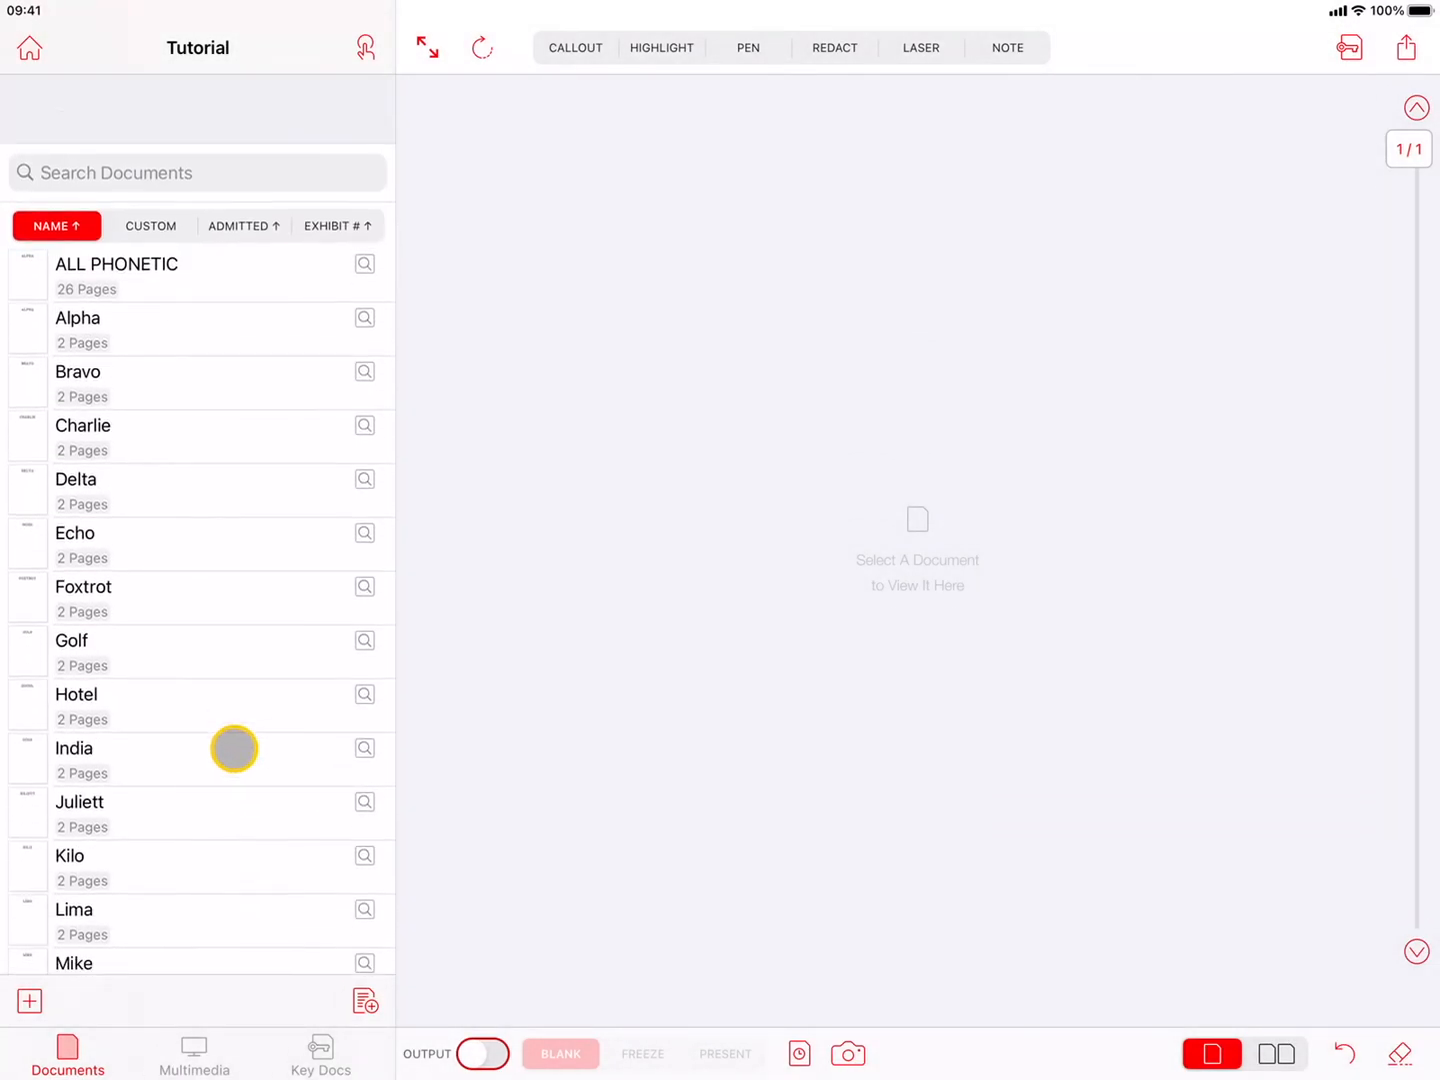
left_click(114, 330)
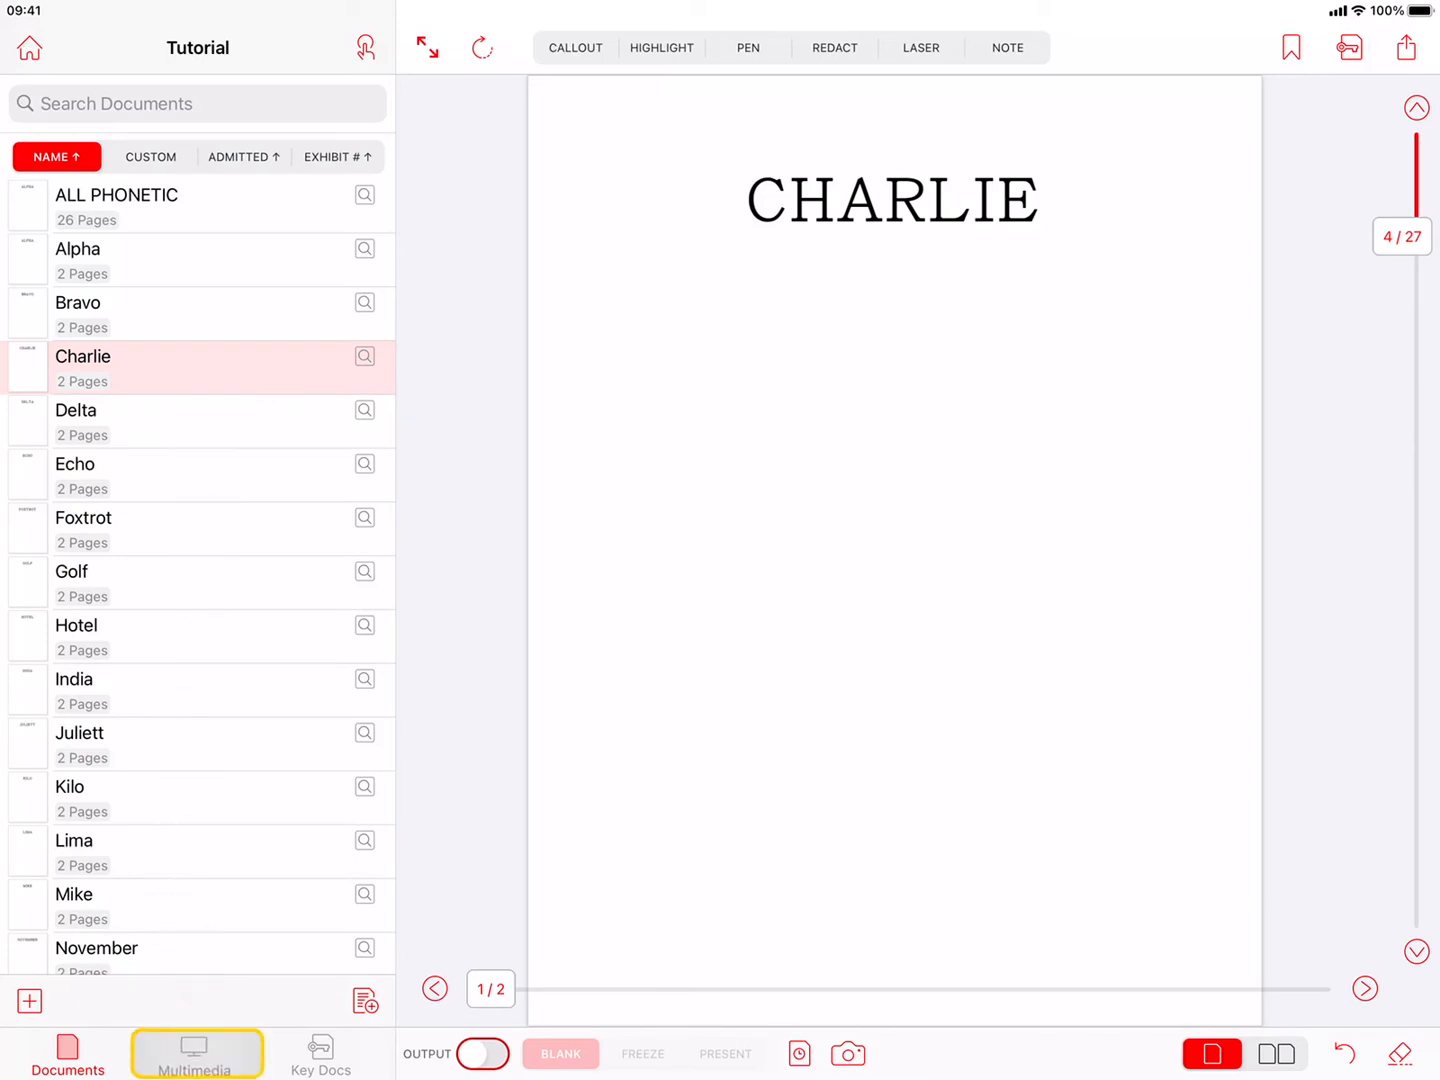
From the Multimedia list, start a multimedia import and browse to Box's Multimedia folder
left_click(194, 1052)
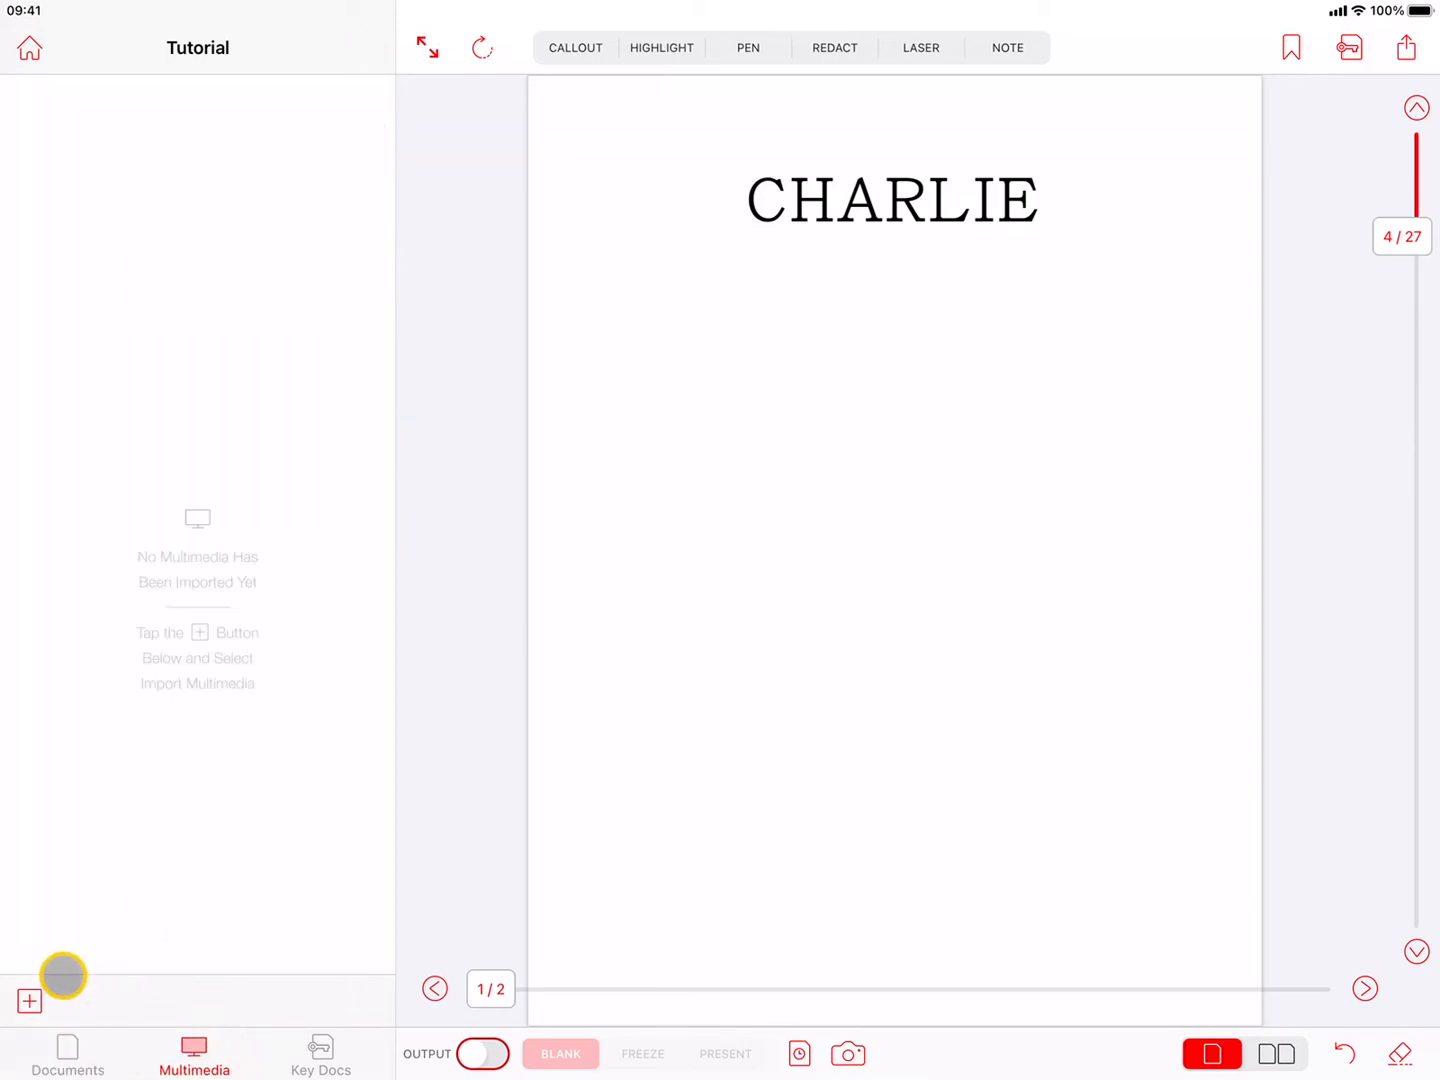
left_click(28, 1000)
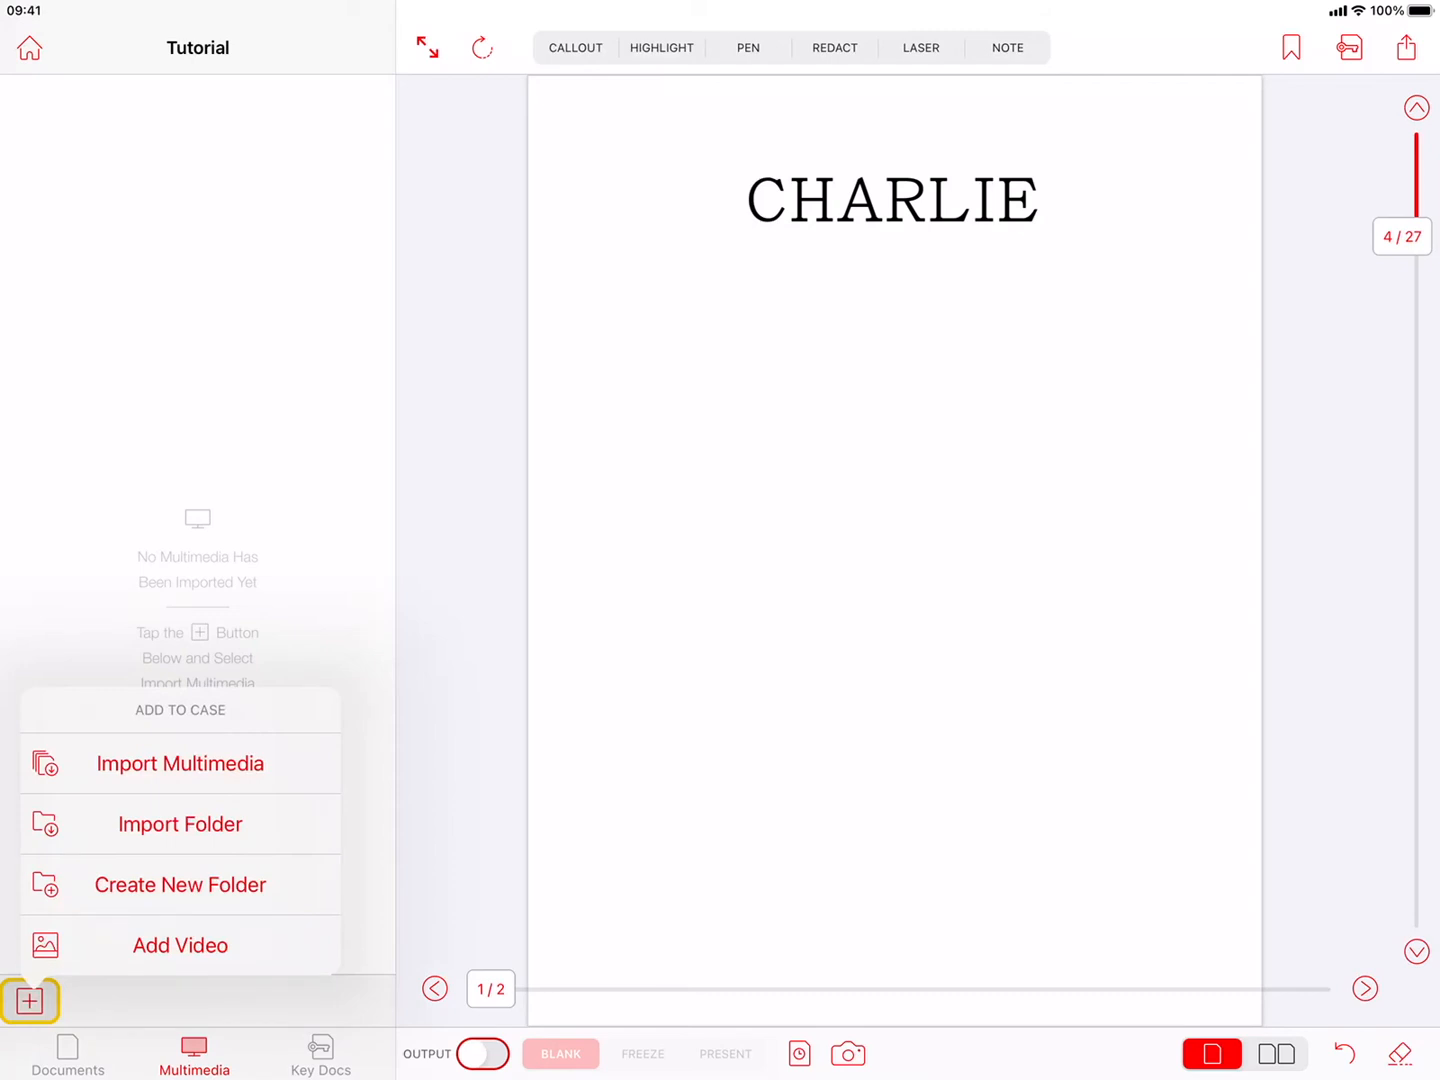
left_click(180, 764)
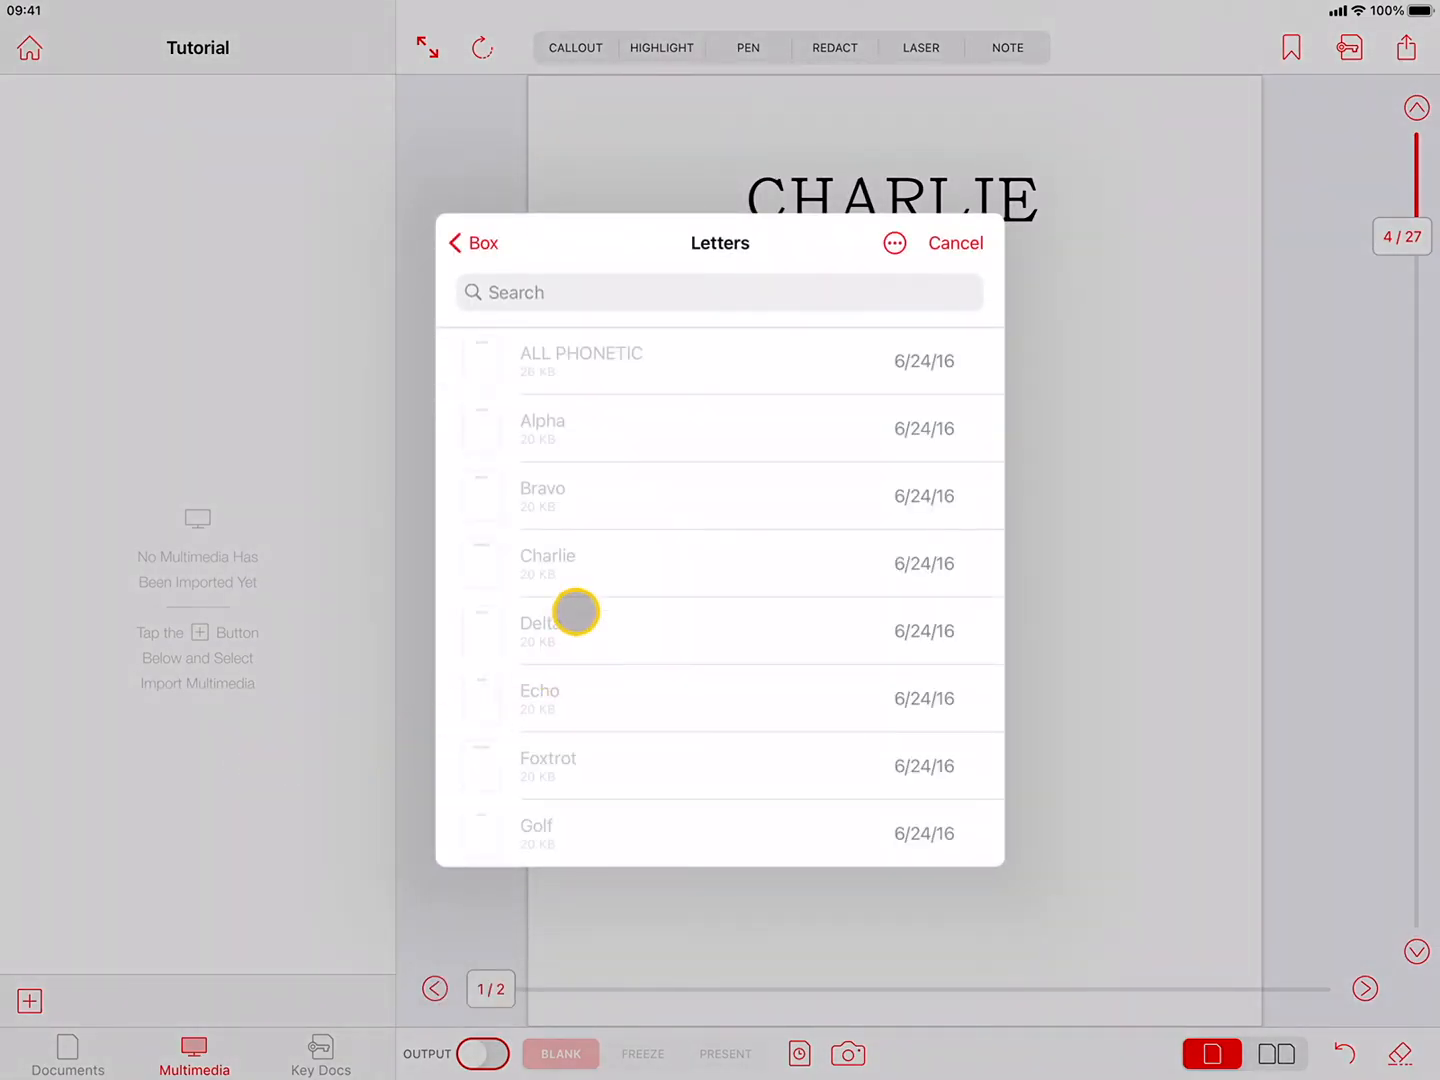
left_click(472, 244)
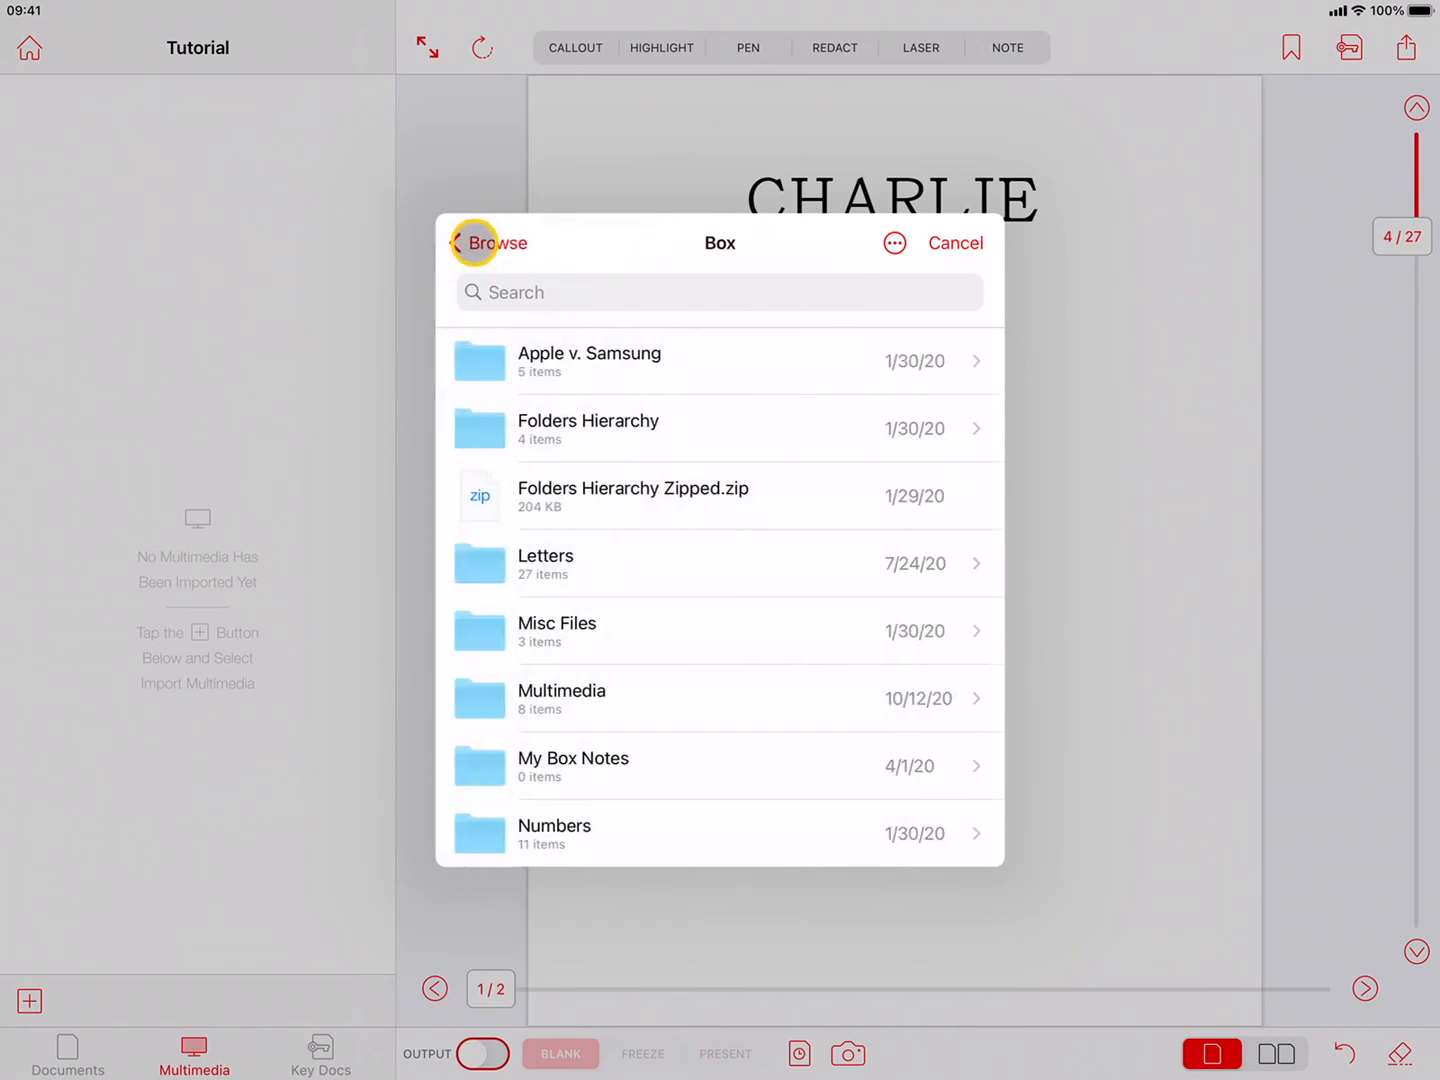
left_click(700, 698)
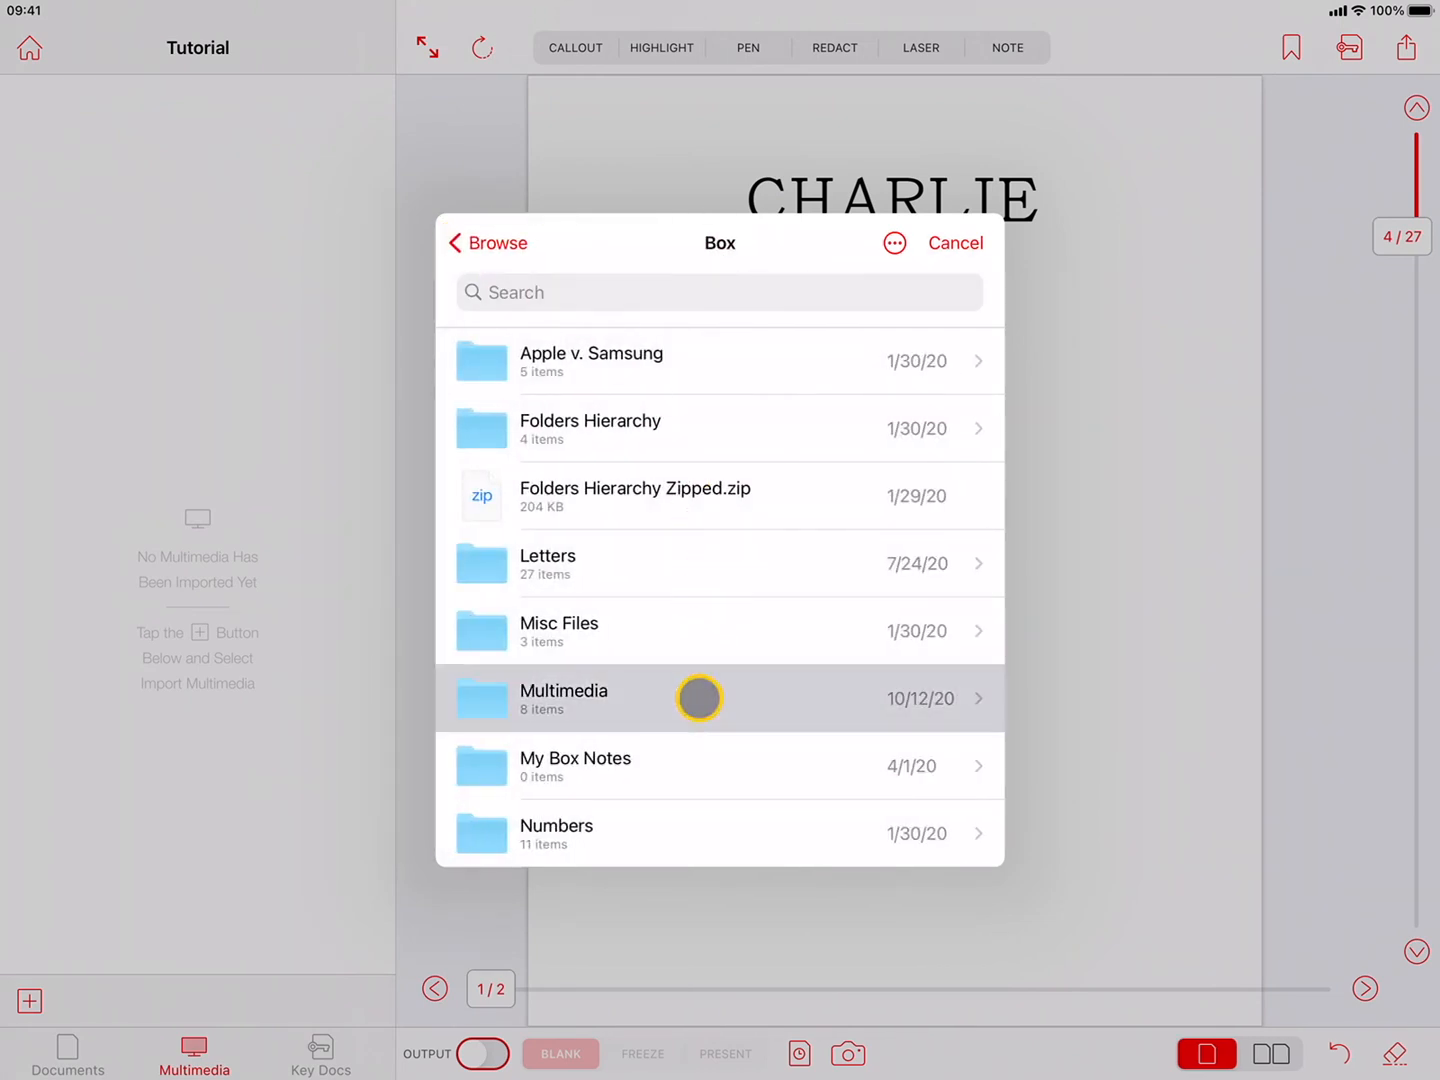
Select 911 Call and Car Chase, import them, and play the Car Chase video
left_click(700, 698)
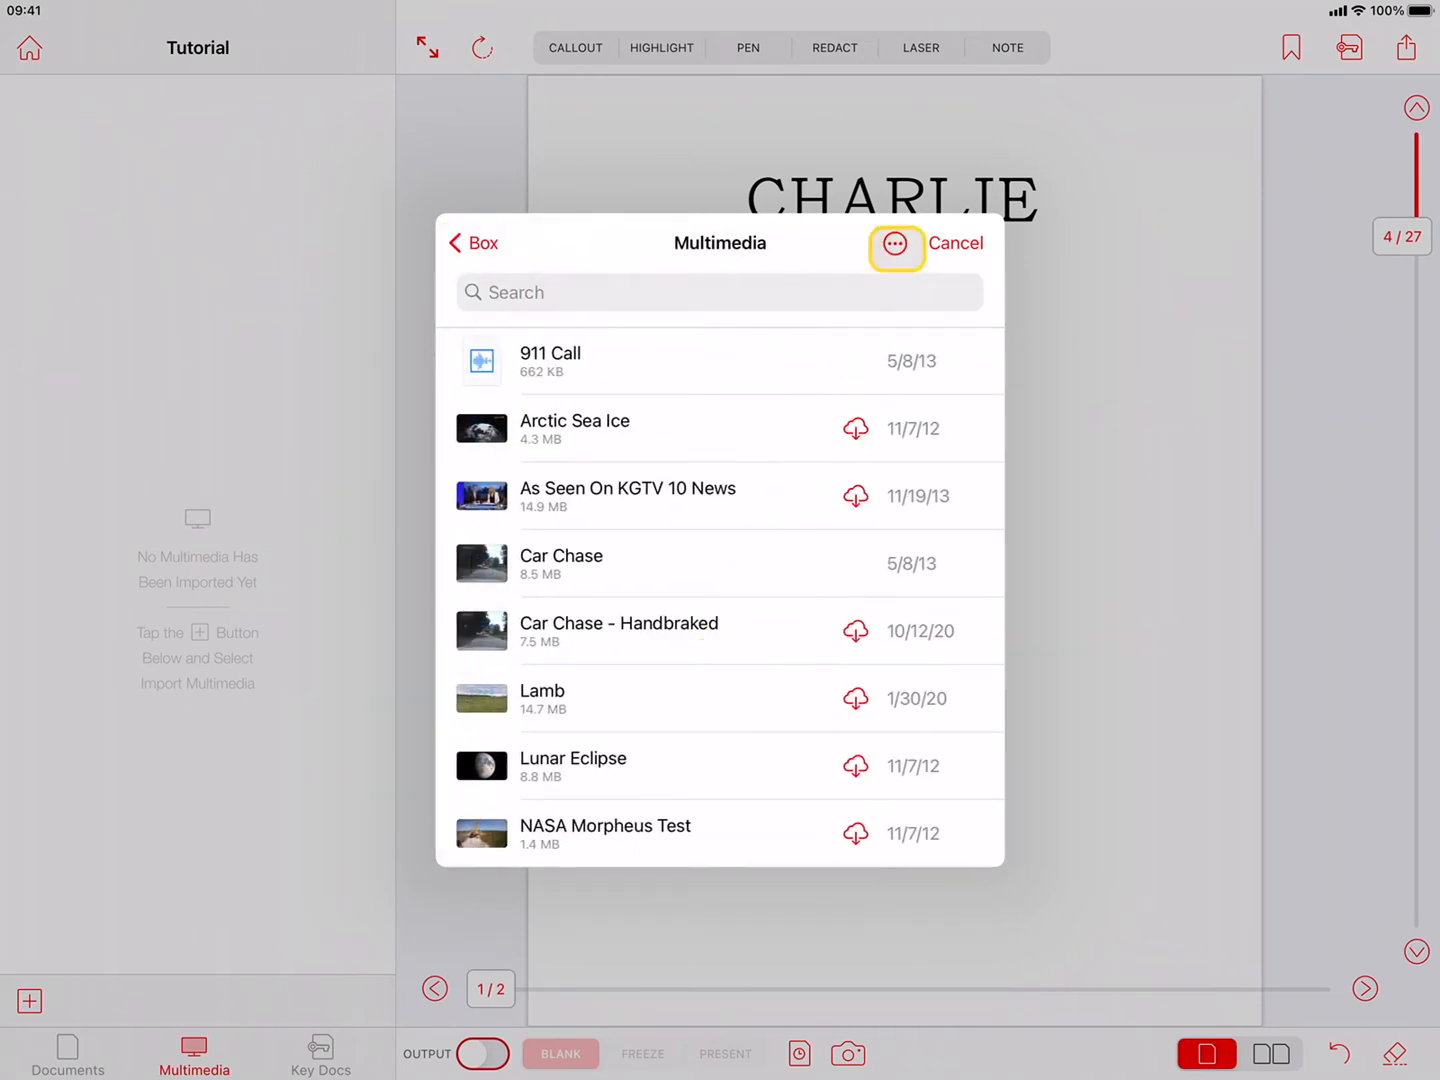
left_click(896, 248)
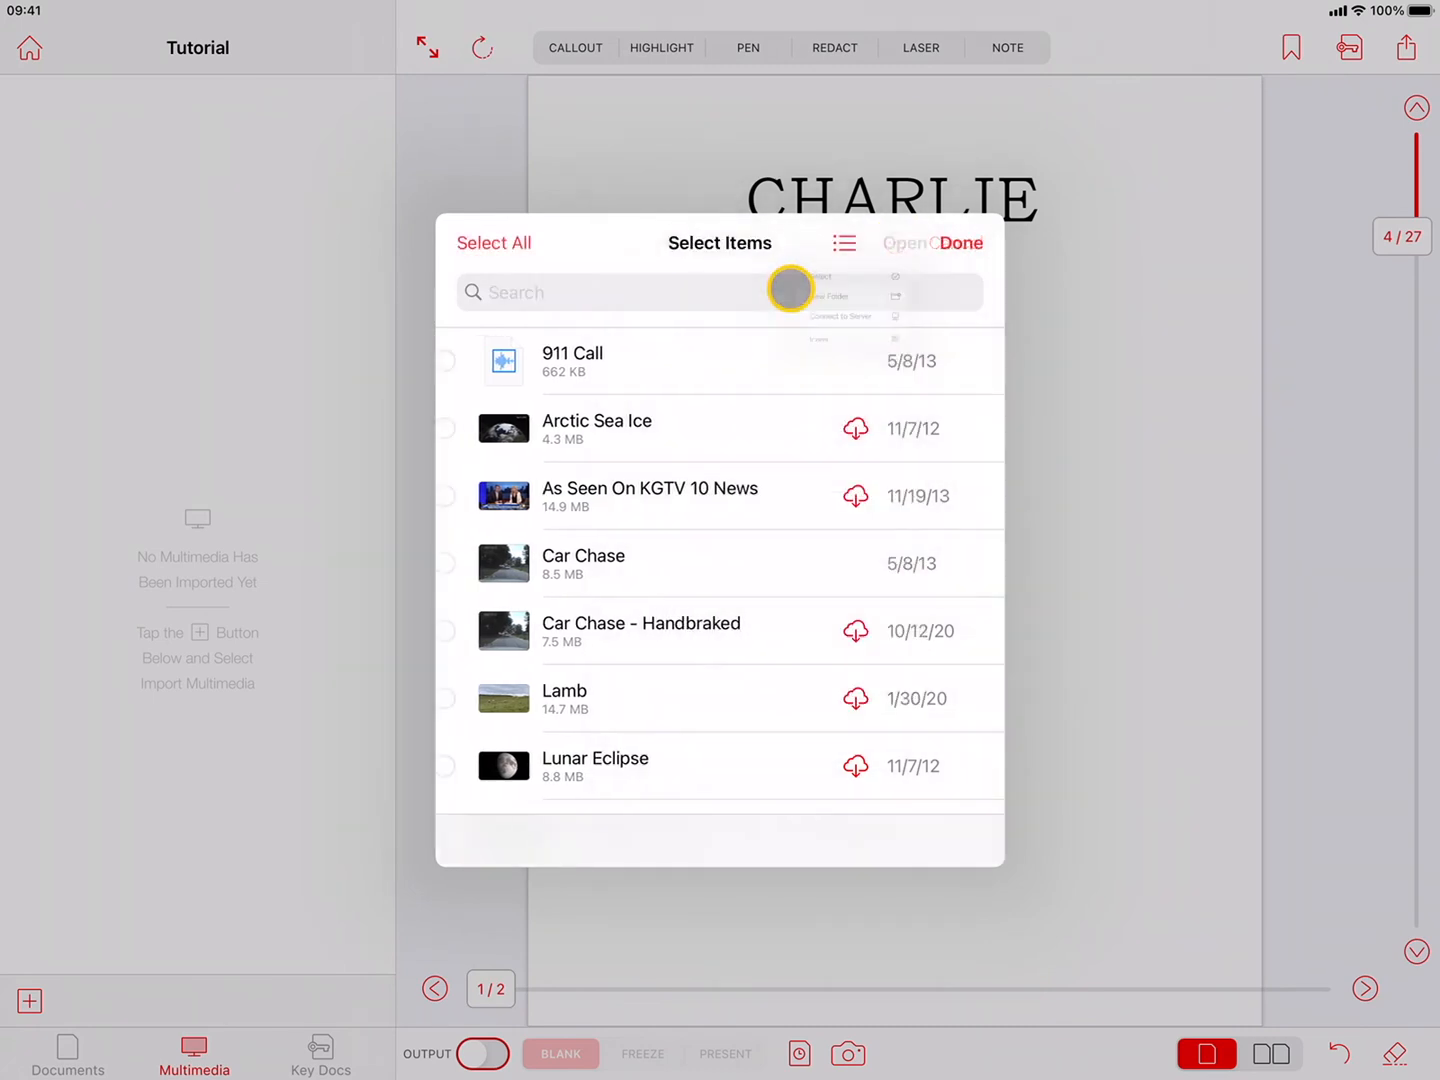
left_click(468, 360)
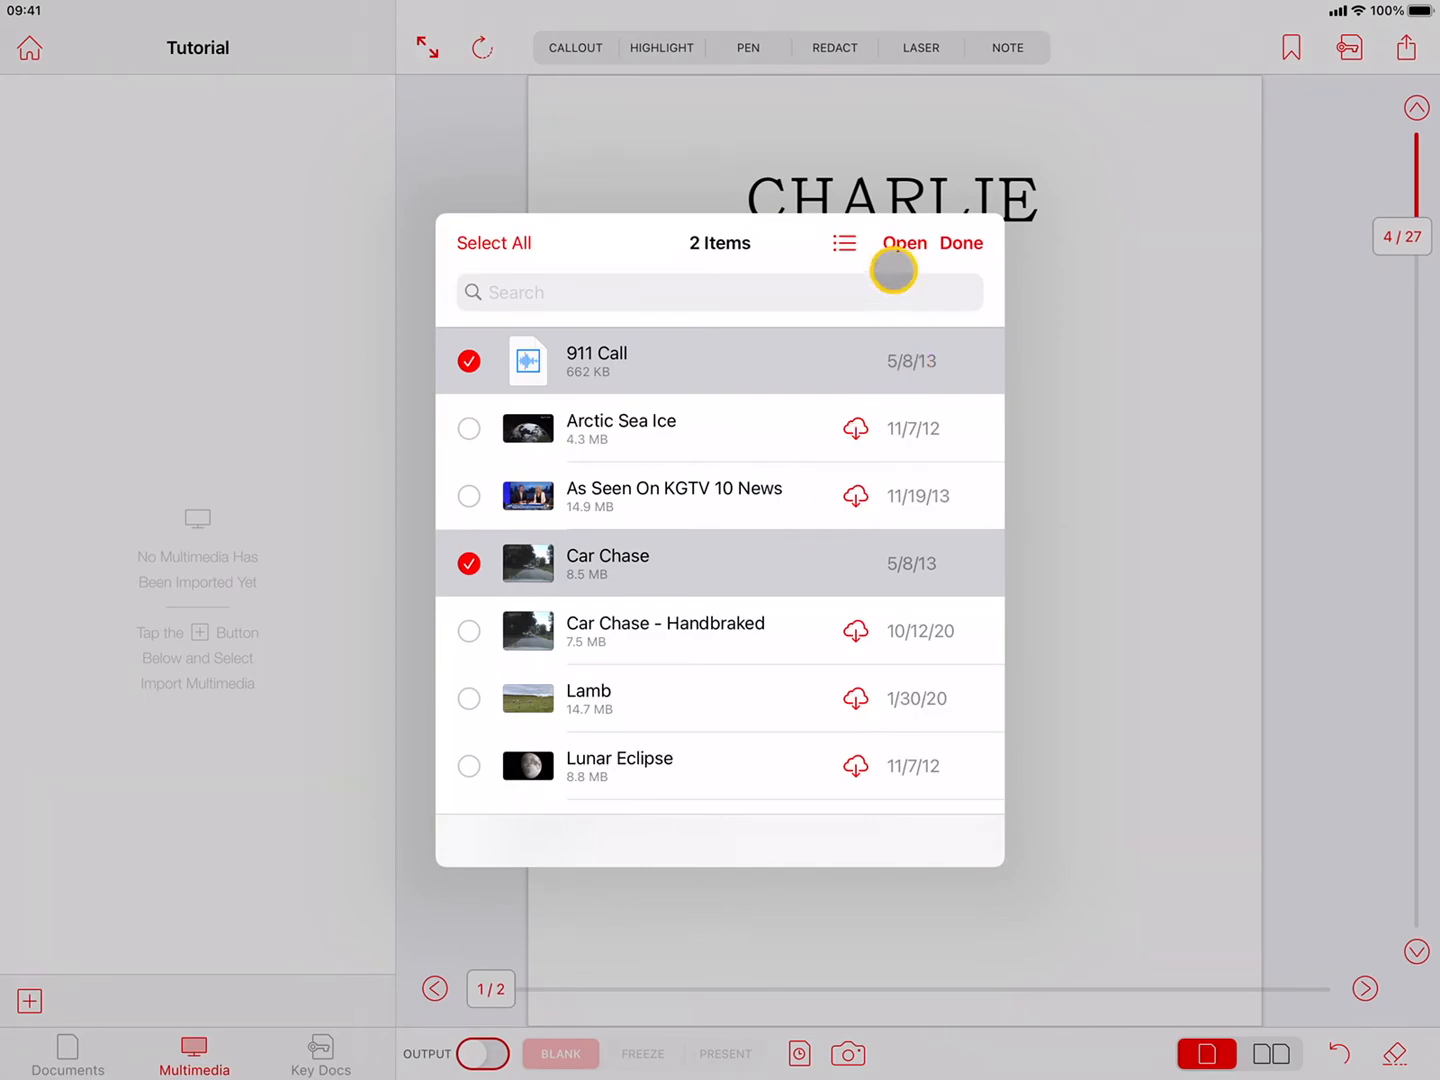
left_click(904, 244)
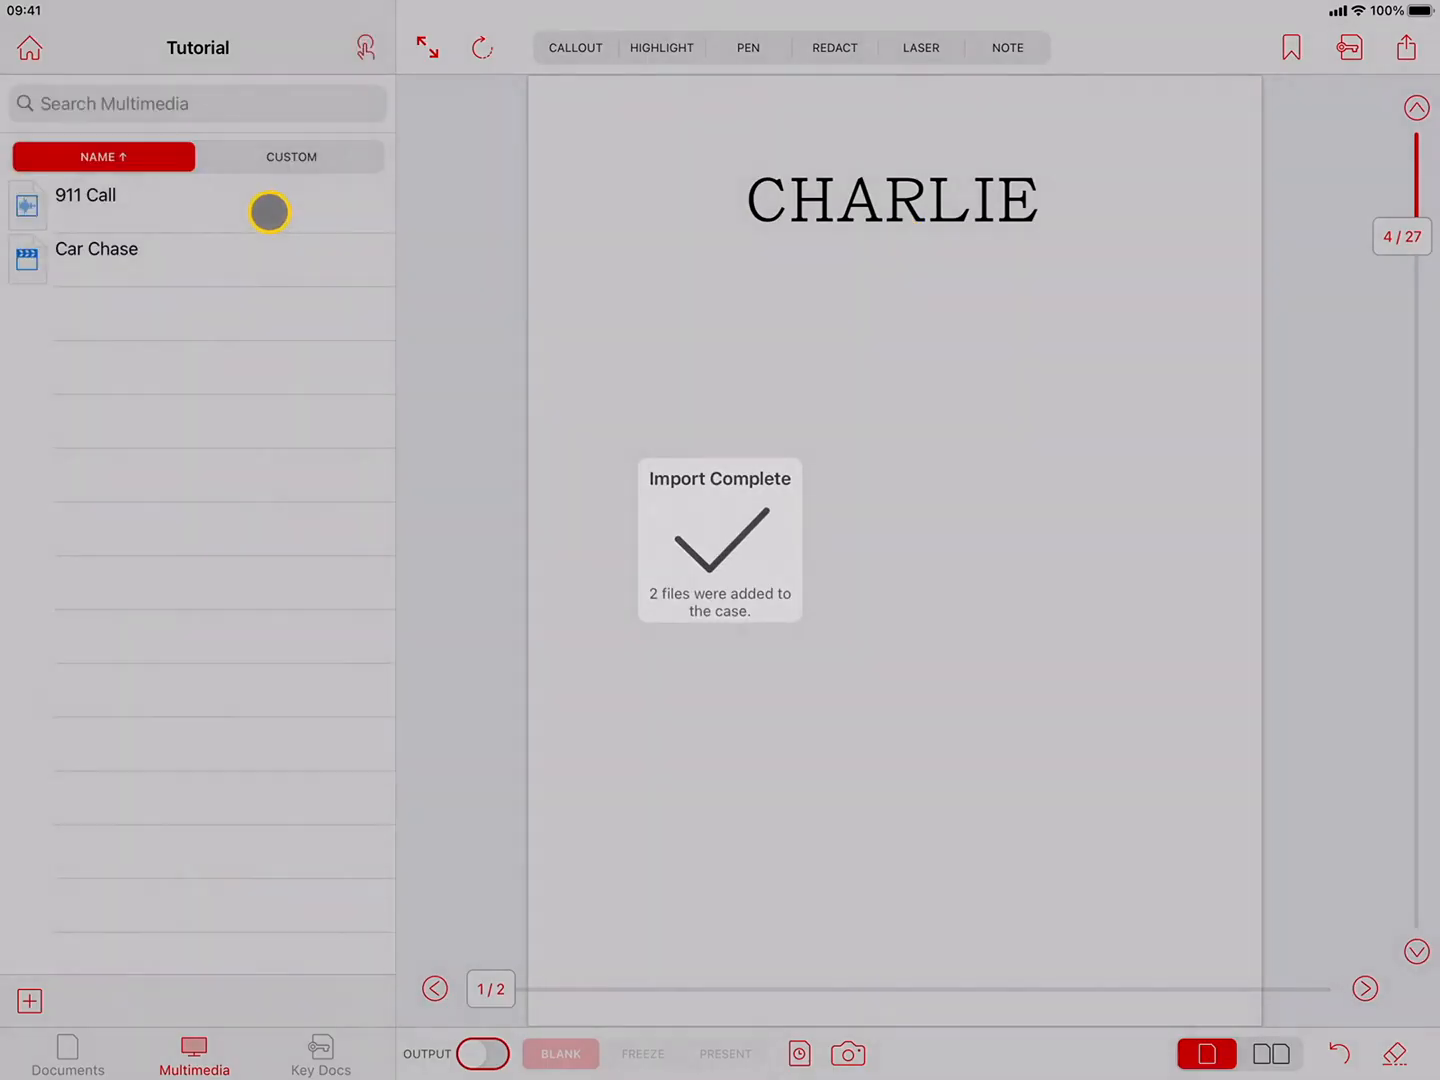
left_click(86, 196)
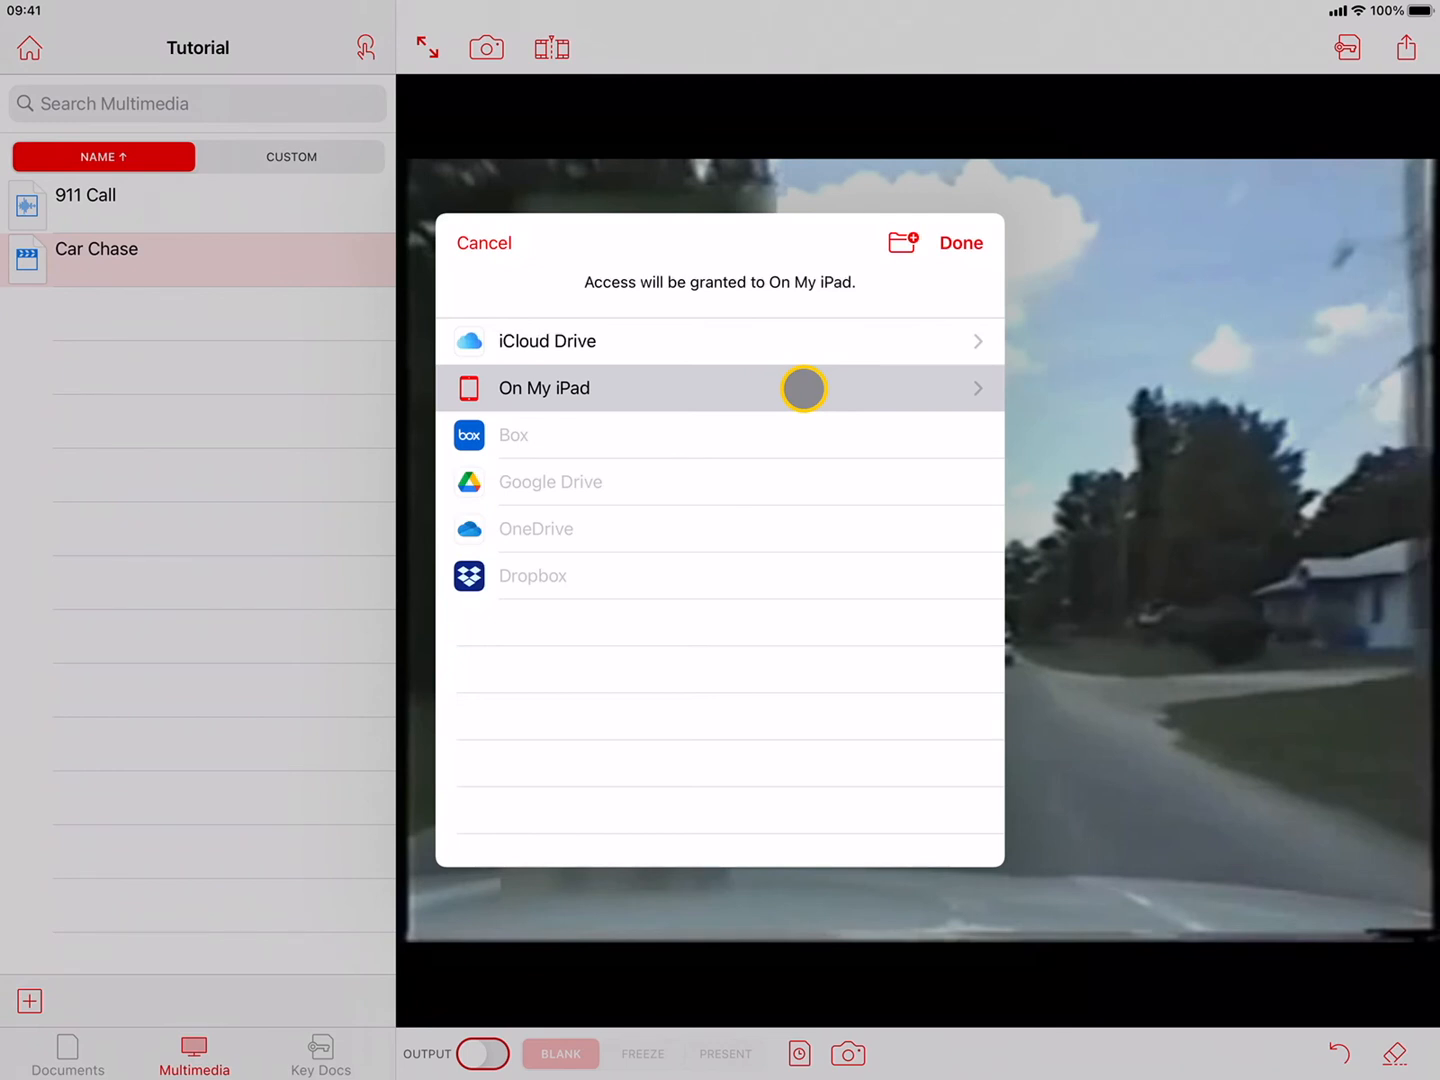
mouse_move(798, 530)
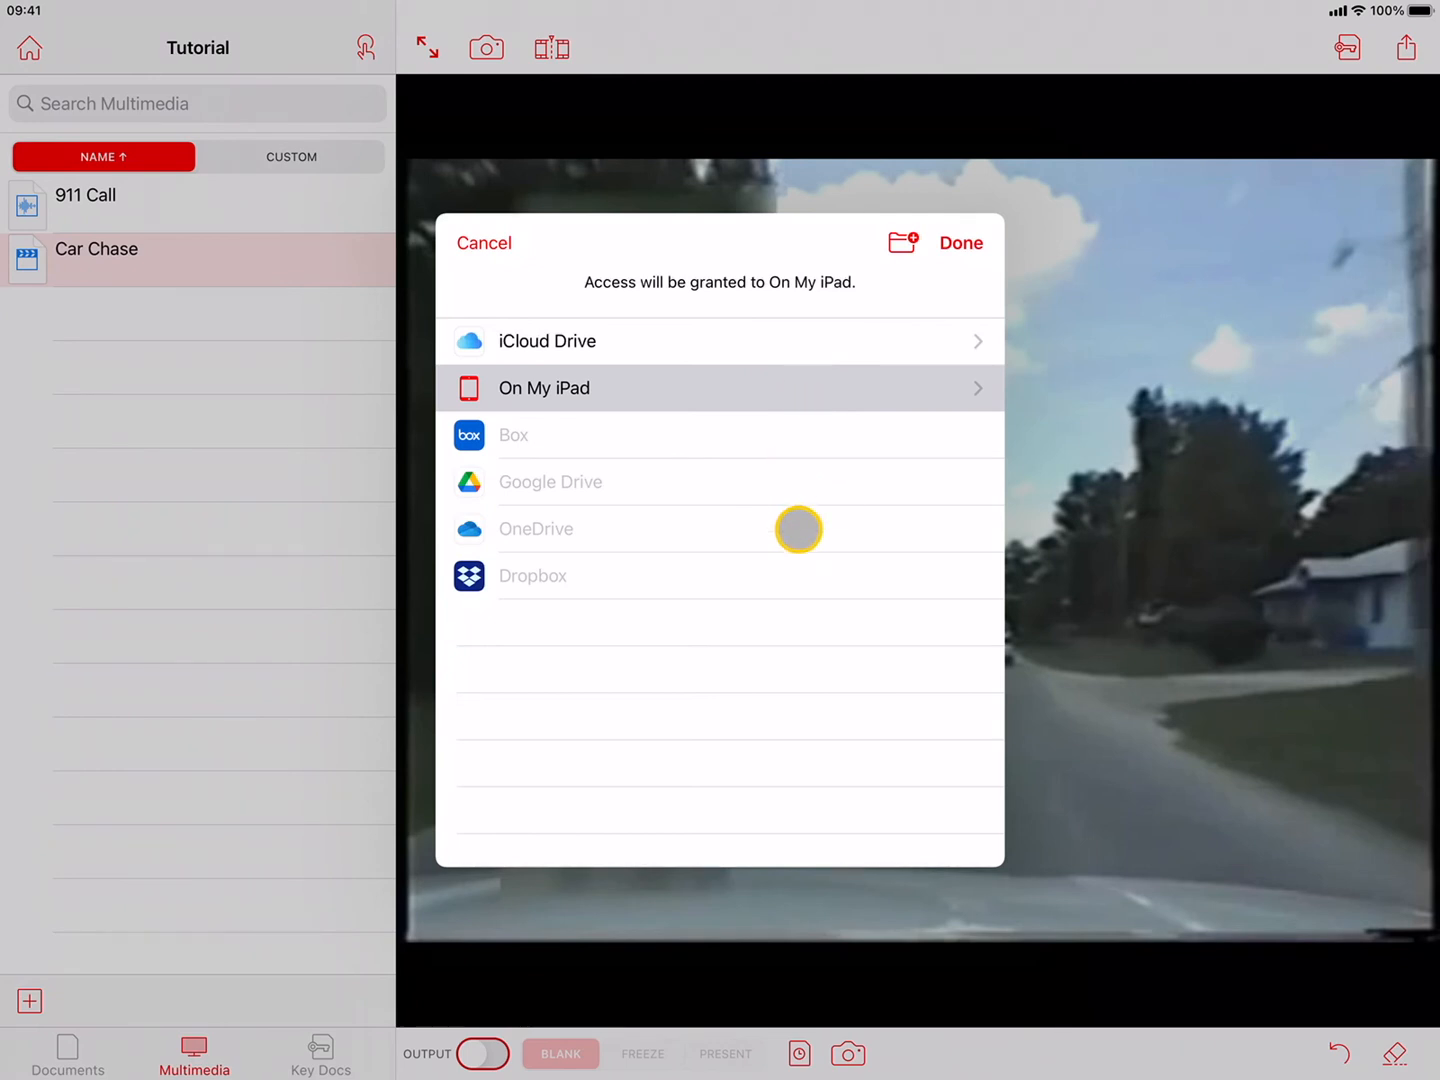
mouse_move(720, 388)
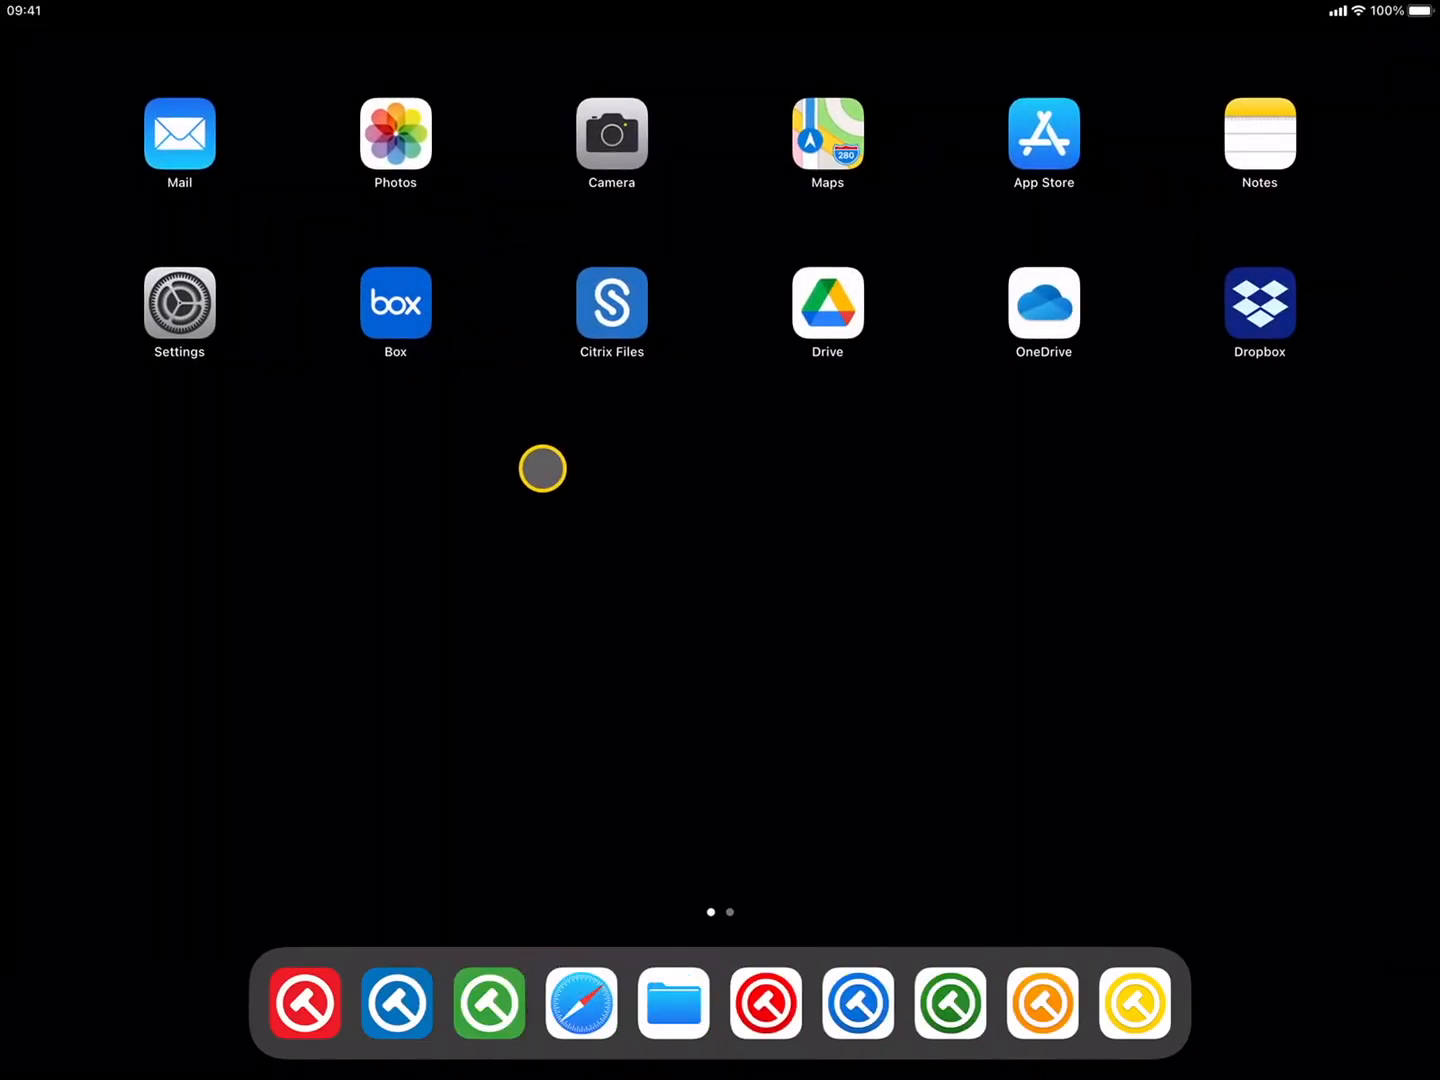
In the Files app's Box location, compress the Misc Files folder into a zip archive
left_click(672, 1004)
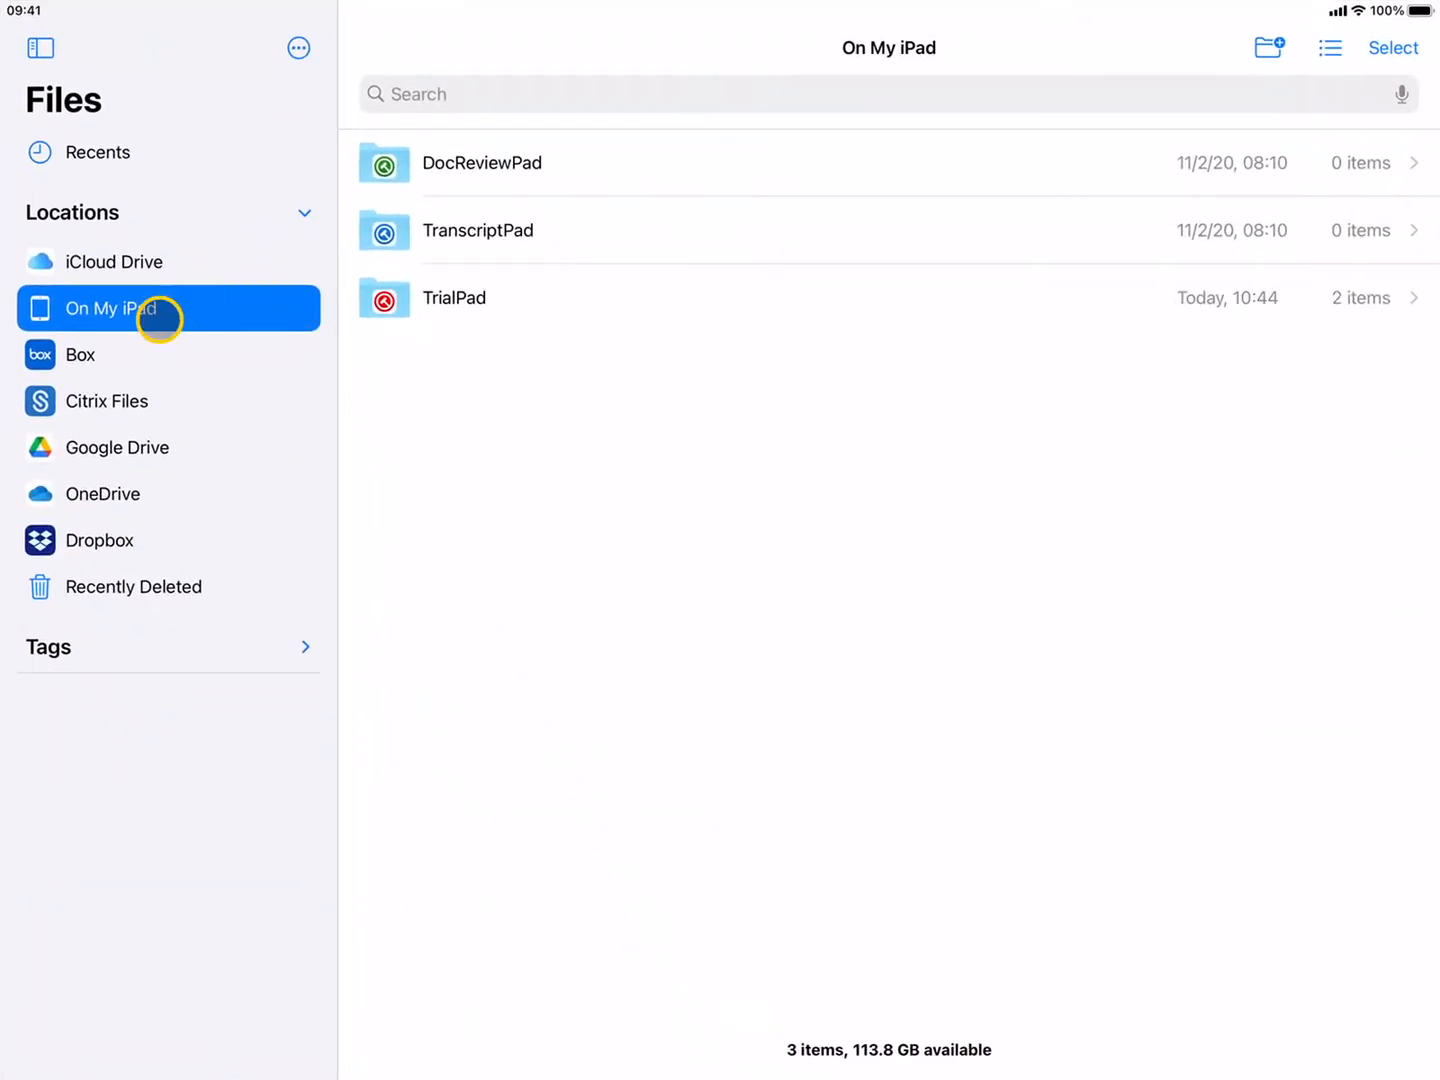
left_click(80, 354)
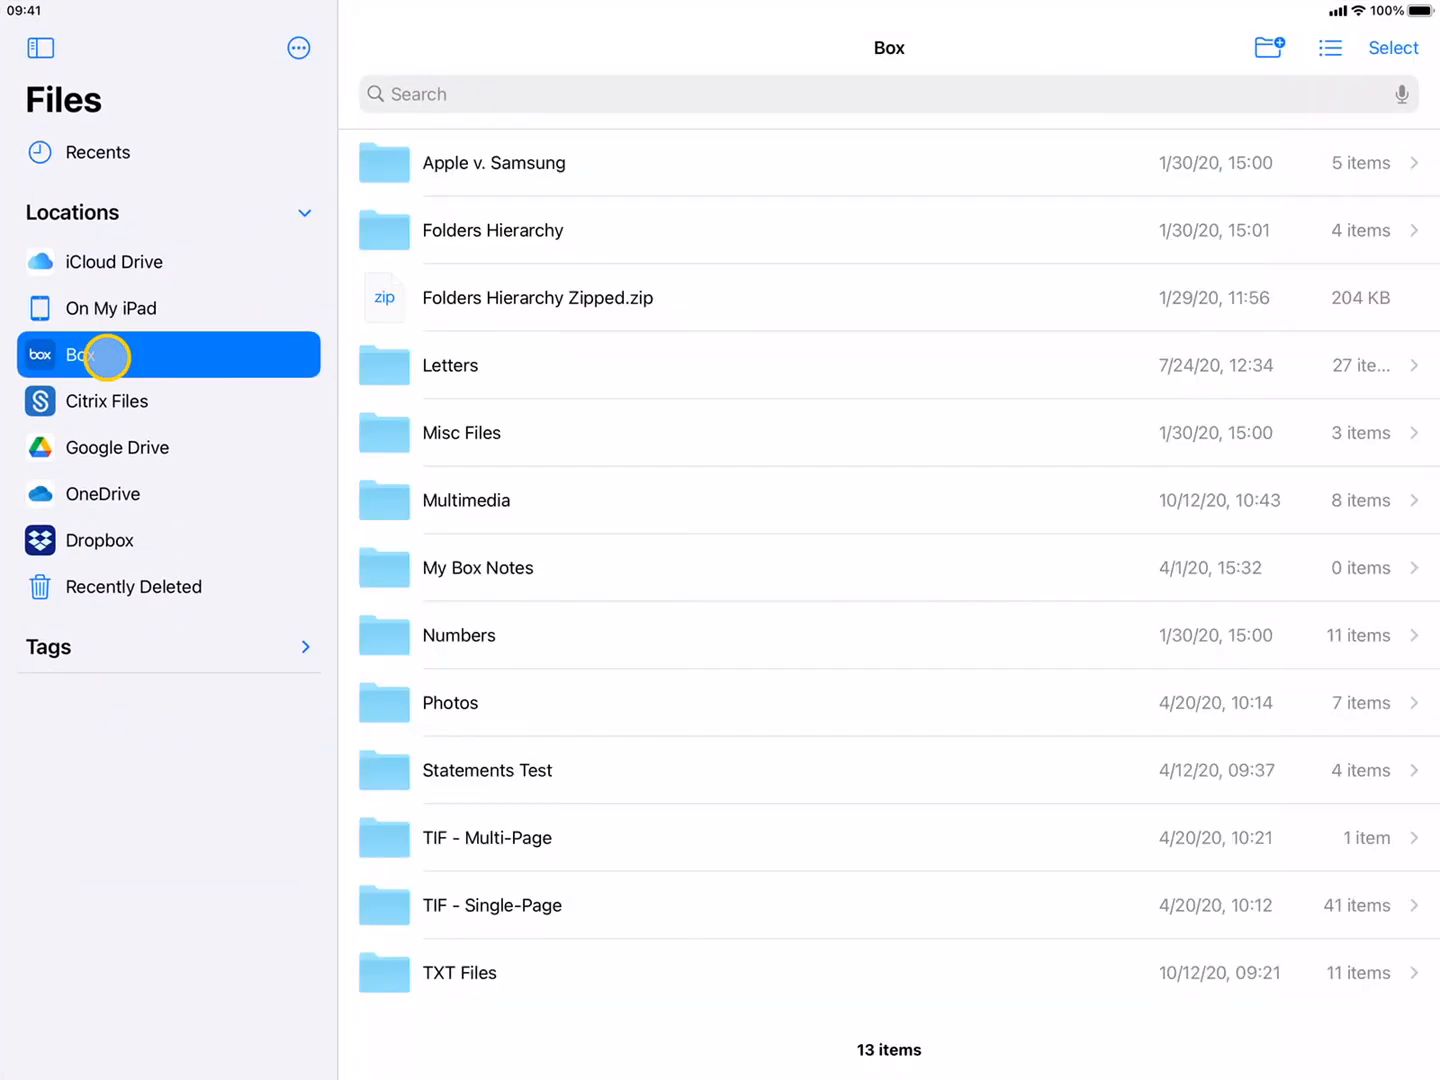
mouse_move(504, 446)
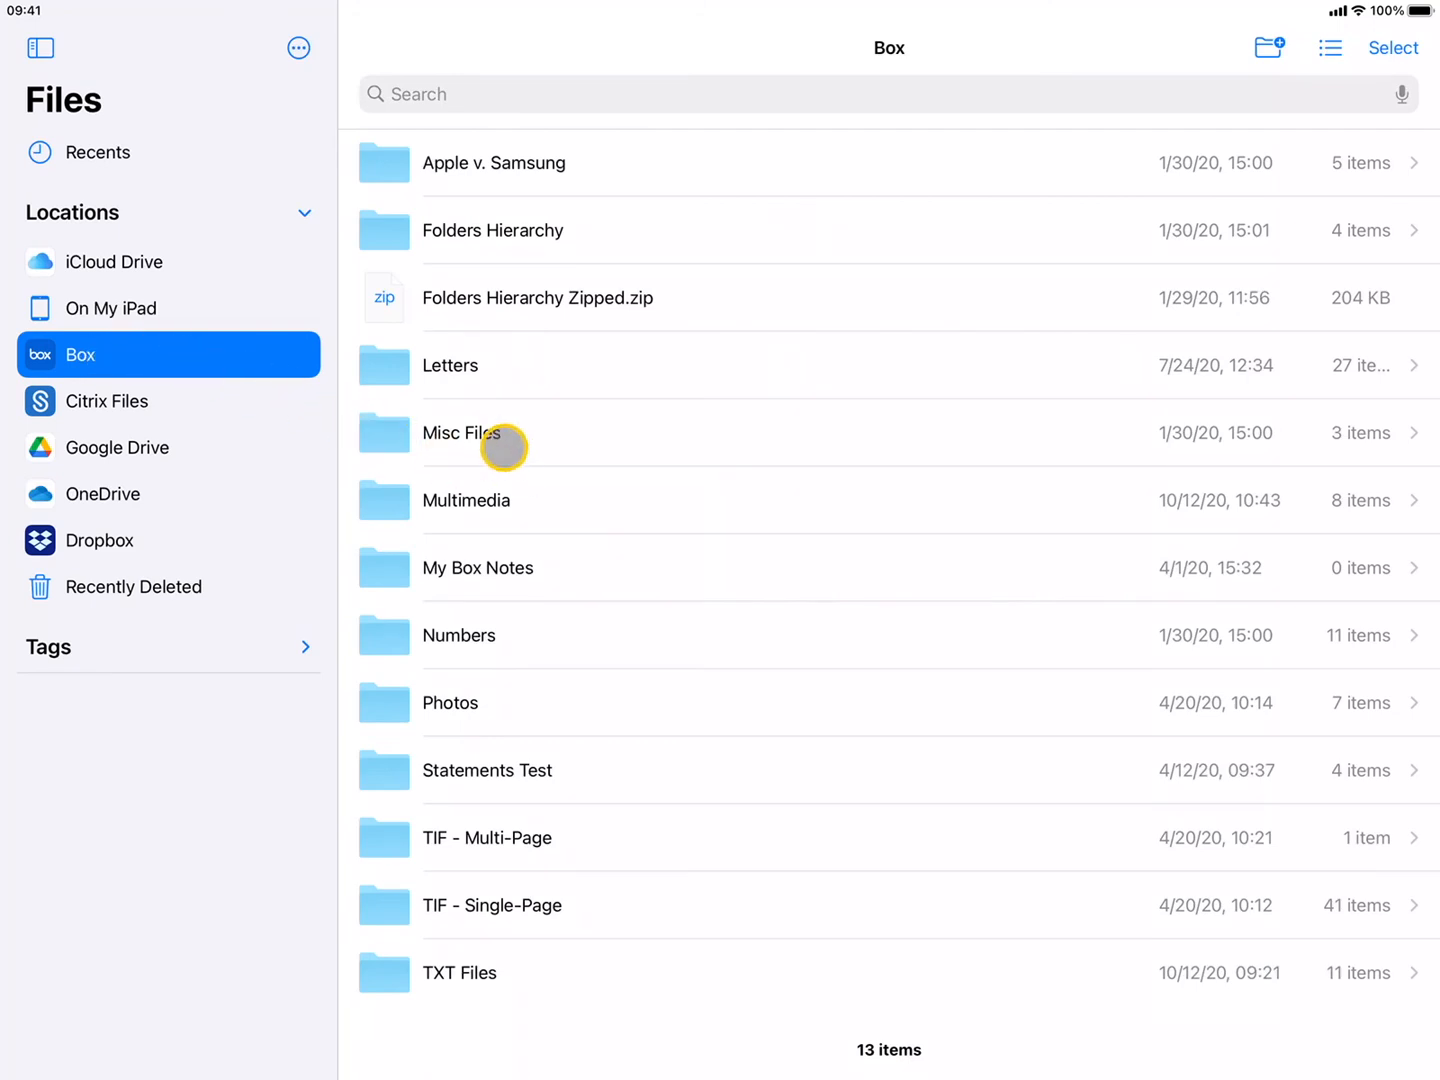
right_click(460, 432)
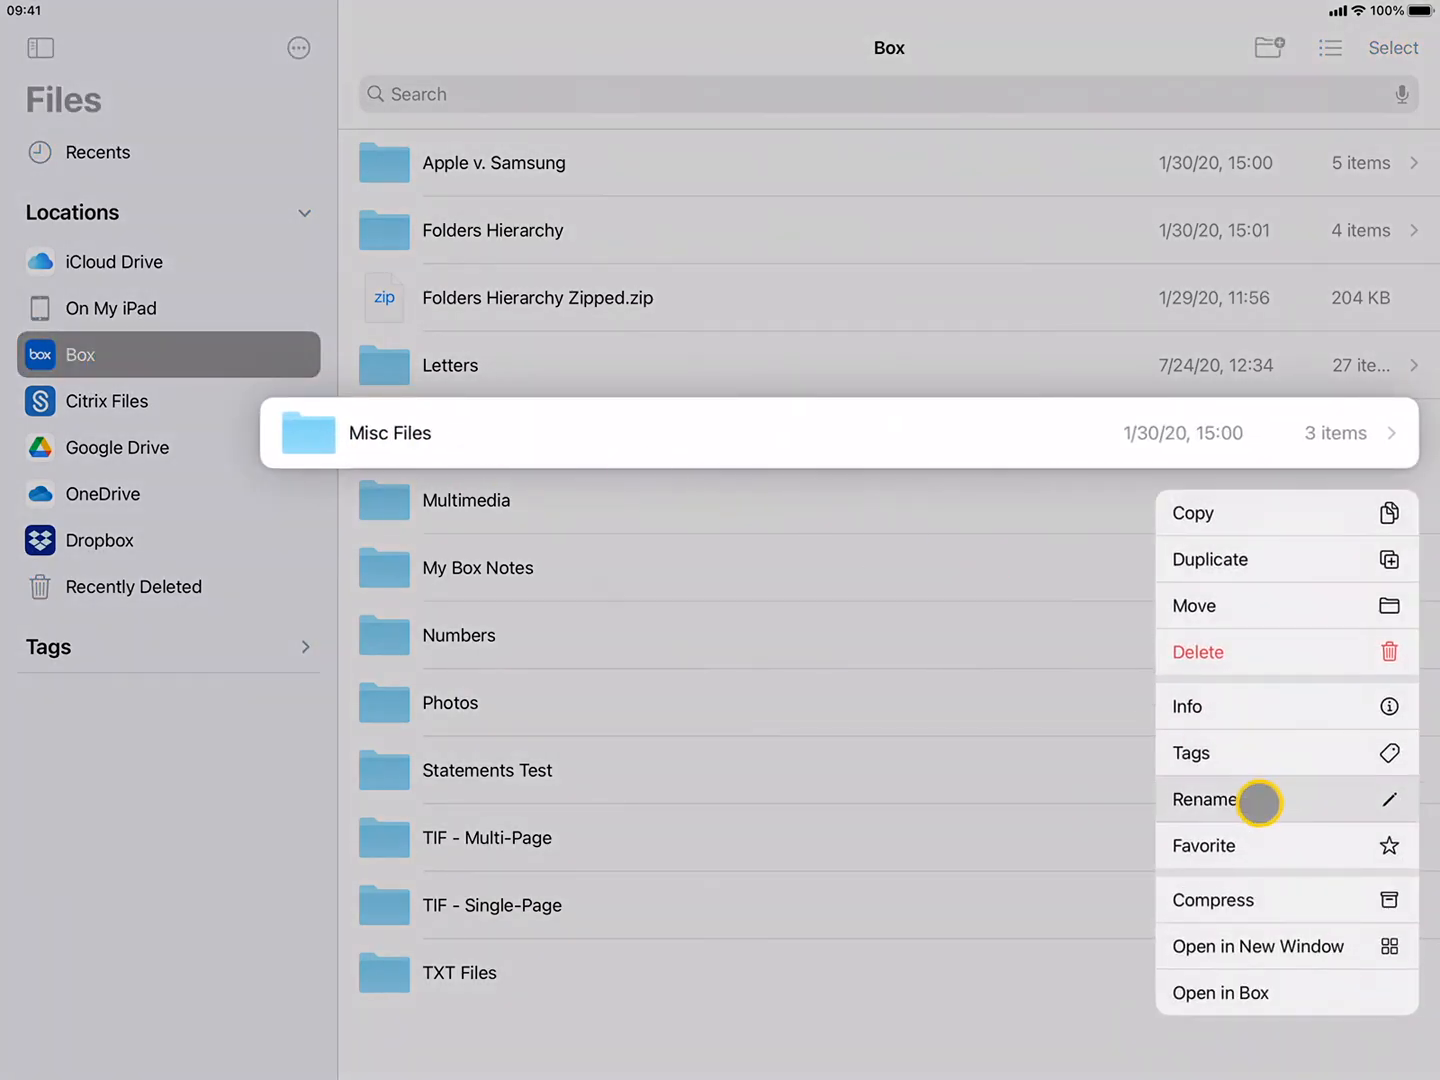
left_click(1212, 900)
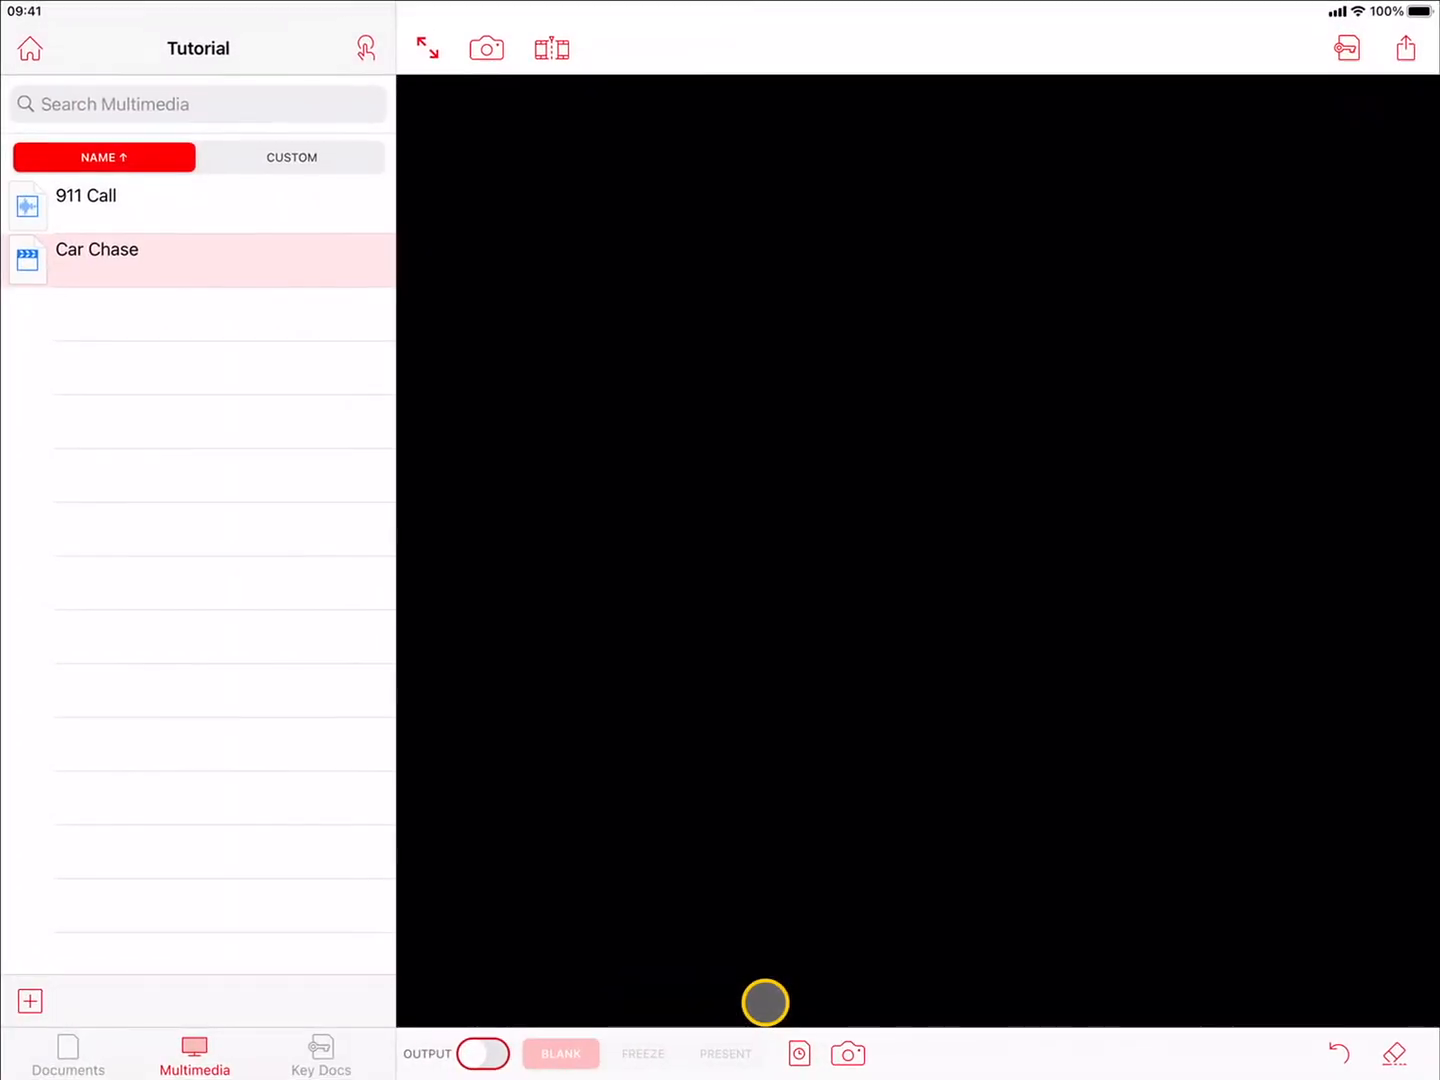
From the Documents list, import Misc Files.zip from Box into the Tutorial case
left_click(68, 1052)
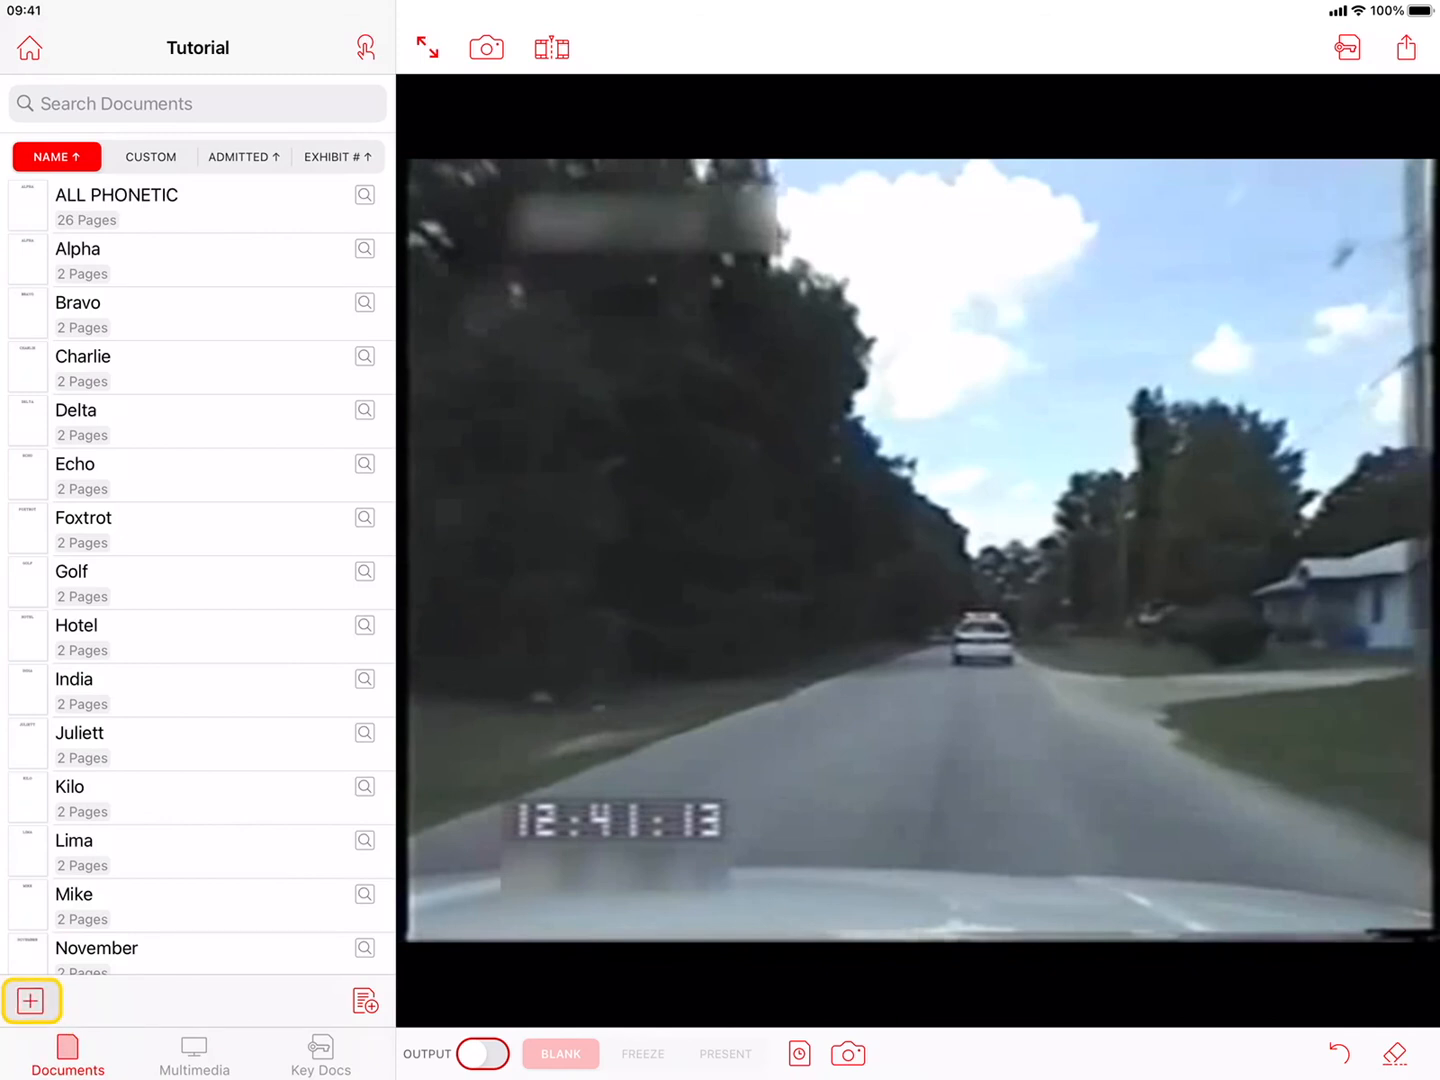
left_click(30, 1000)
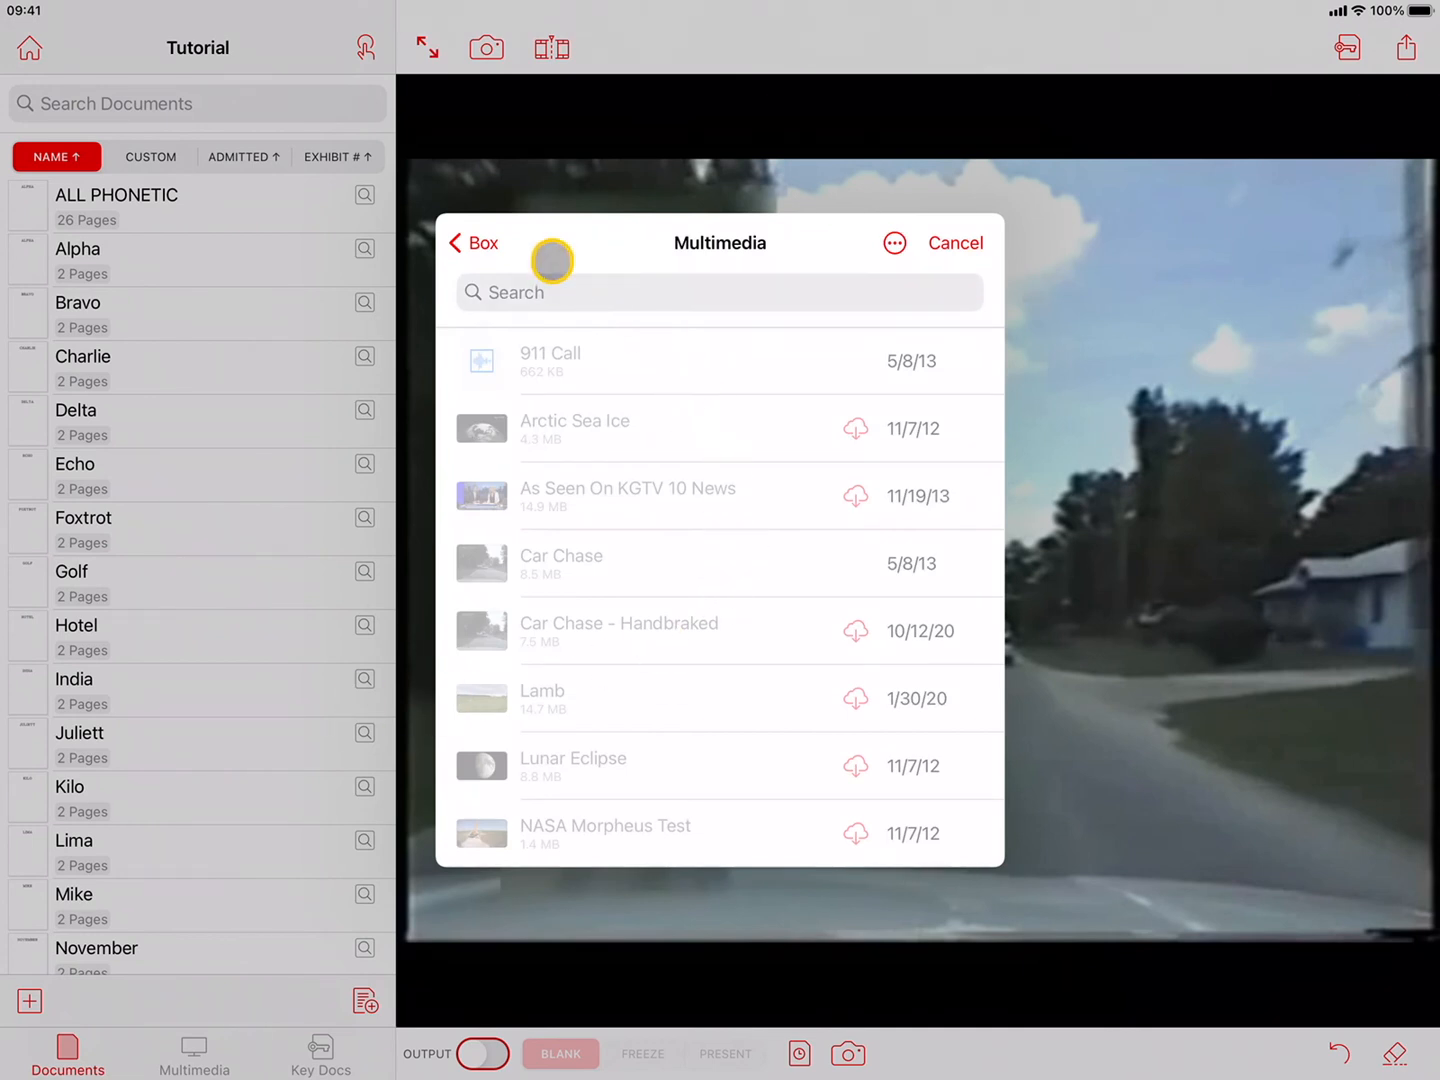
left_click(472, 244)
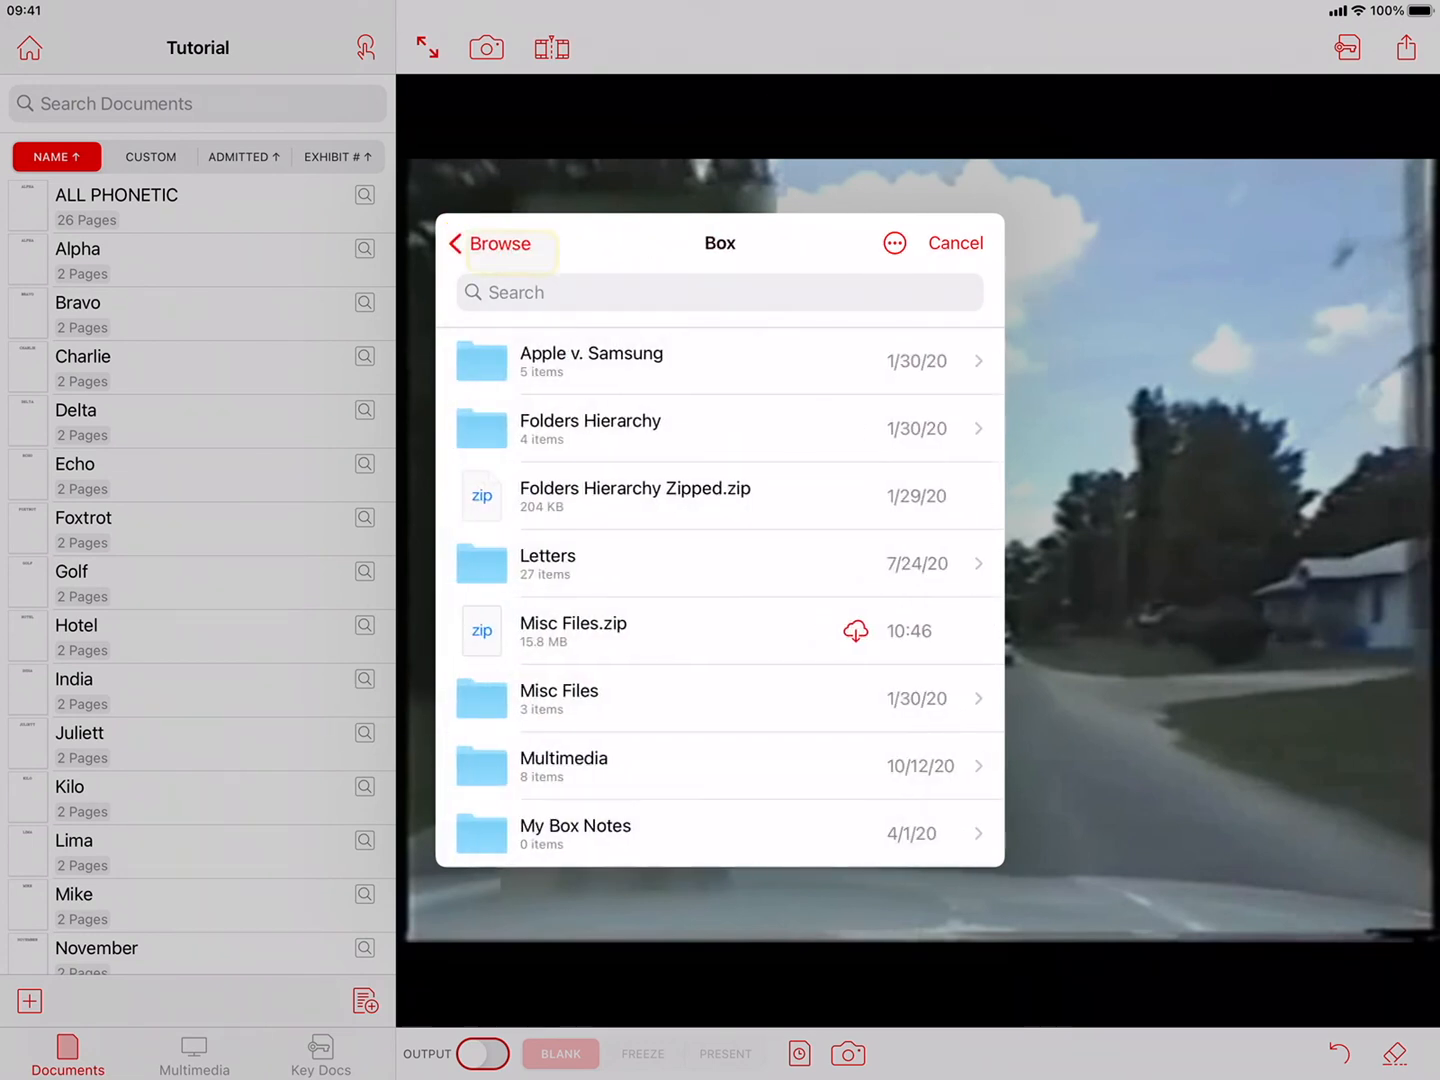
left_click(676, 630)
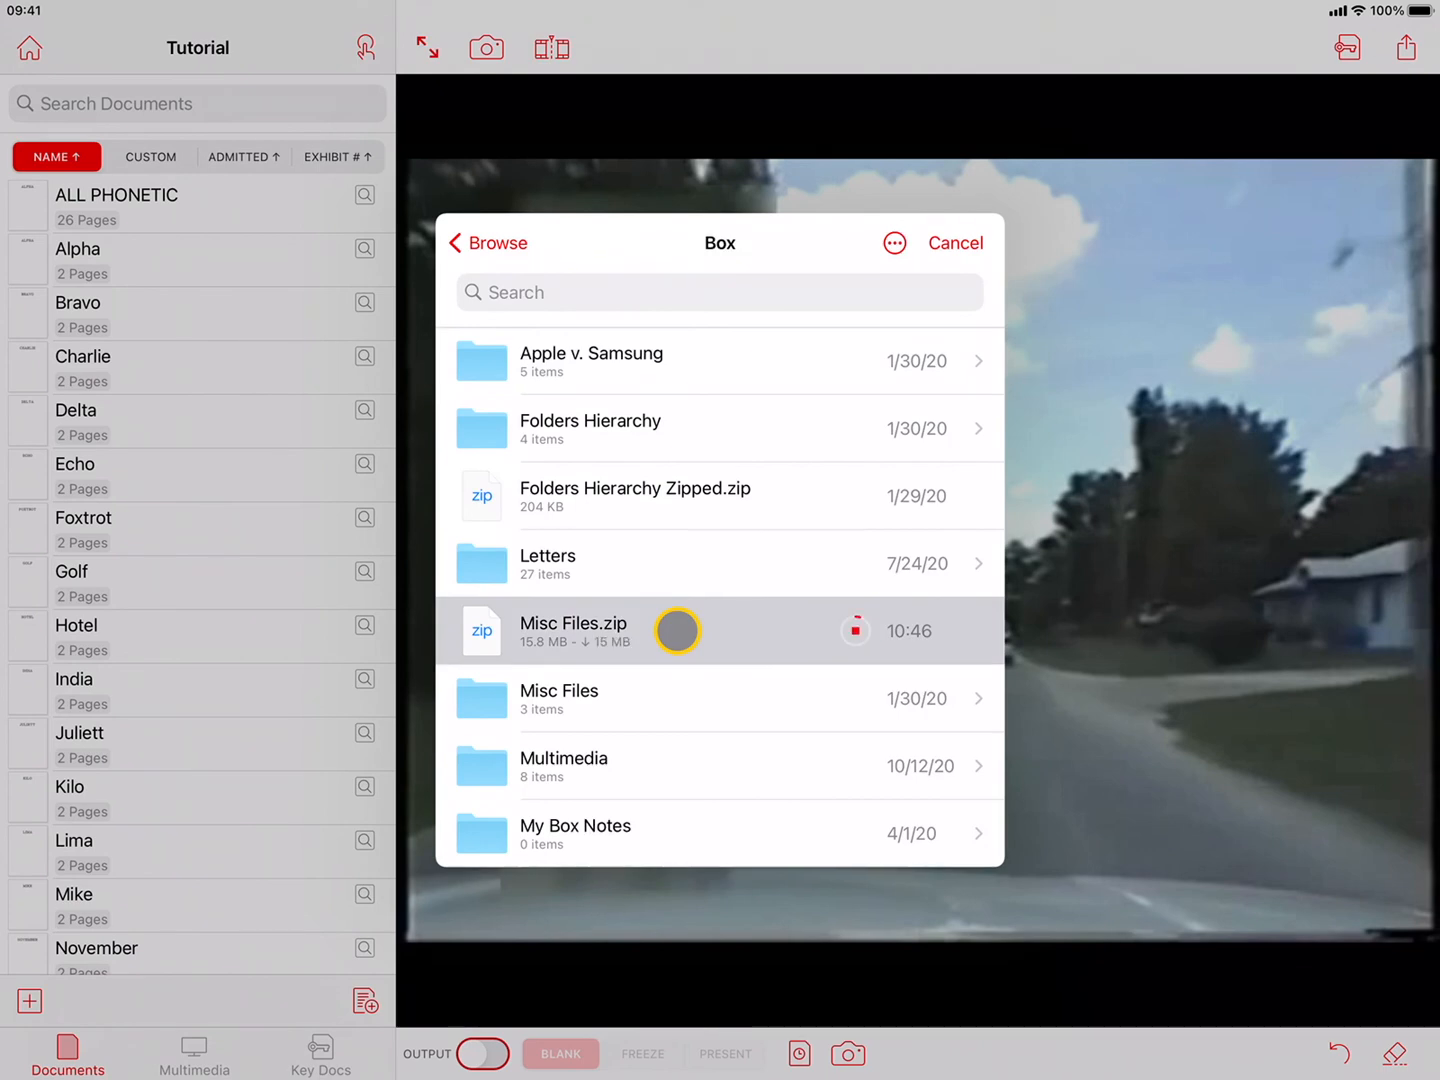
left_click(572, 622)
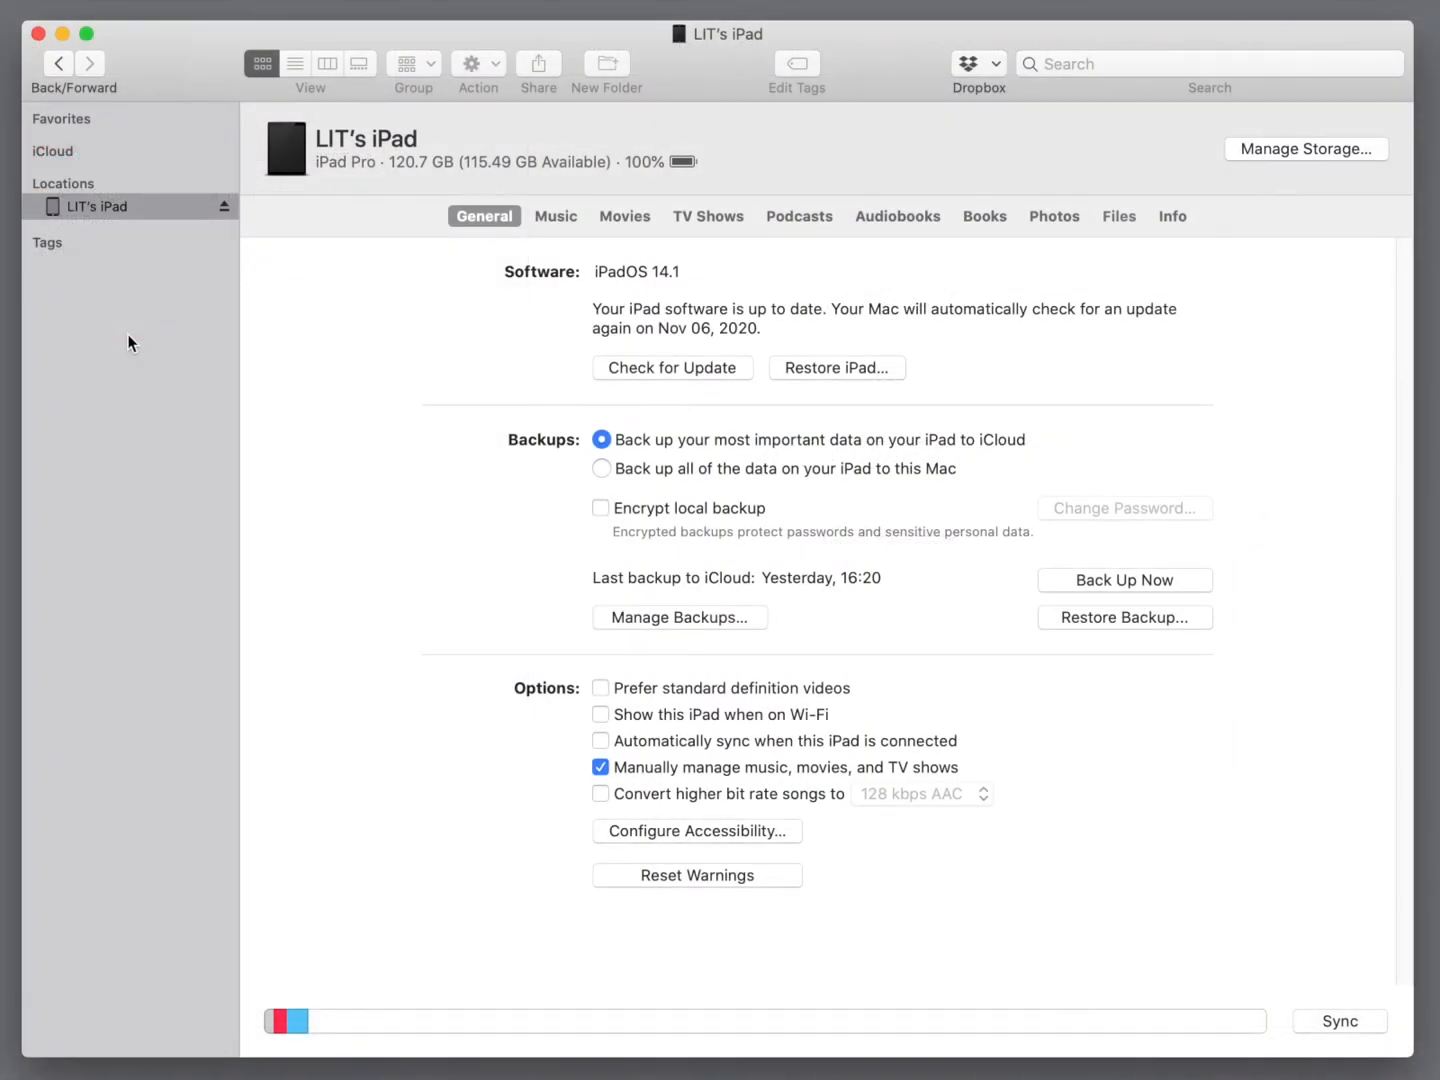
mouse_move(180, 338)
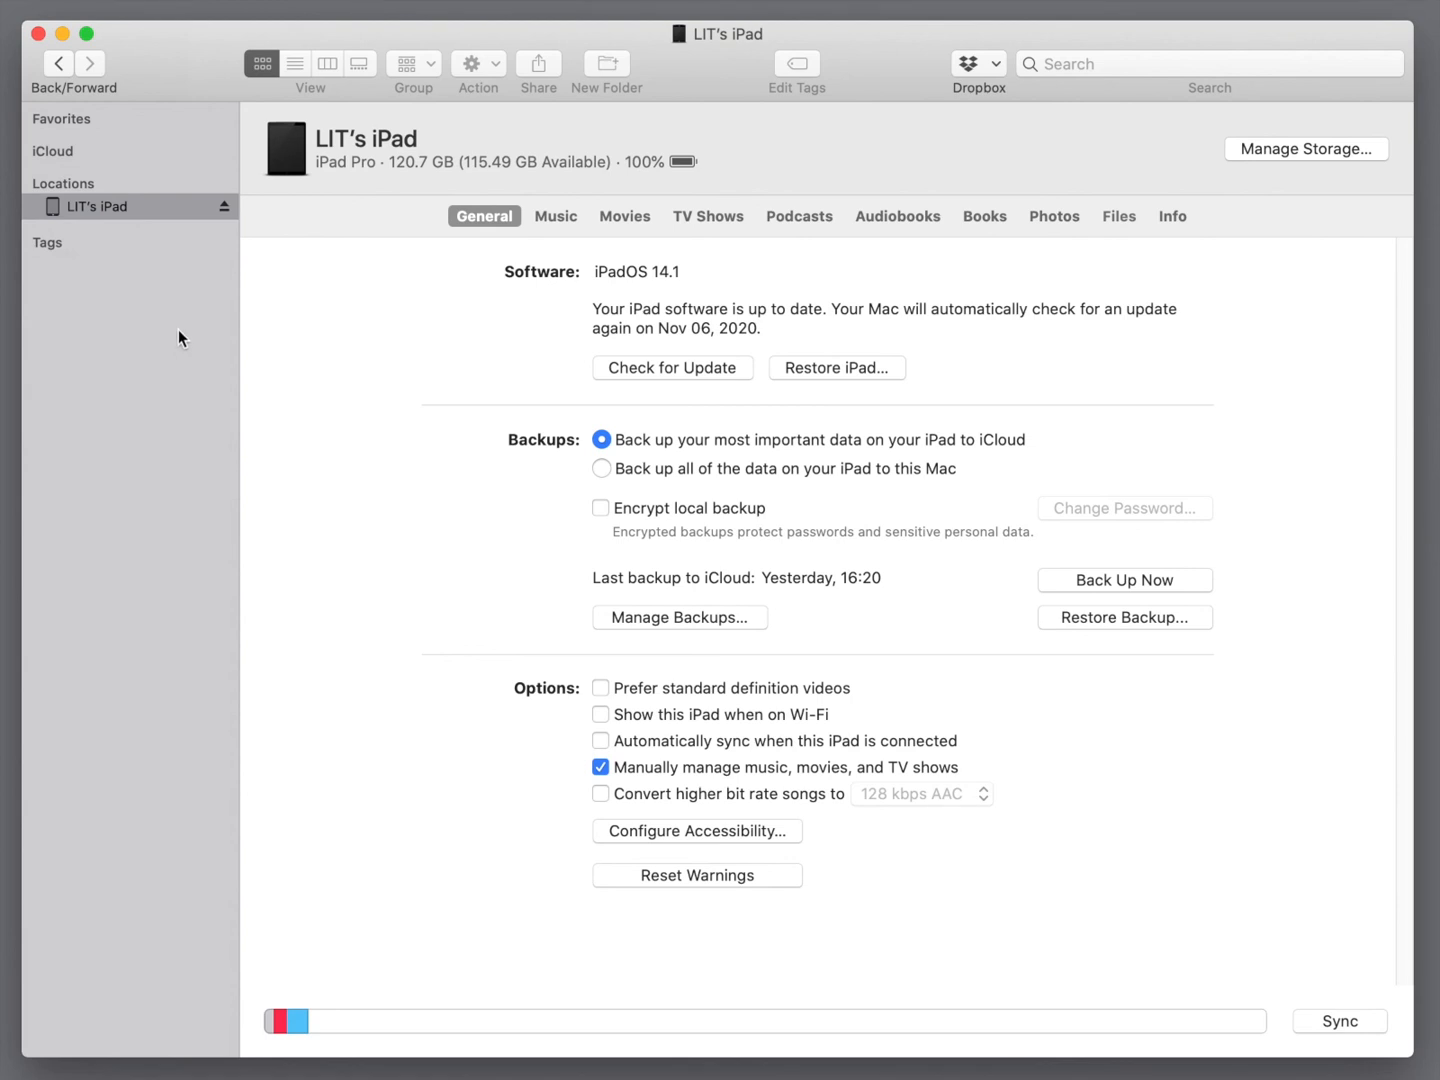
mouse_move(800, 216)
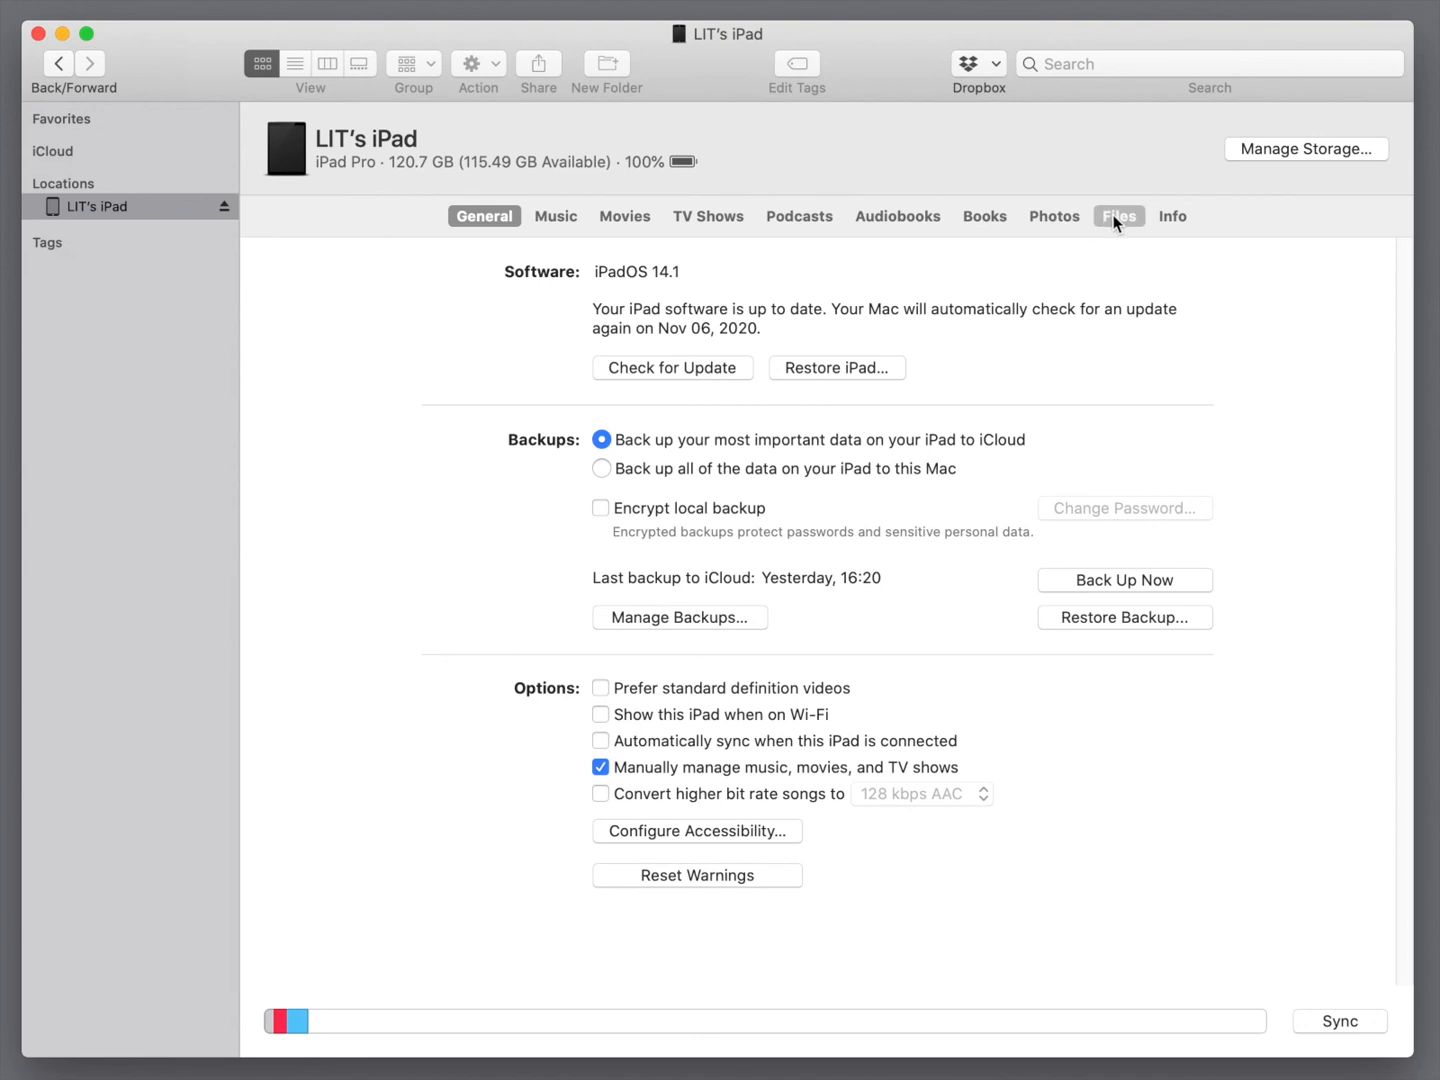
Show the iPad's file-sharing apps: DocReviewPad, TranscriptPad and TrialPad
left_click(1118, 216)
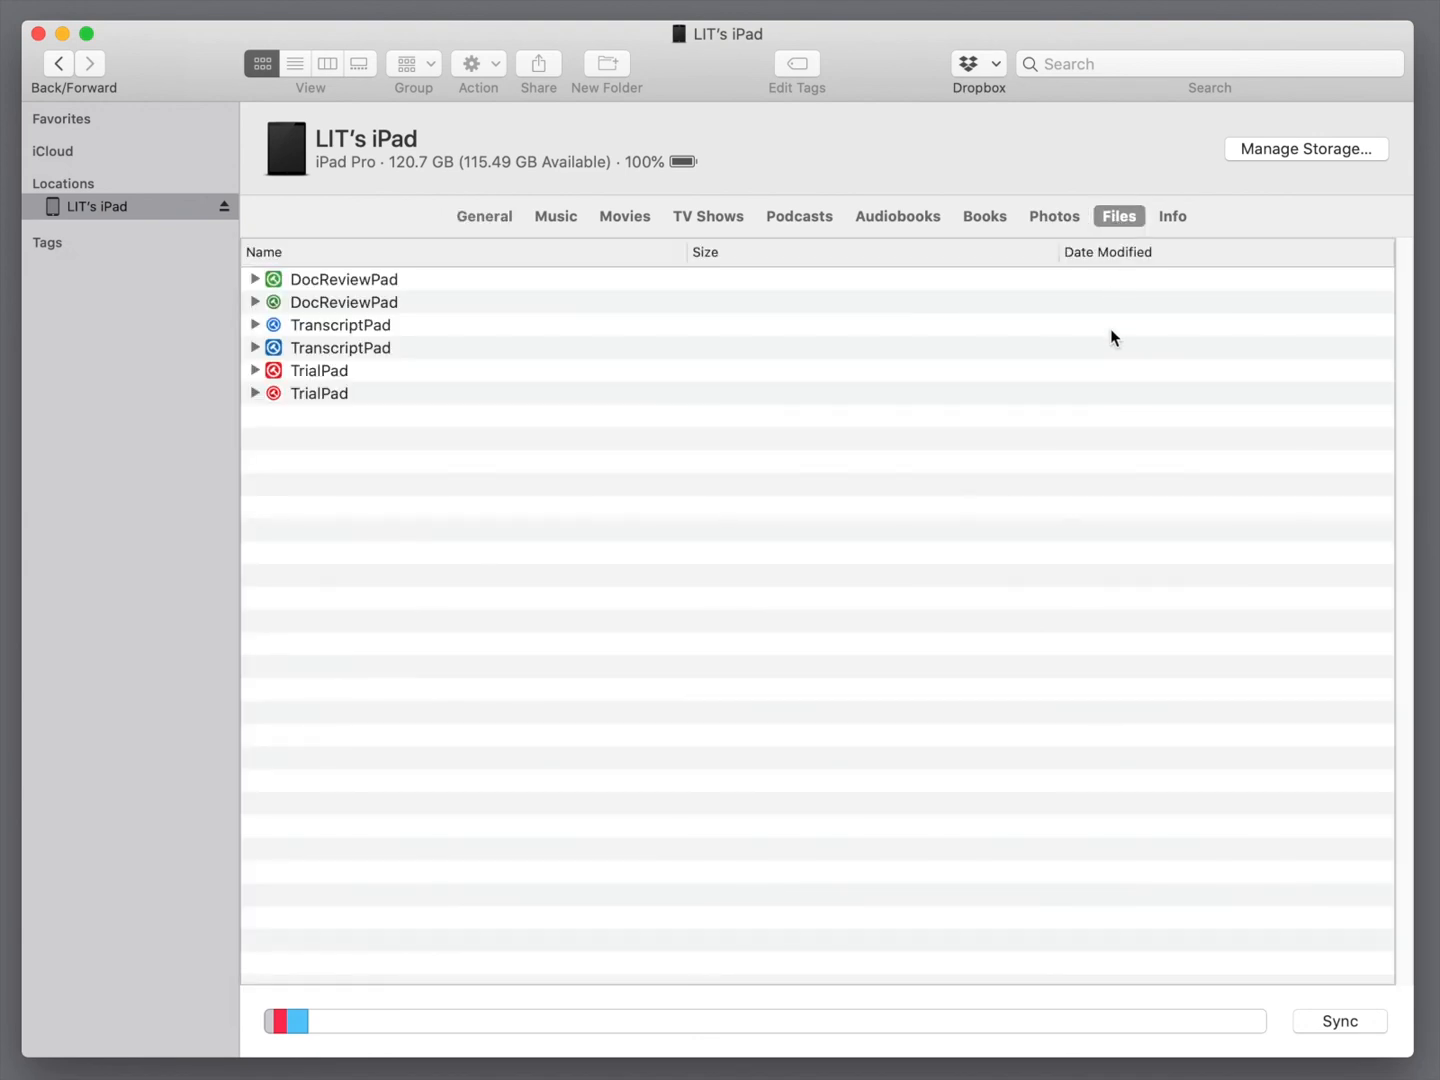